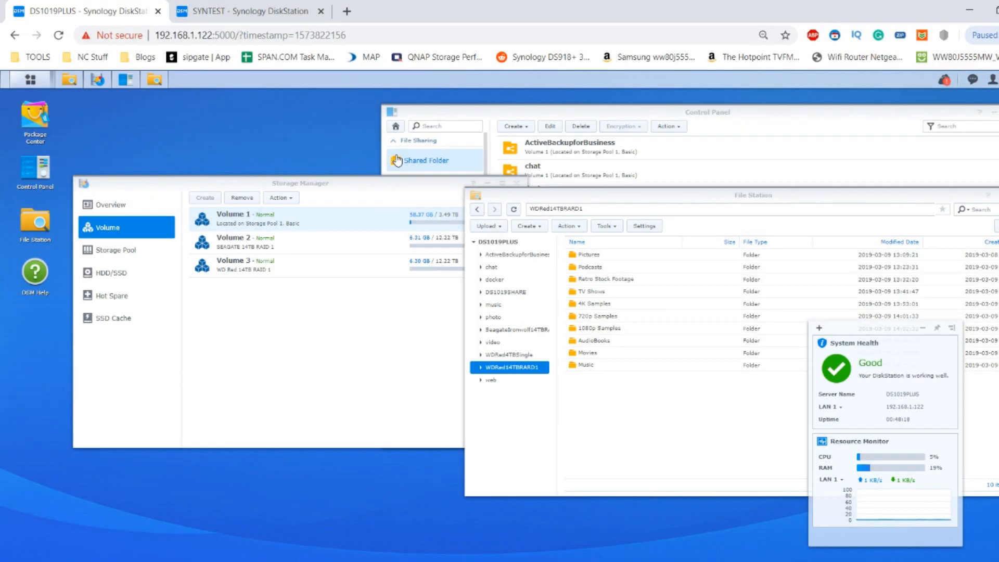
mouse_move(311, 121)
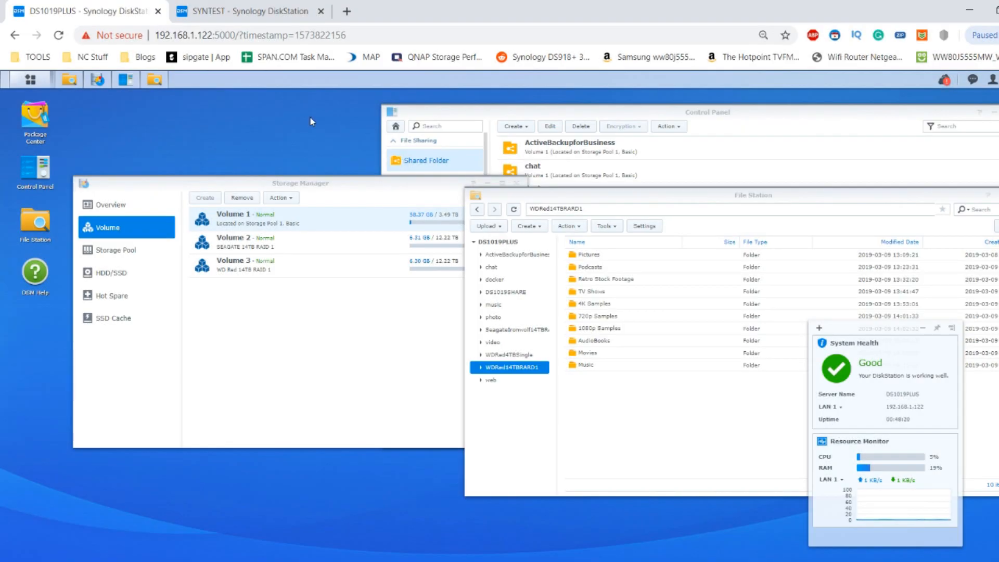
mouse_move(295, 158)
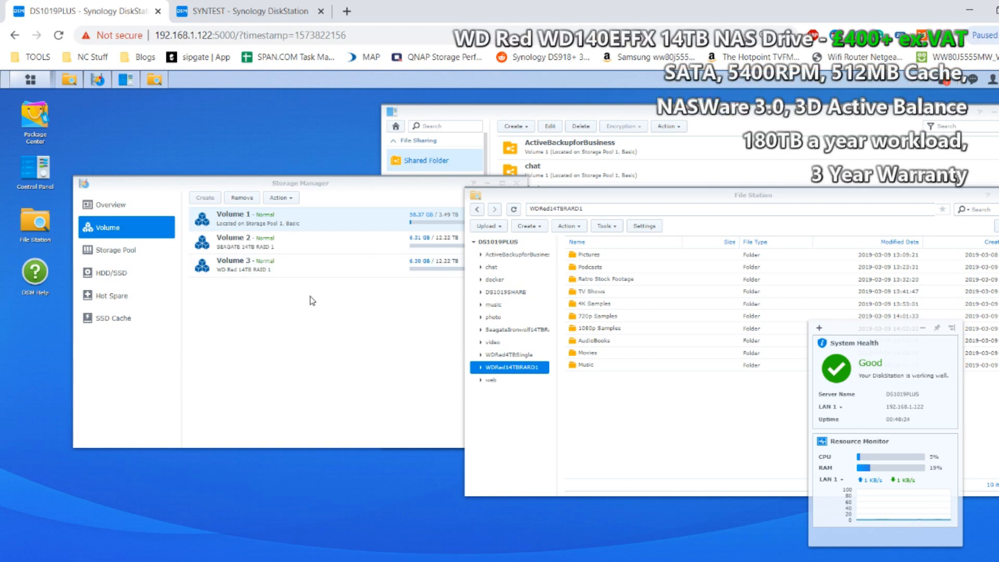
mouse_move(346, 326)
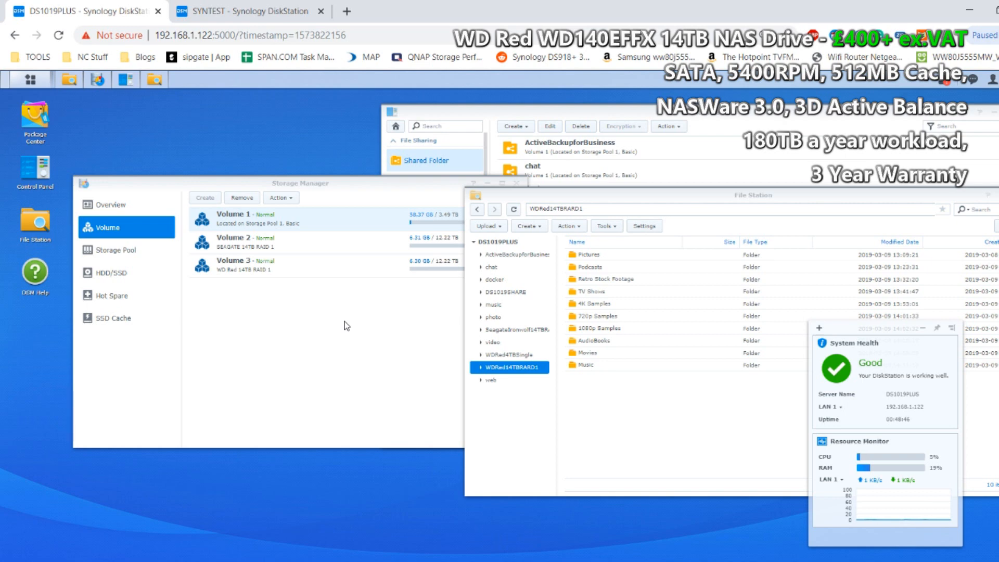
mouse_move(336, 312)
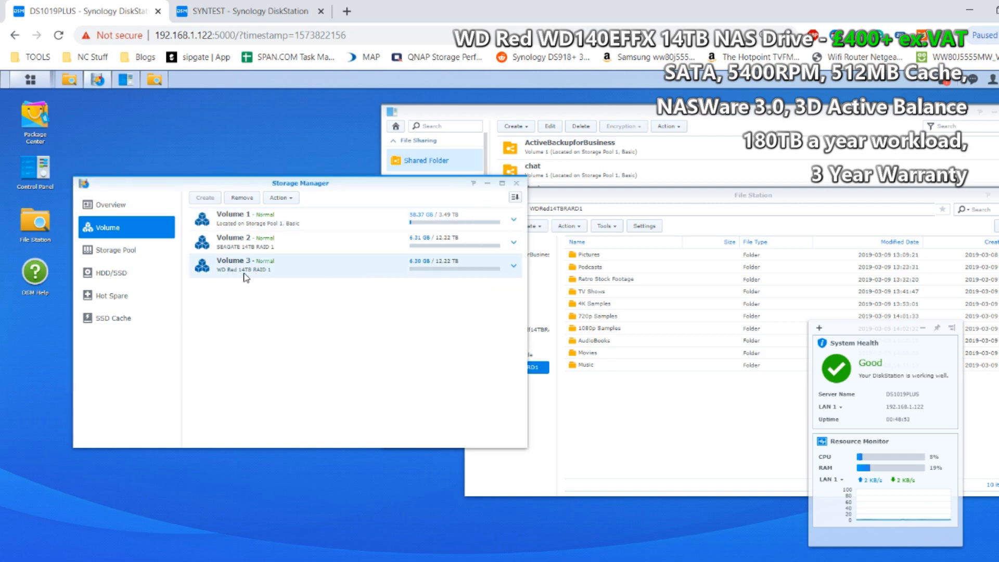
mouse_move(255, 273)
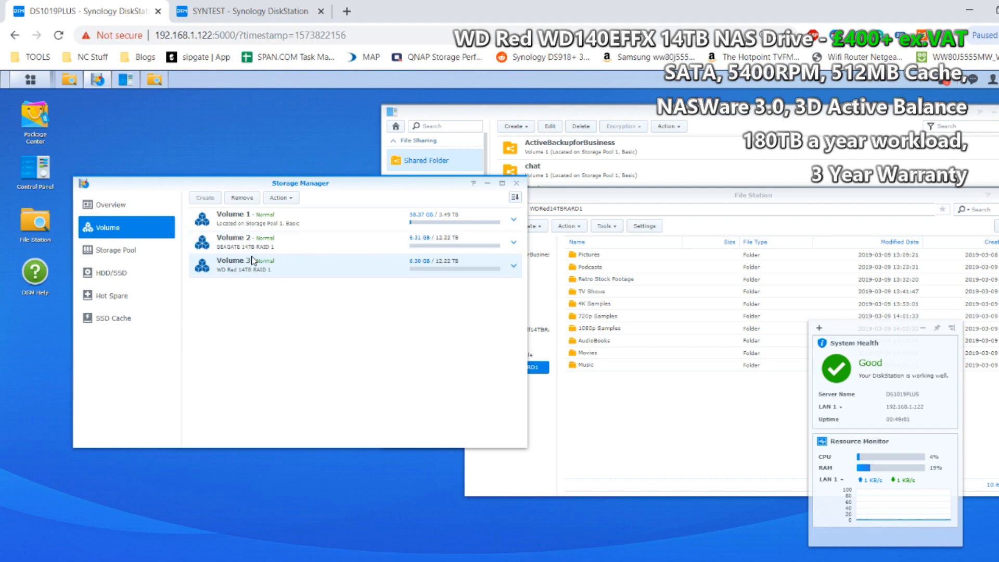
mouse_move(312, 297)
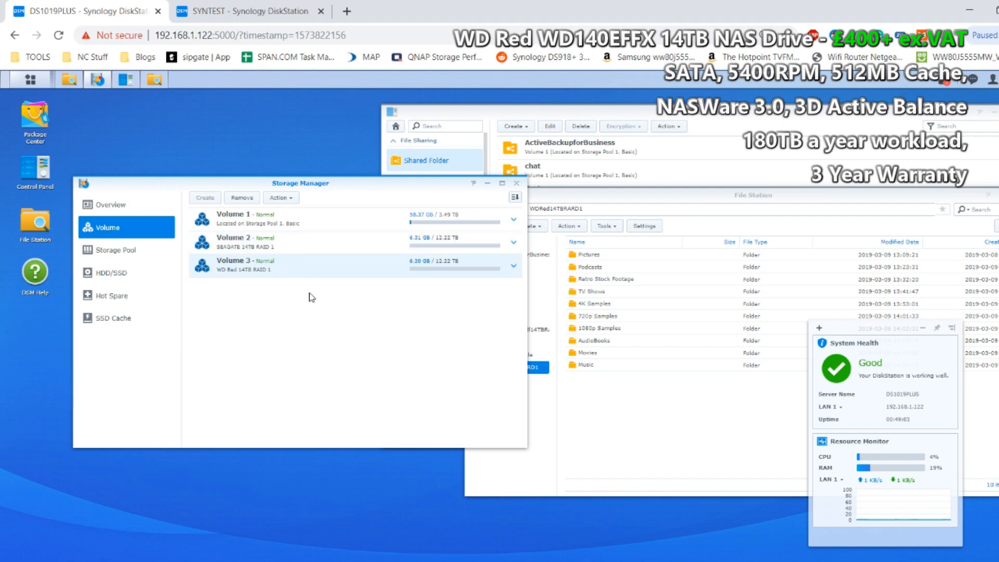
mouse_move(353, 329)
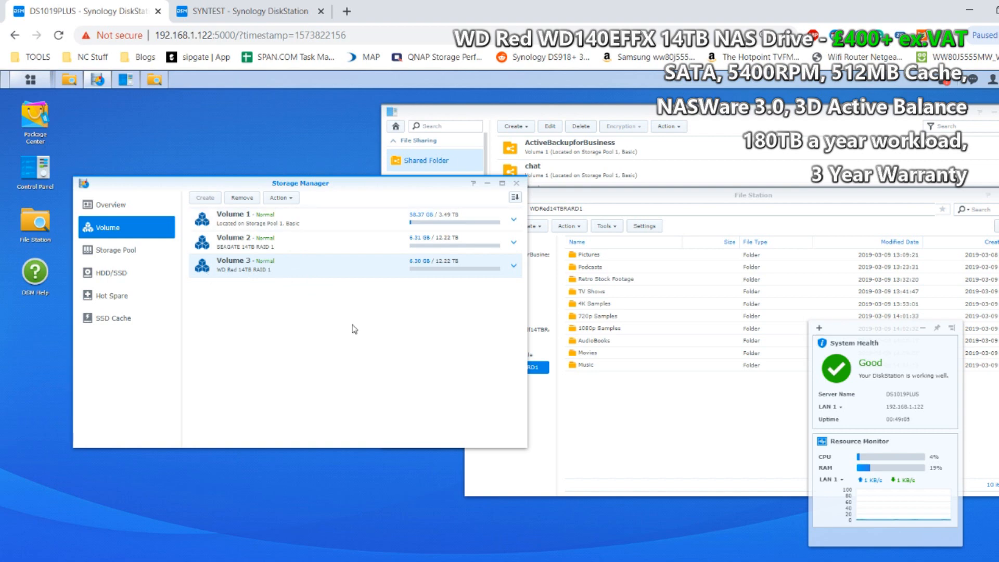
mouse_move(331, 279)
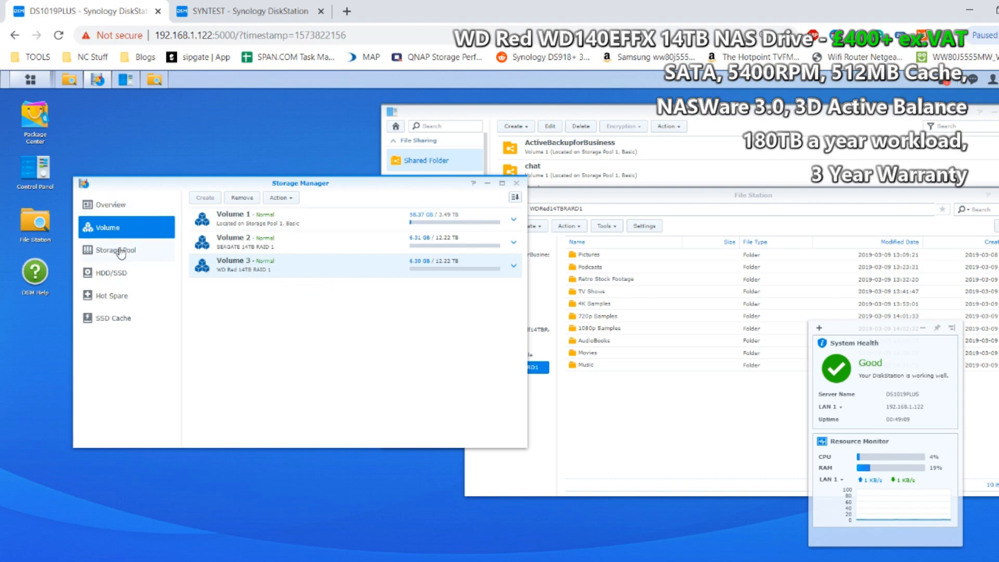
- List the storage pools and expand Storage Pool 3: RAID 1, 12.73 TB, both drives Normal
left_click(117, 250)
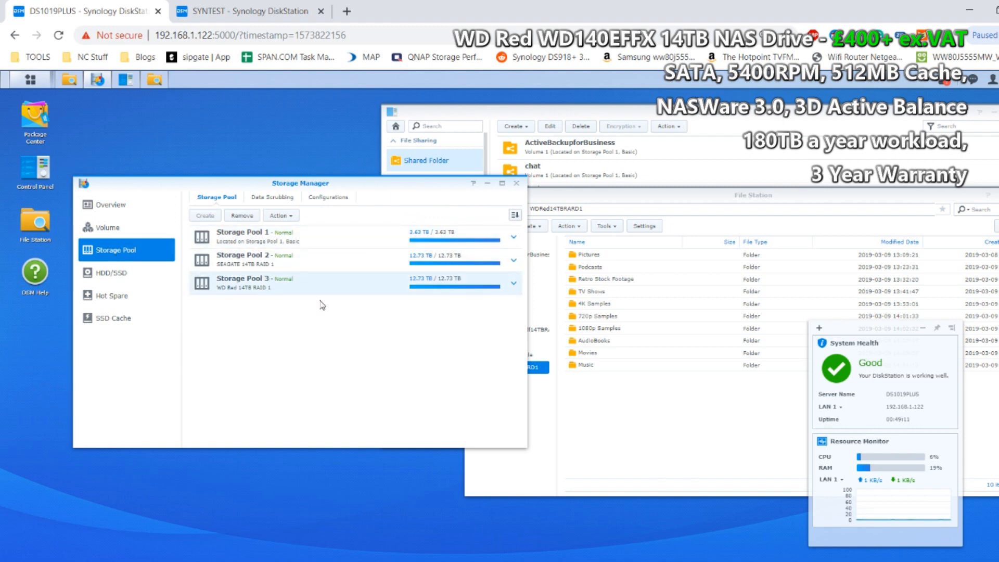
left_click(513, 283)
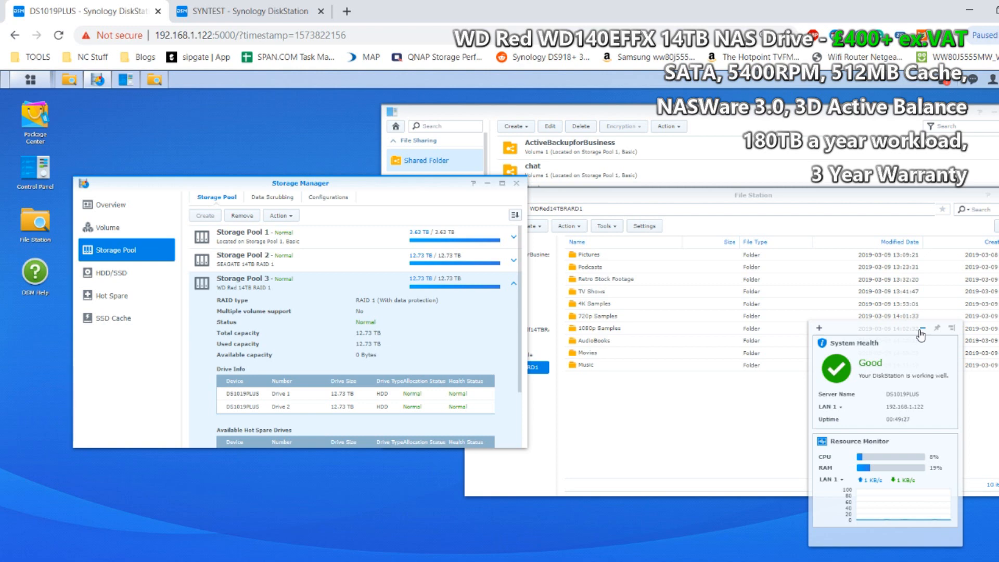
mouse_move(684, 310)
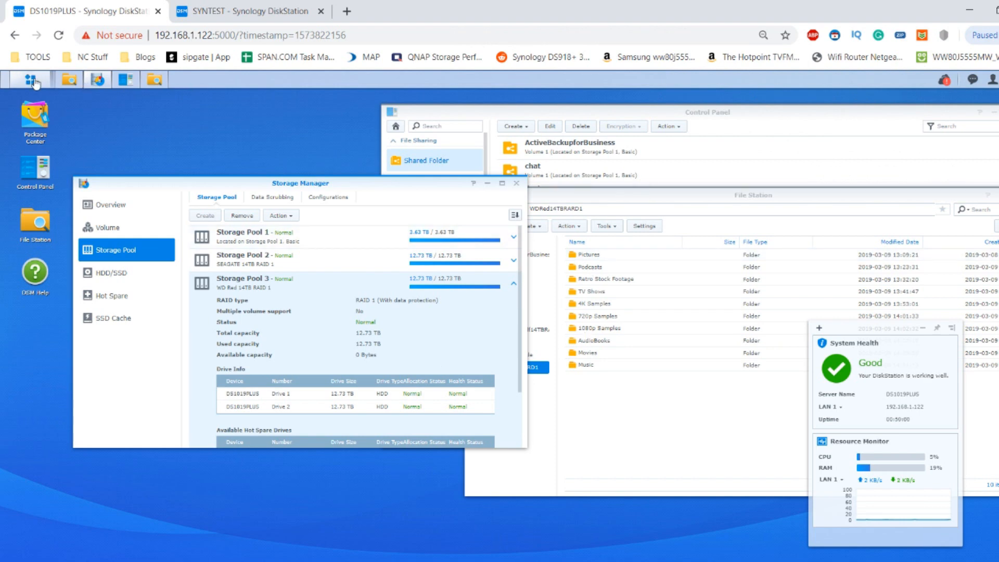
- Launch Resource Monitor from the Main Menu to view CPU, memory and disk graphs
left_click(31, 78)
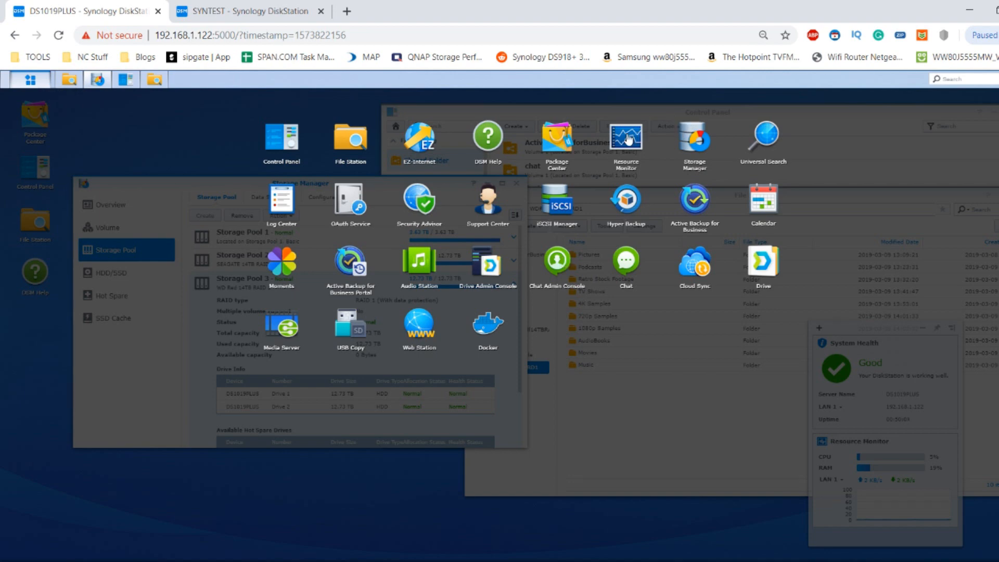
left_click(625, 135)
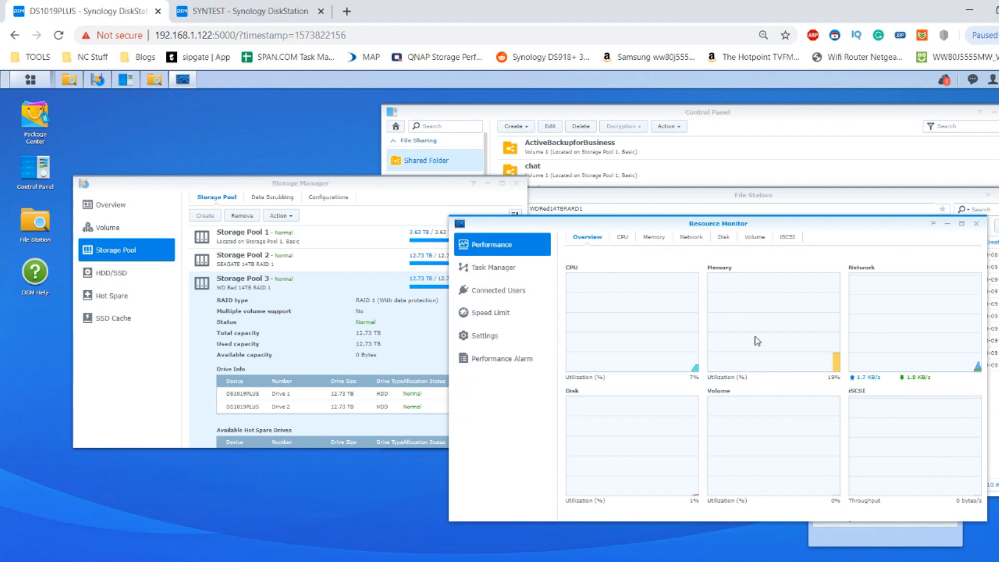
mouse_move(547, 277)
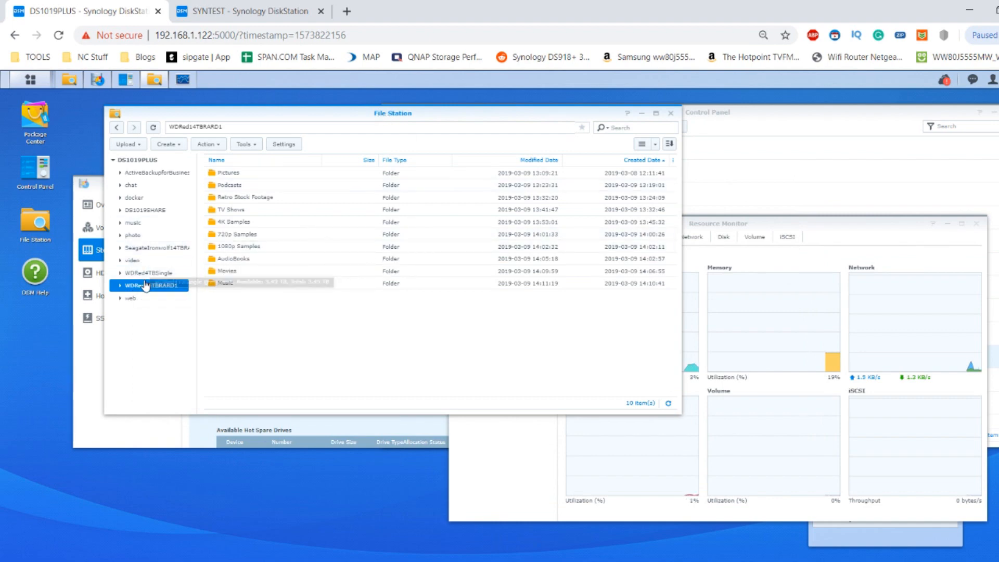
mouse_move(149, 286)
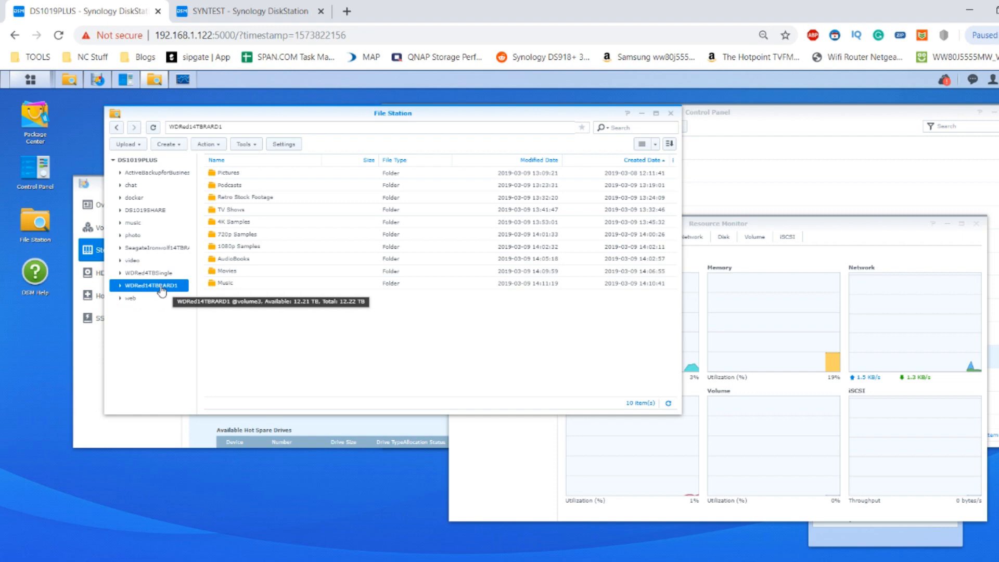
- Check the WDRed14TBRARD1 share's properties: 6.29 GB in 665 files and 25 folders
left_click(188, 368)
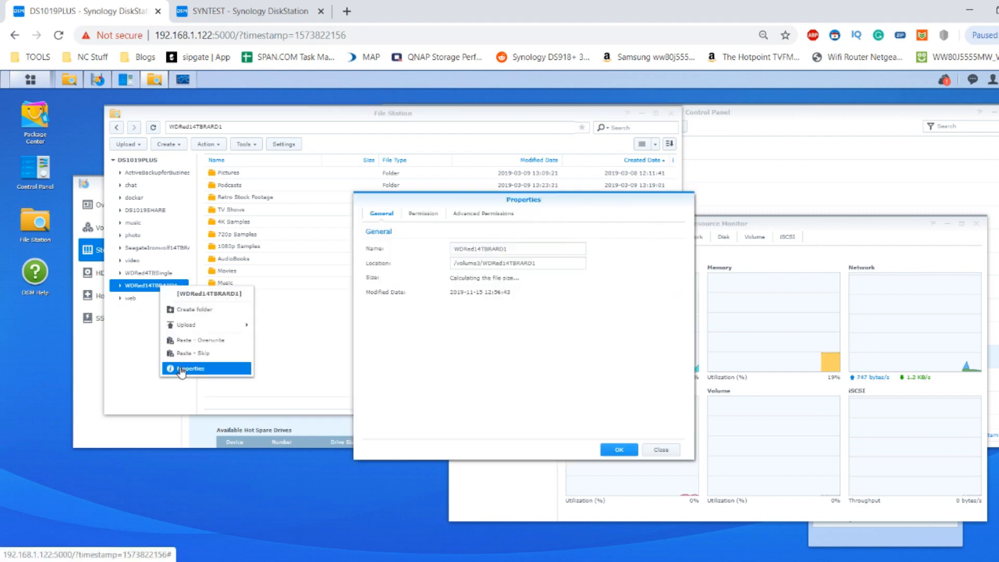
left_click(189, 368)
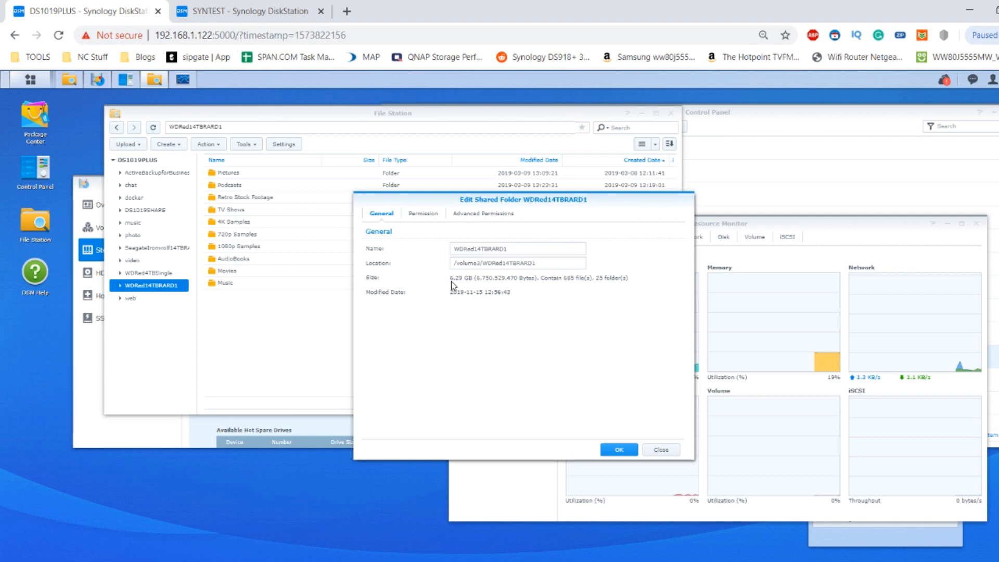
mouse_move(474, 285)
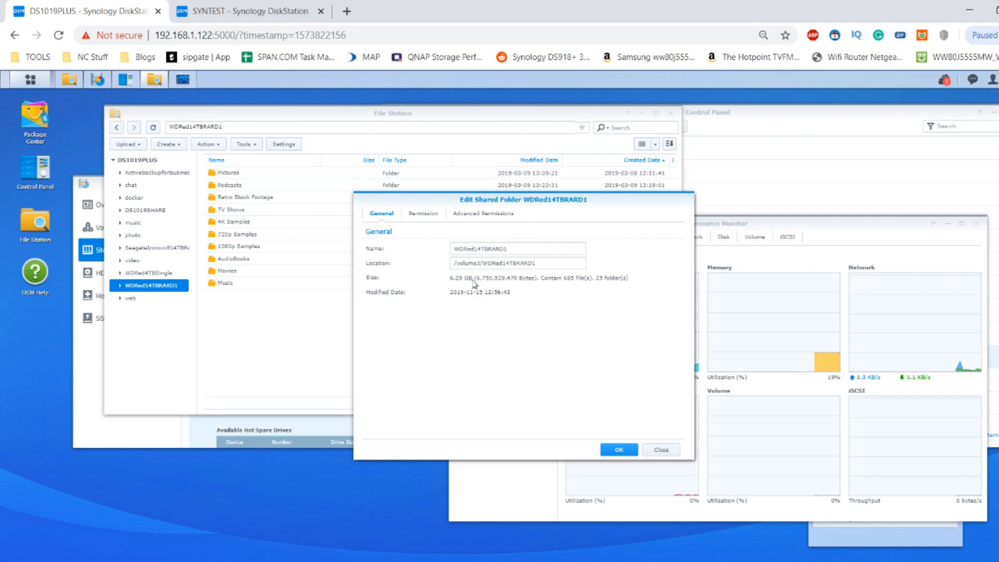
mouse_move(553, 282)
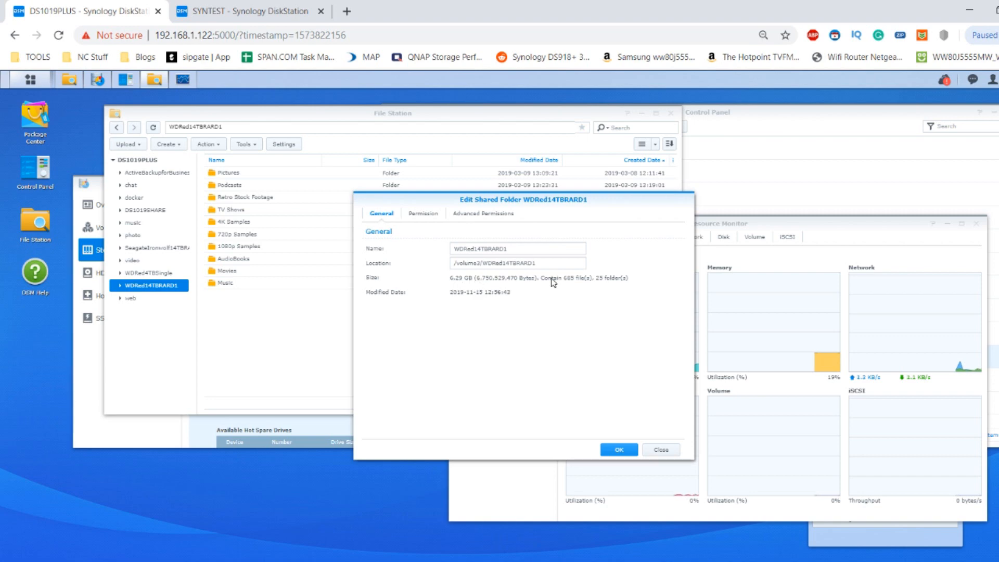
mouse_move(591, 284)
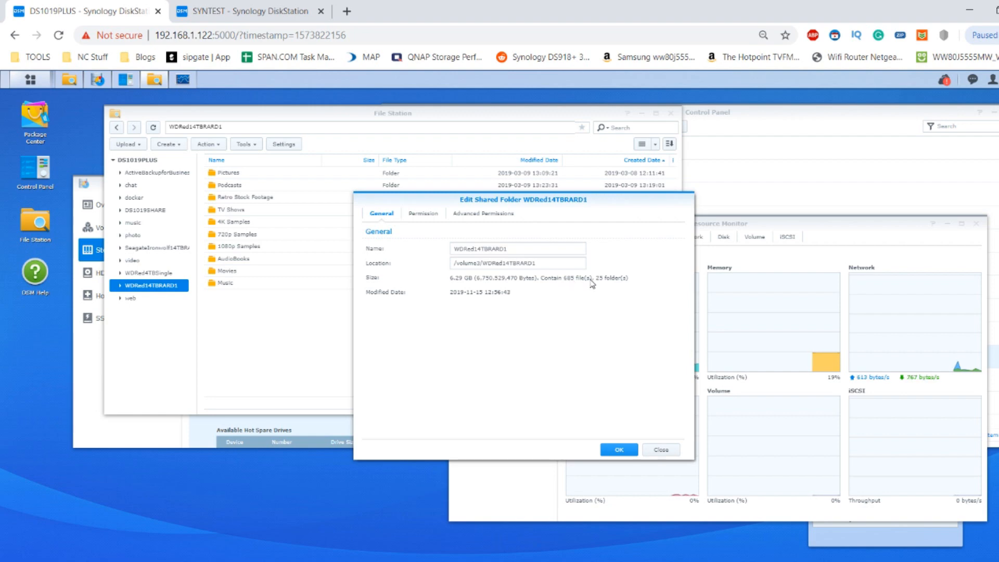
mouse_move(233, 221)
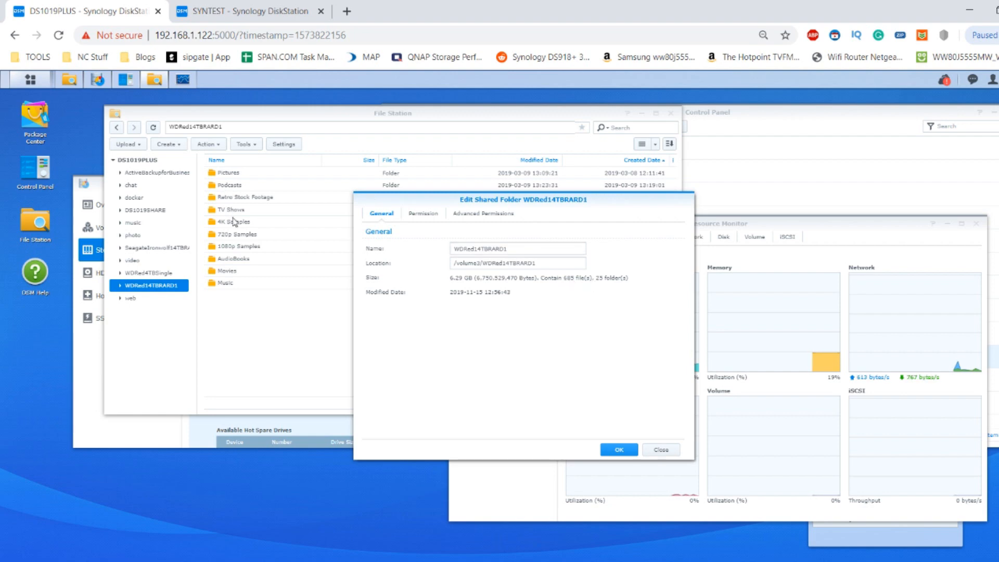
mouse_move(236, 303)
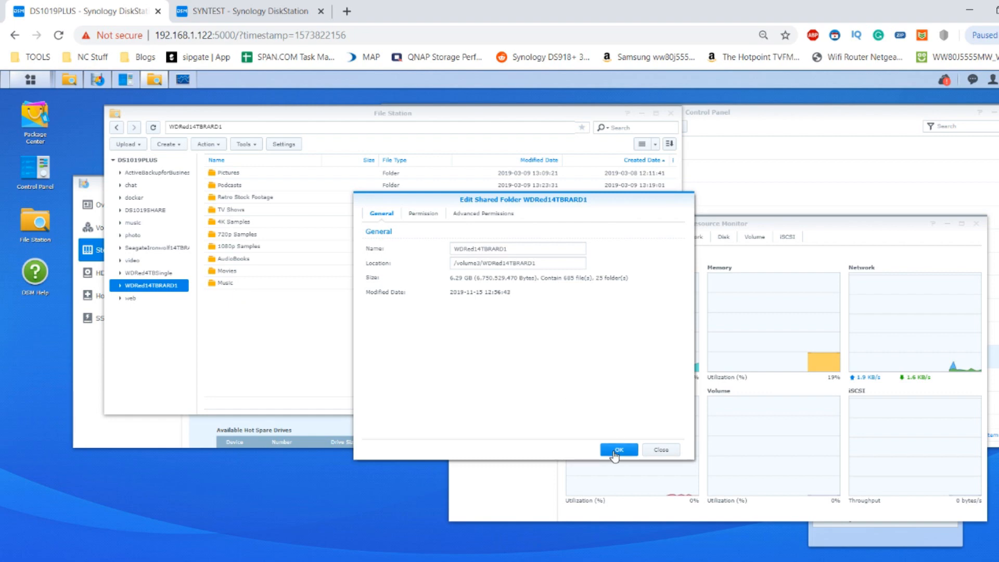
left_click(616, 449)
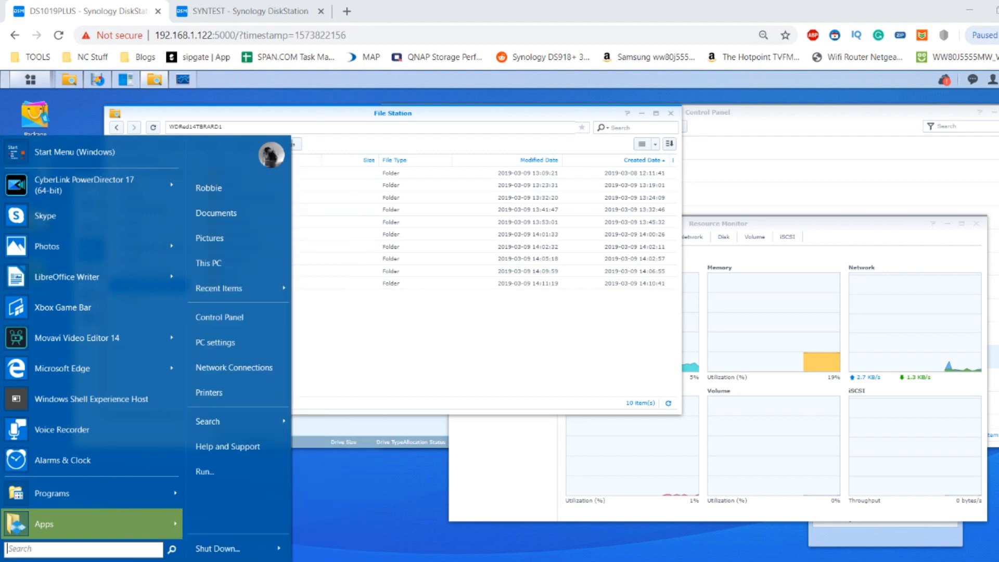
- Reset the Alarms & Clock stopwatch to zero and park its window lower left
type("clo")
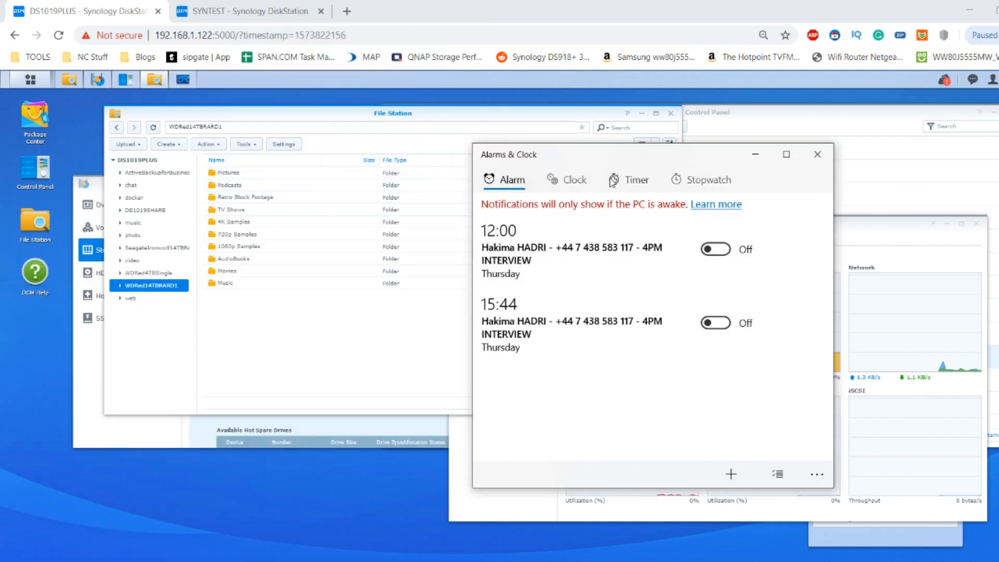
left_click(707, 179)
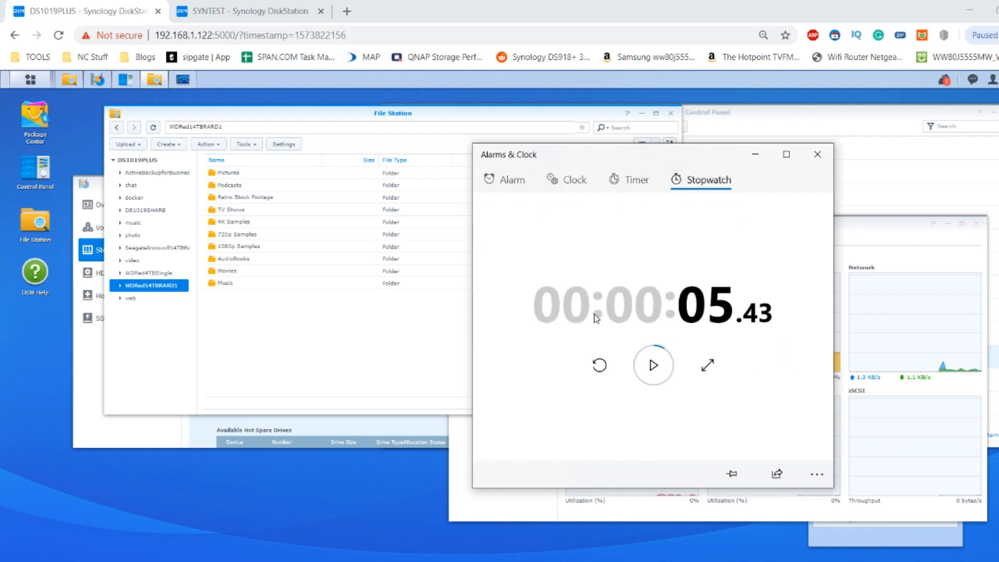
left_click(598, 365)
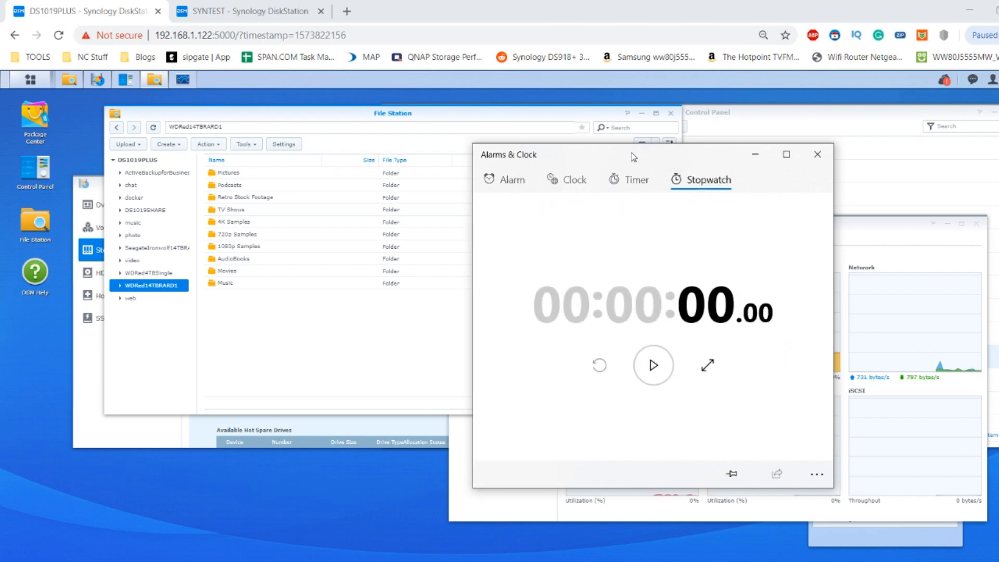
left_click_drag(632, 154, 468, 249)
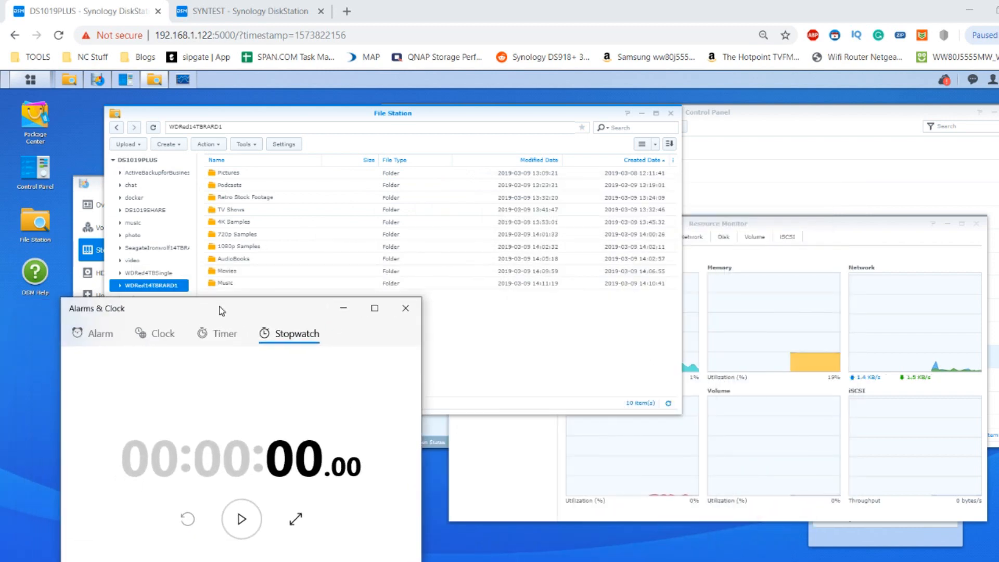
left_click(404, 307)
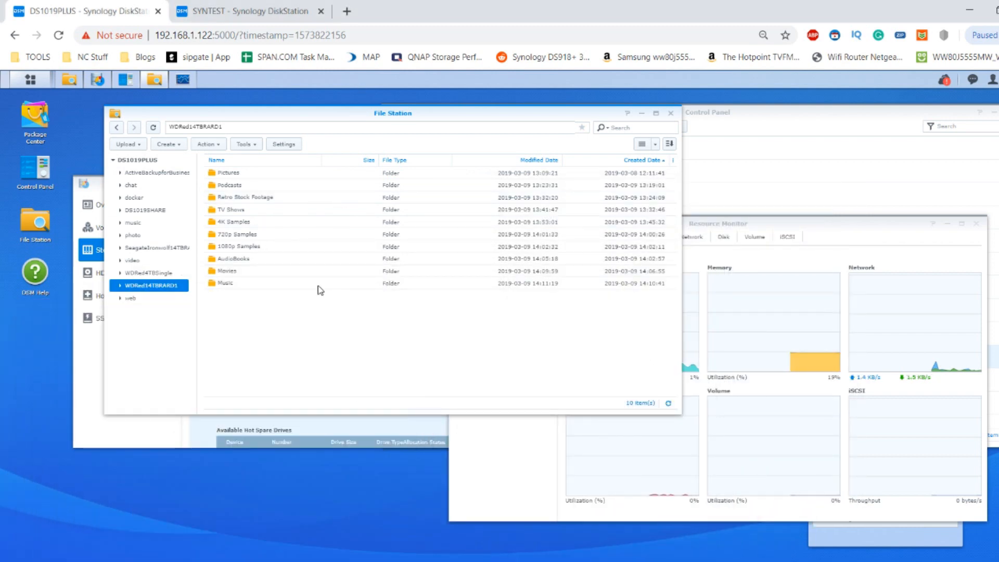
- Select and copy all ten media folders in WDRed14TBRARD1
left_click(233, 259)
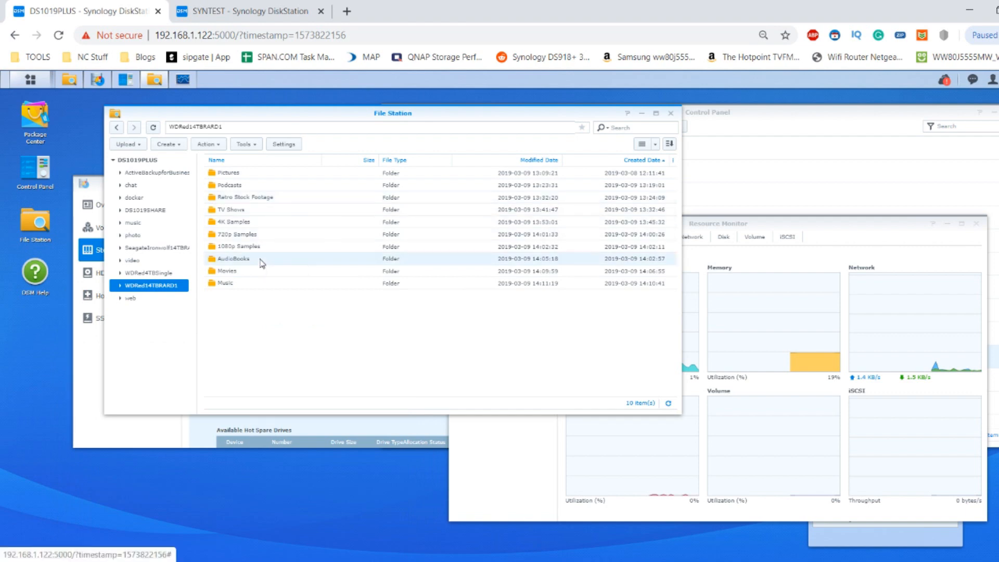
right_click(237, 247)
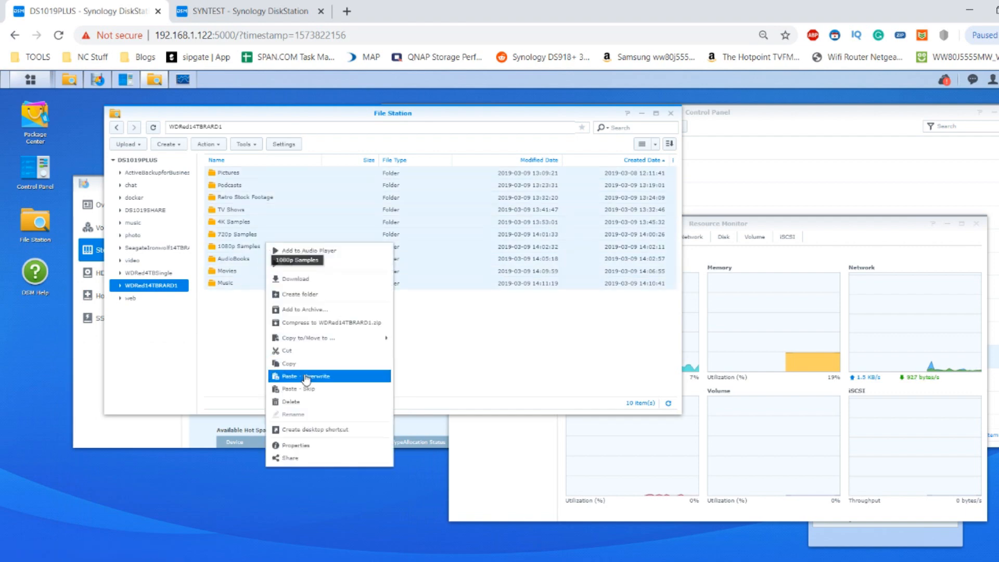
left_click(301, 376)
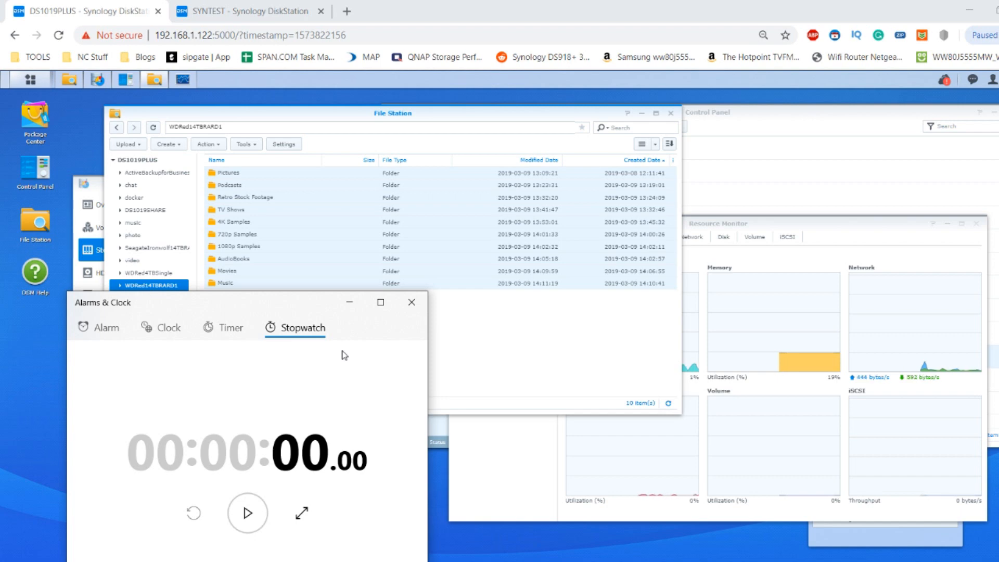
mouse_move(339, 162)
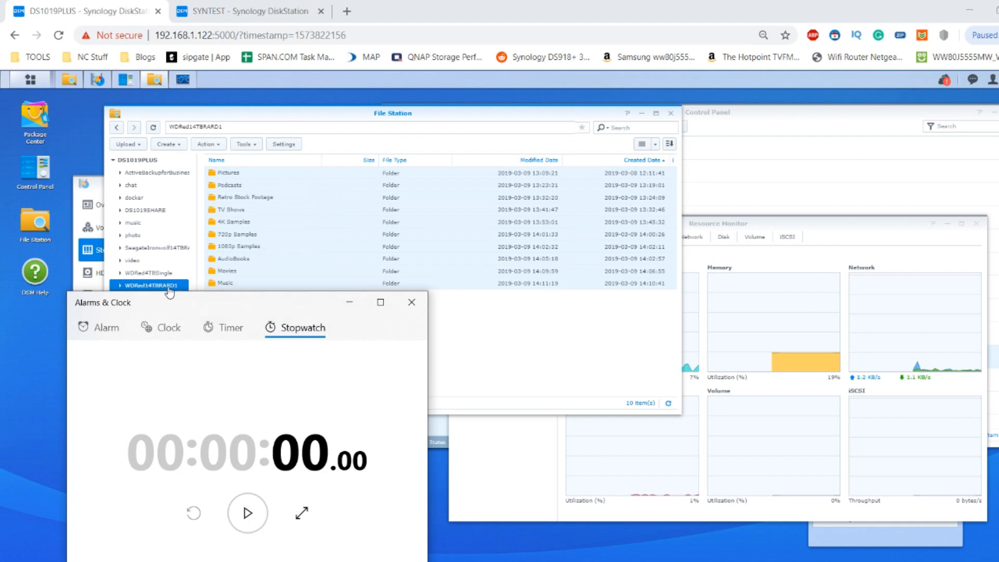
mouse_move(222, 187)
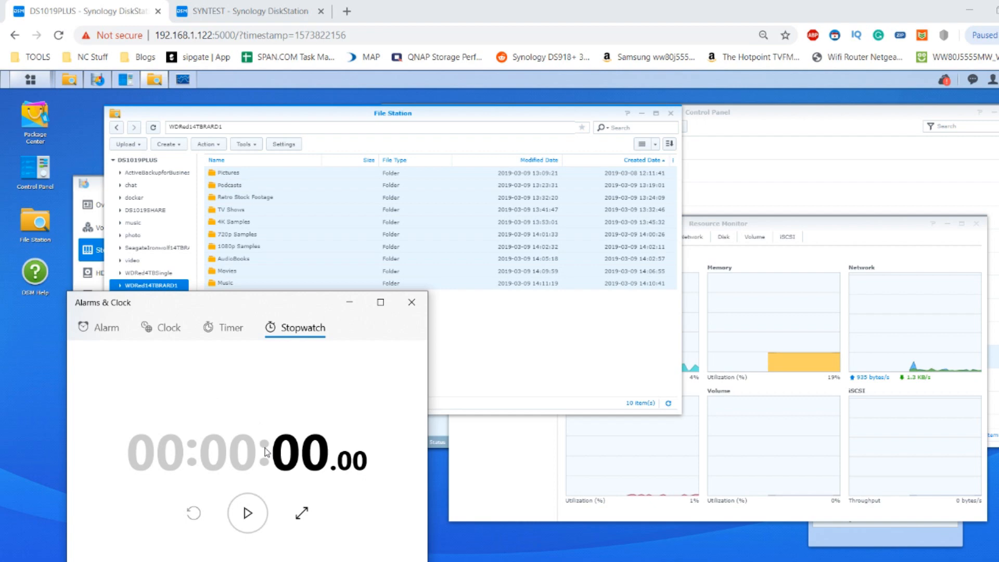
mouse_move(248, 512)
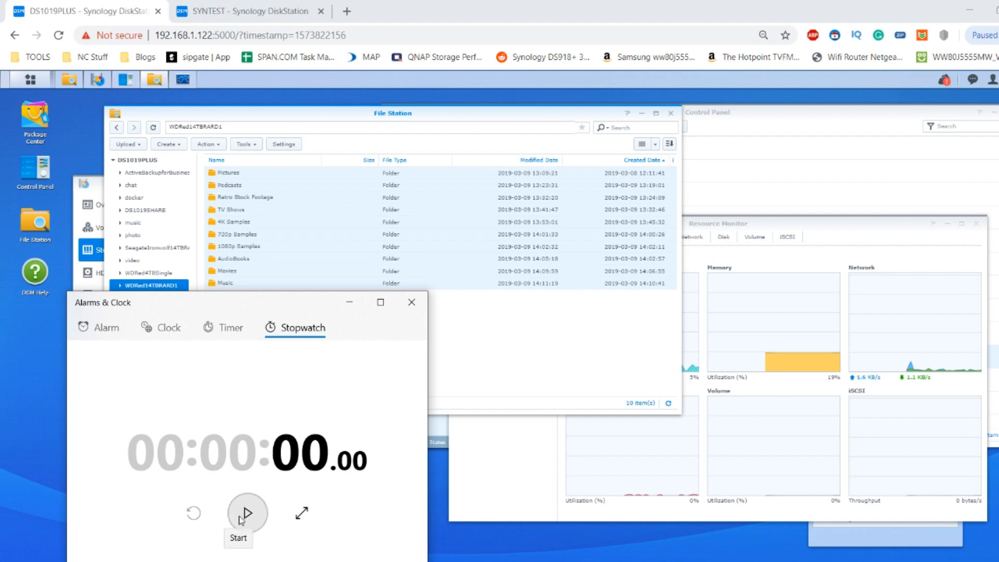
- Start the stopwatch, then create and open a new folder named '1' in WDRed14TBRARD1
left_click(246, 513)
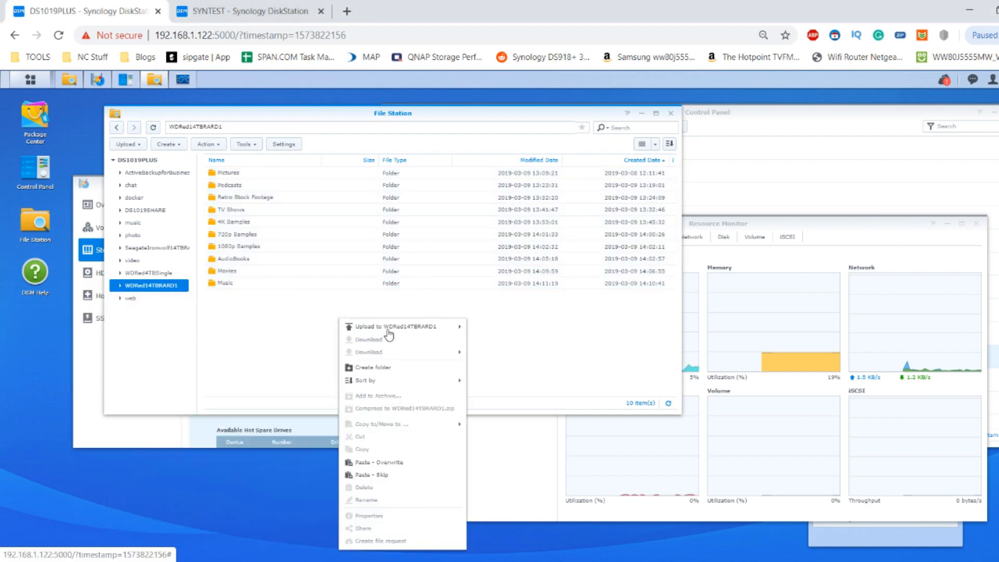
left_click(372, 367)
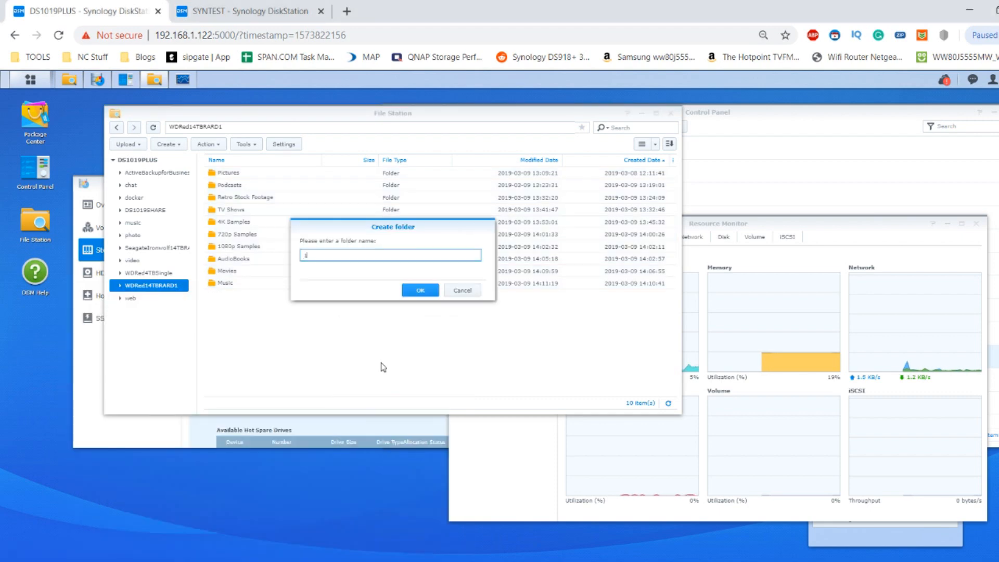
left_click(419, 290)
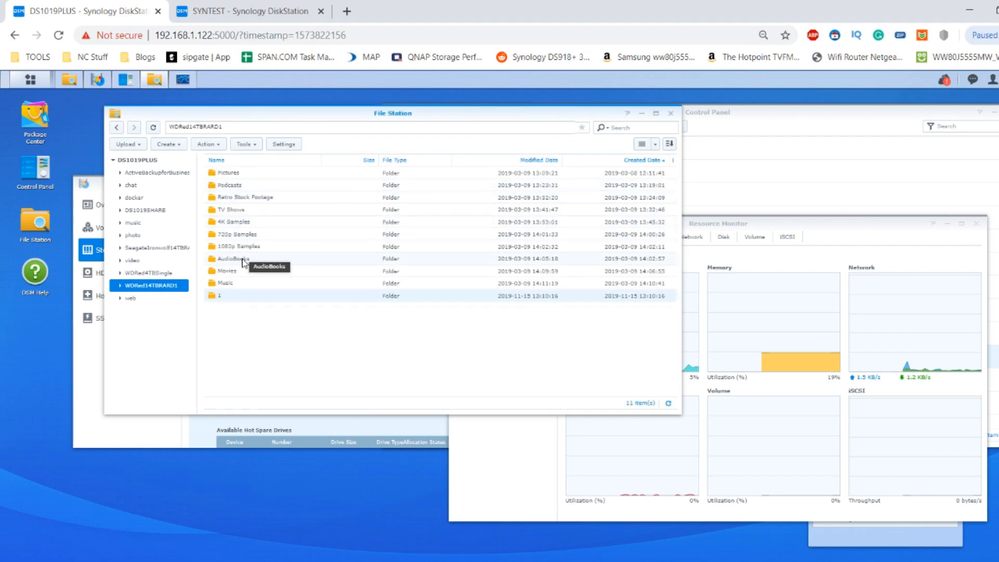
double_click(220, 295)
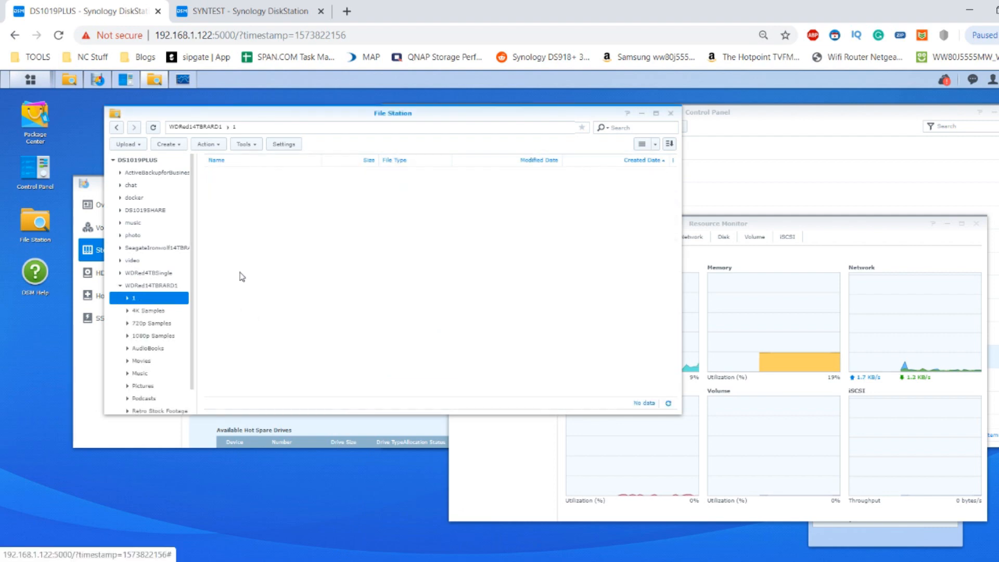
mouse_move(292, 403)
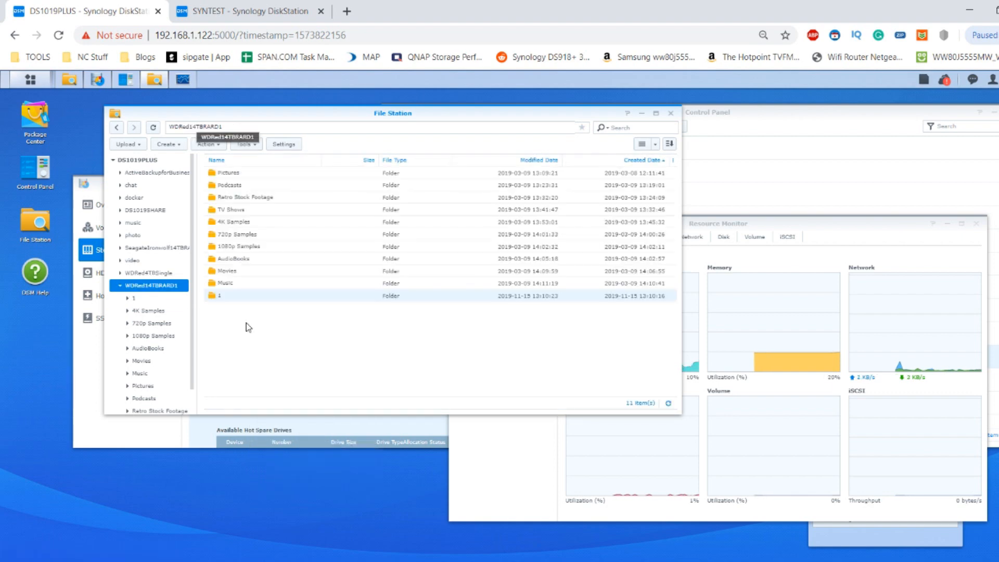
- Create new folders '2' and '3' in WDRed14TBRARD1, leaving empty folder 3 open
right_click(218, 295)
type("2")
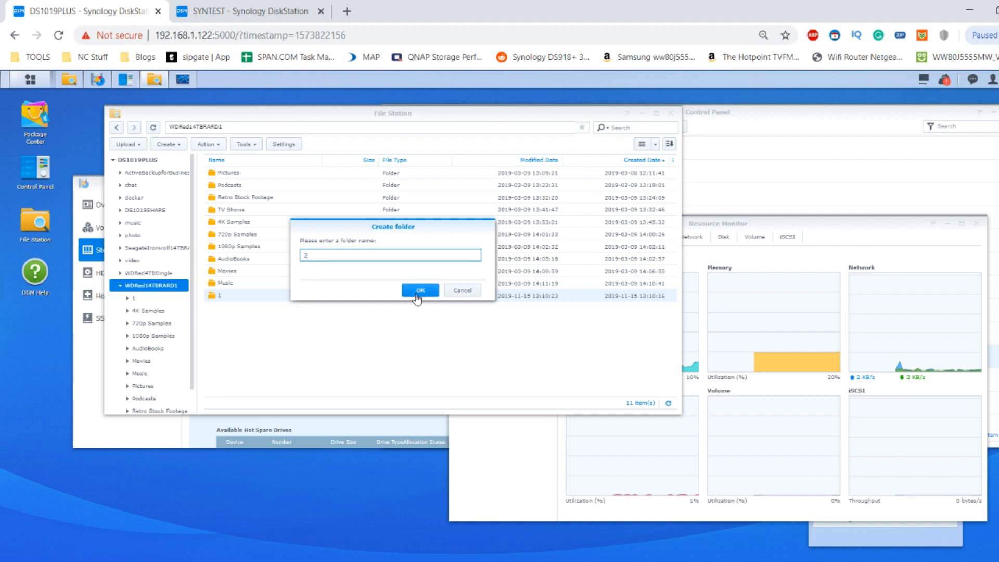
left_click(419, 290)
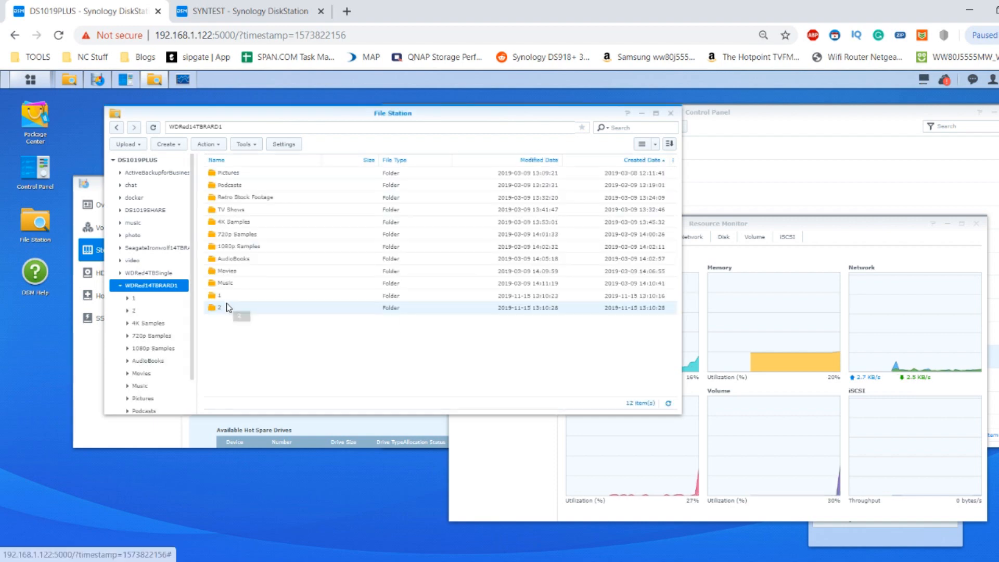
double_click(218, 295)
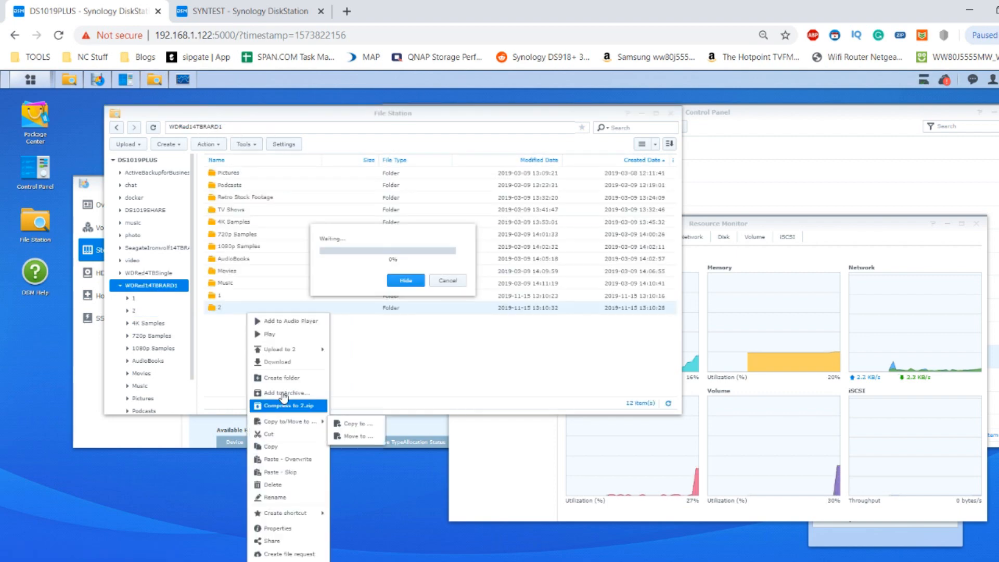
left_click(280, 378)
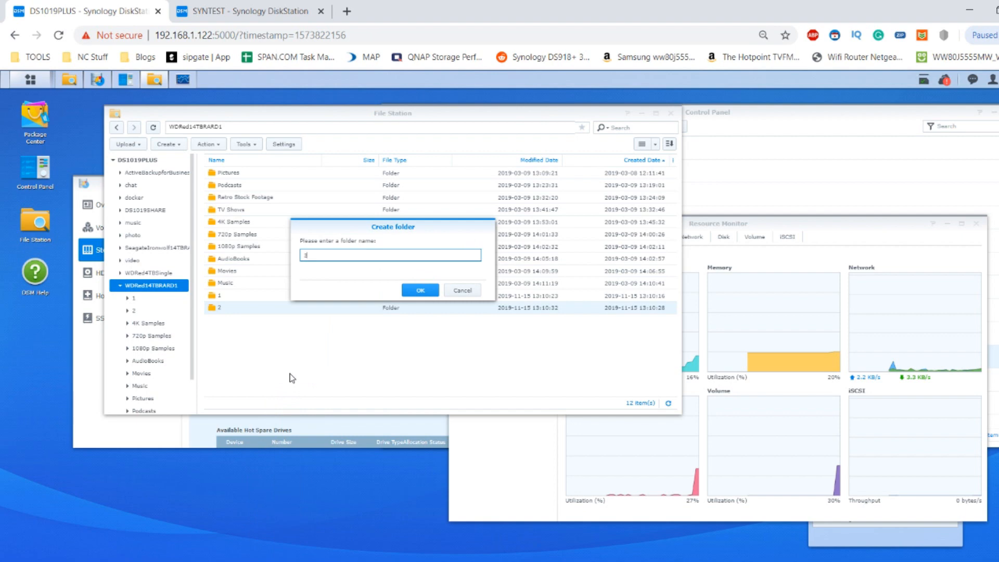
left_click(419, 289)
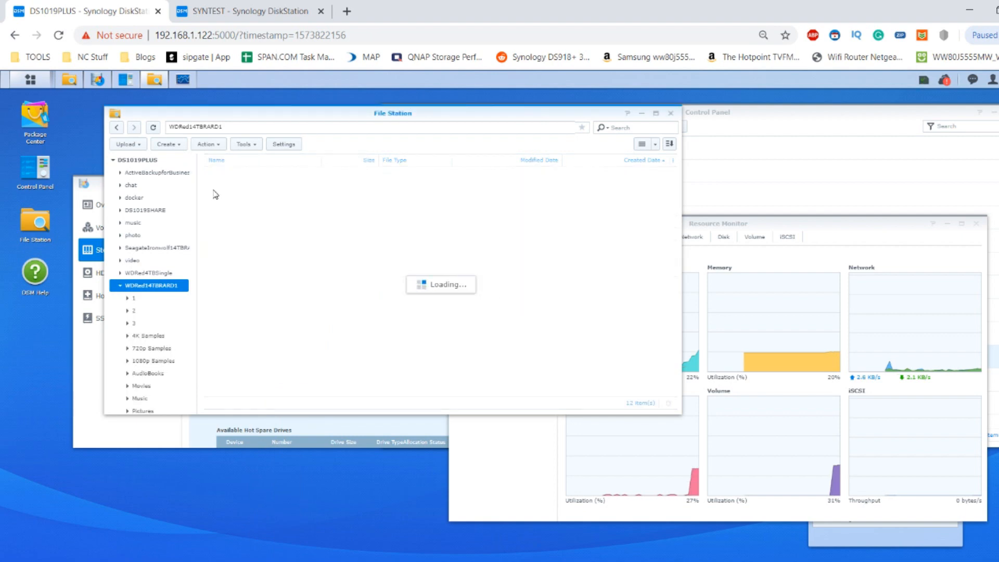
right_click(228, 209)
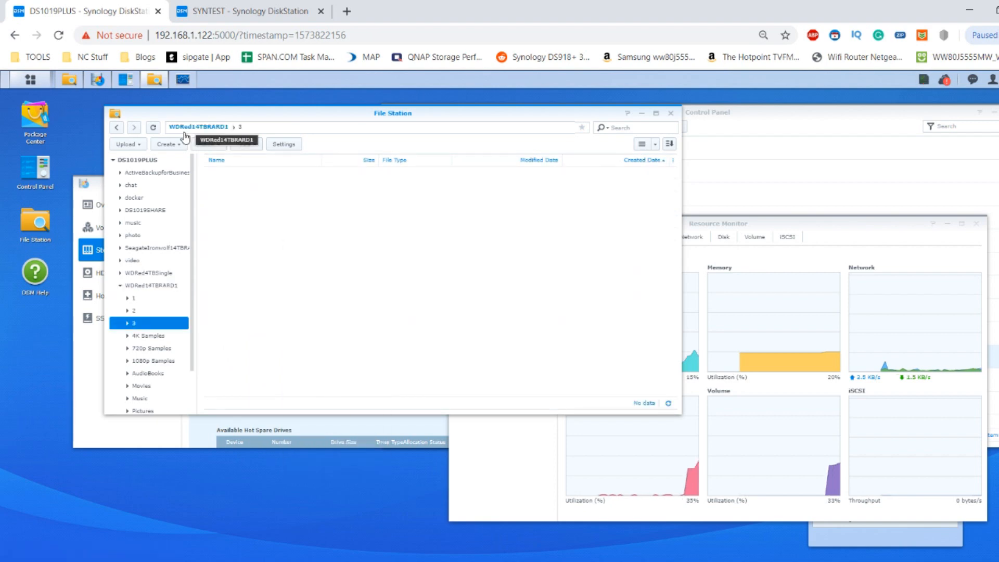
- Create new folders '4' and '5' in WDRed14TBRARD1 and open folder 5
right_click(218, 320)
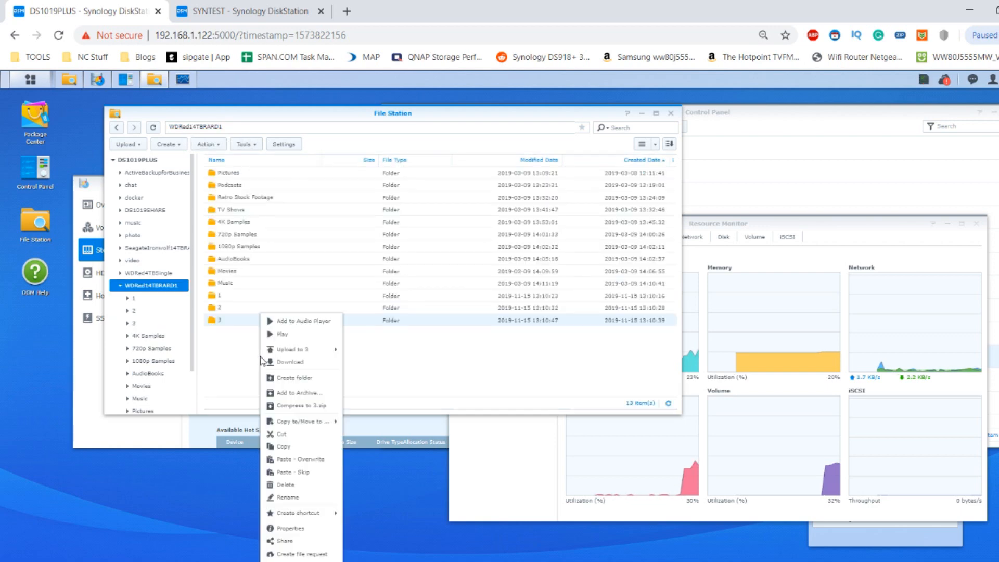
left_click(293, 377)
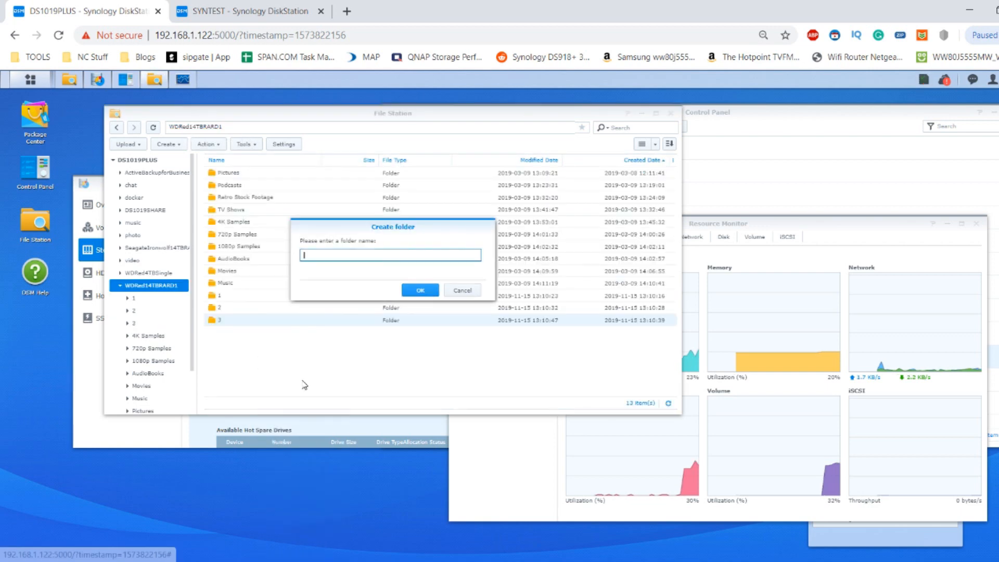
left_click(420, 289)
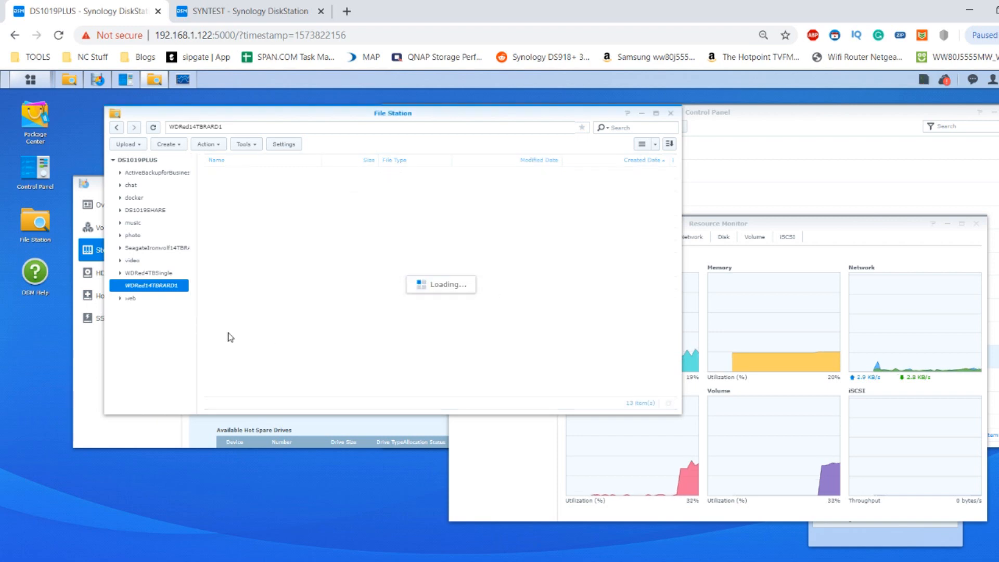
left_click(133, 336)
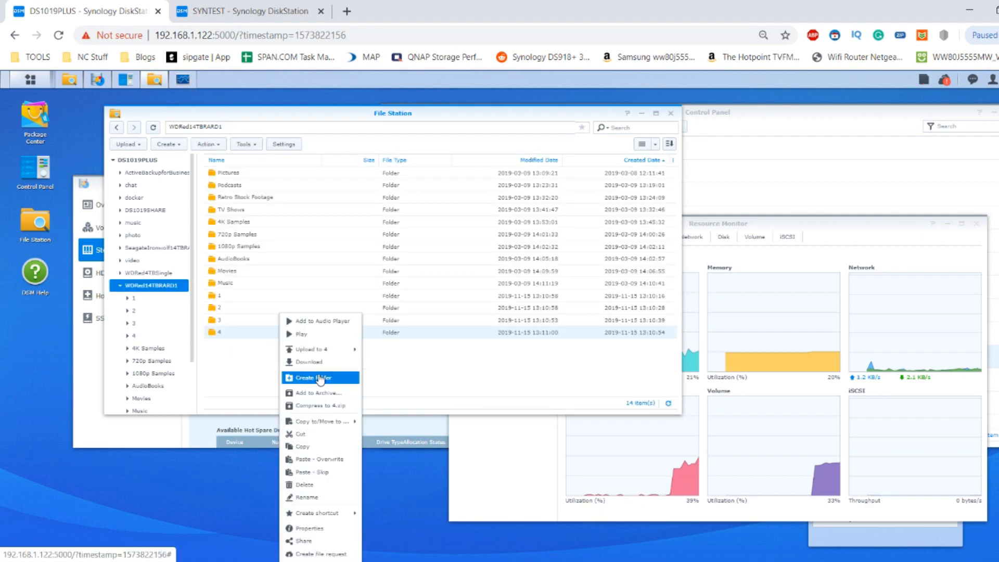
left_click(316, 377)
type("5")
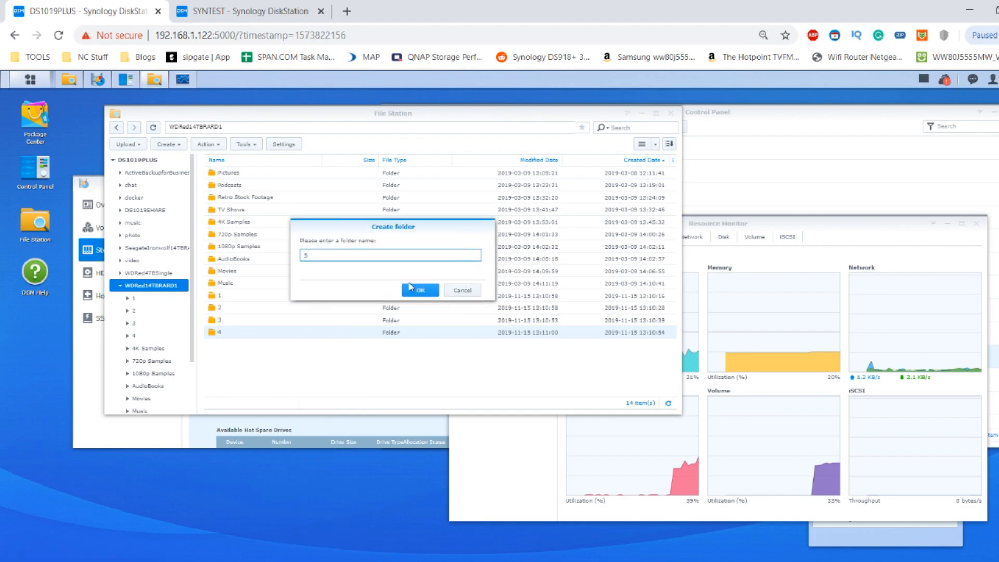
left_click(420, 289)
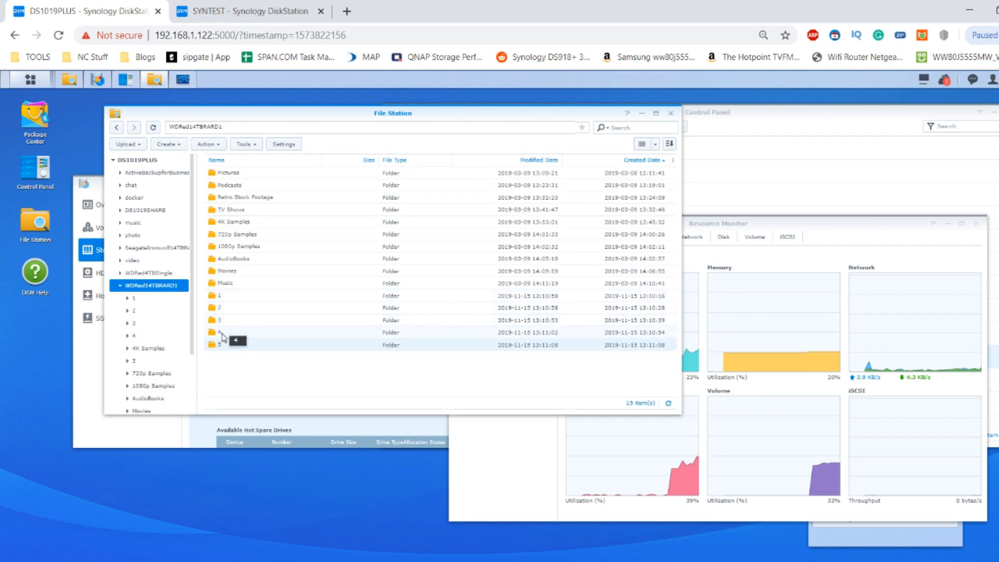
double_click(219, 343)
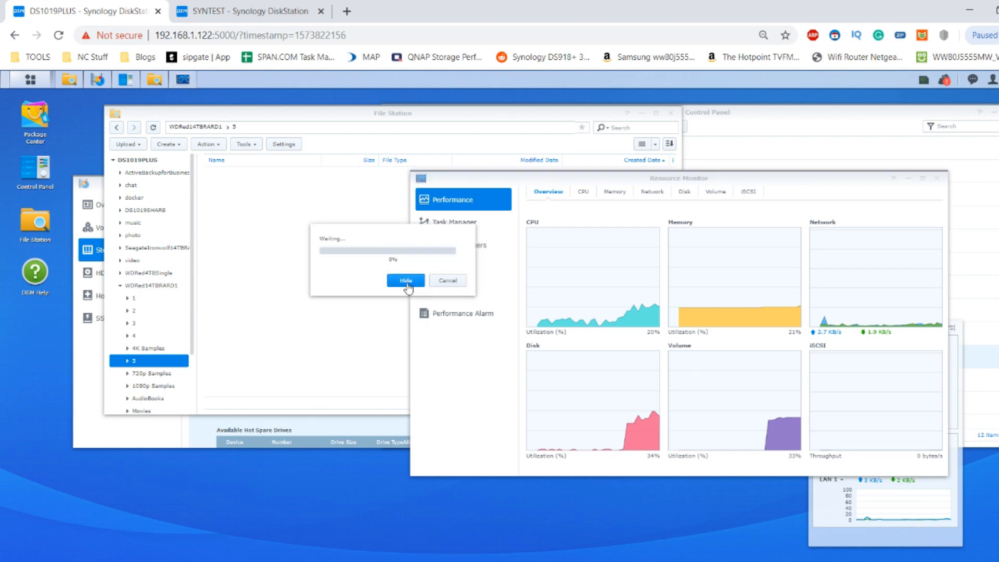
mouse_move(928, 83)
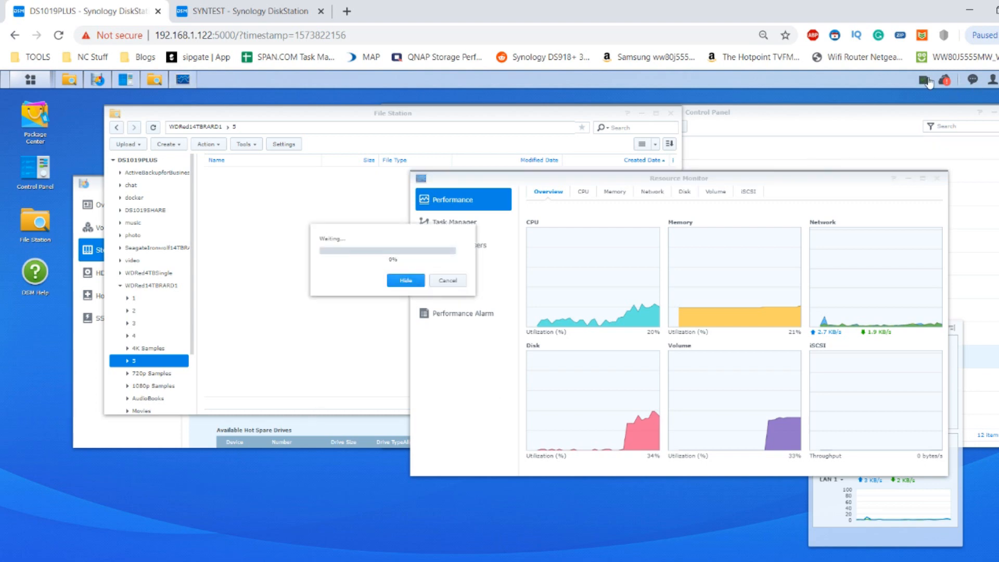
- Show the five running background copy jobs and shift the stopwatch window aside
left_click(927, 79)
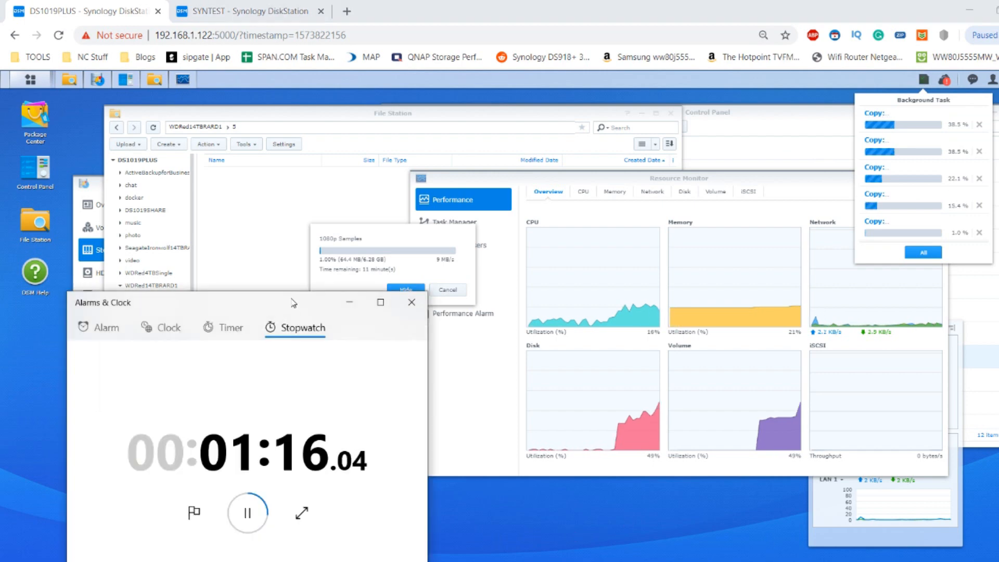
left_click_drag(293, 302, 257, 240)
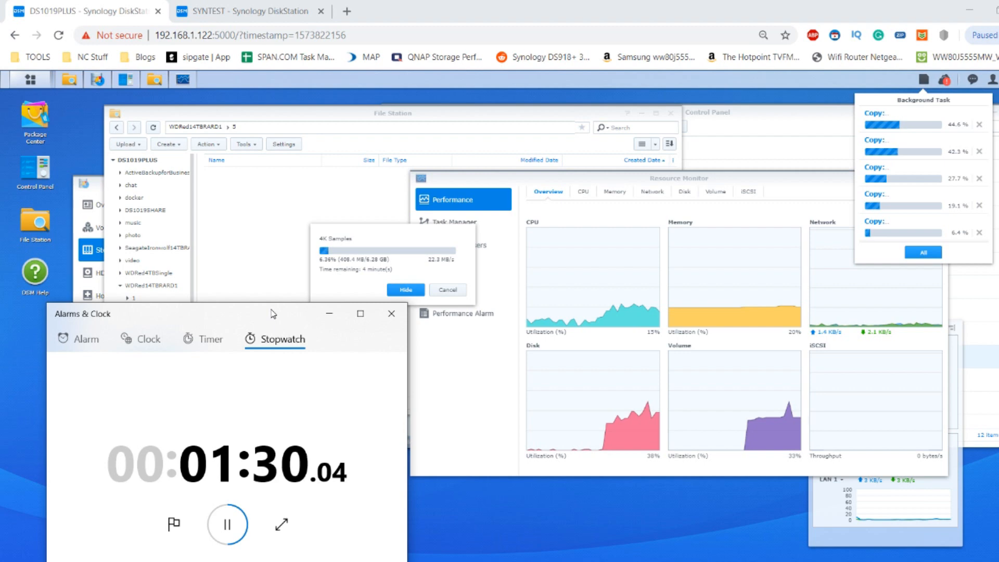
mouse_move(735, 326)
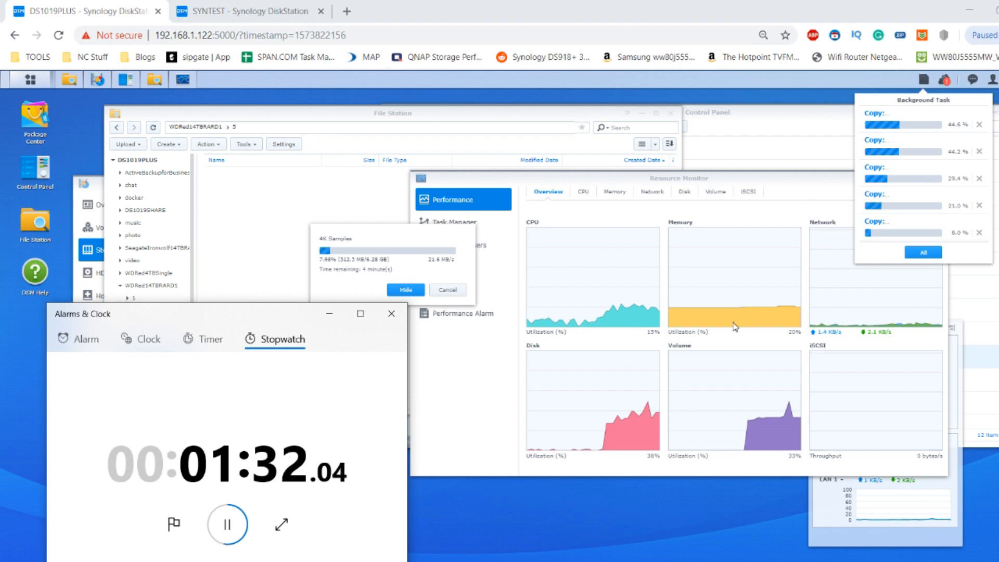
mouse_move(644, 392)
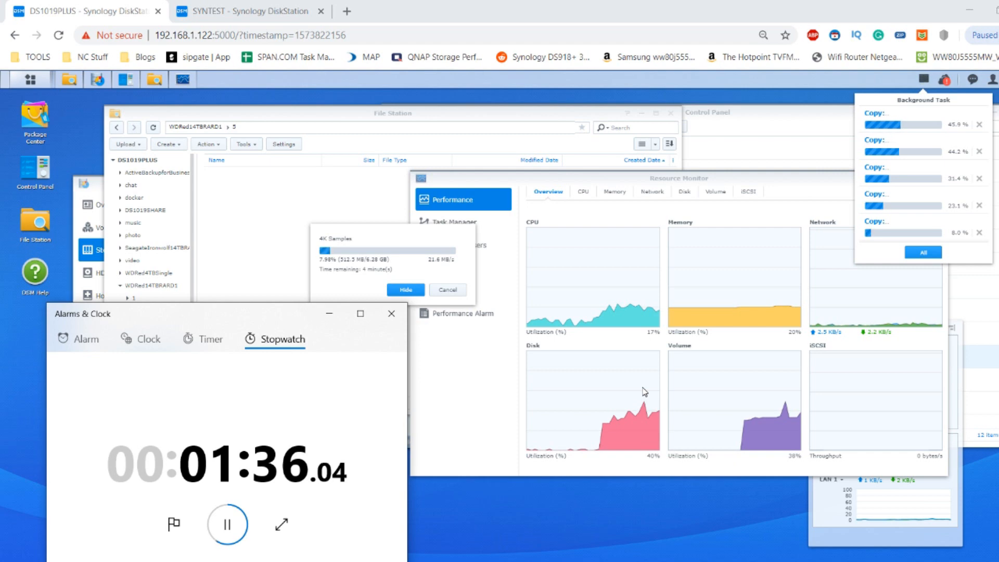
mouse_move(621, 318)
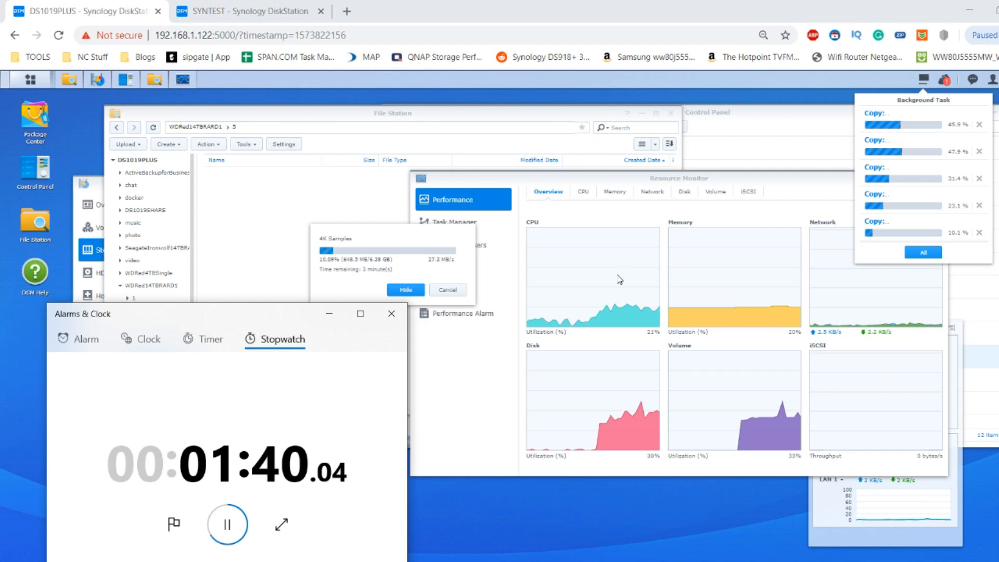
mouse_move(354, 391)
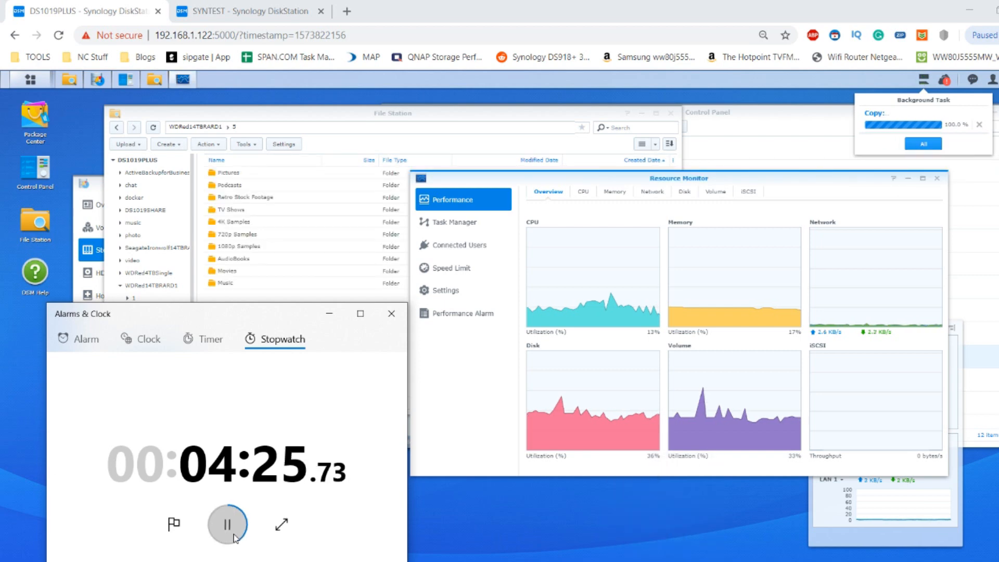
- Stop the stopwatch at 04:27.31 once all copy jobs reach 100%
left_click(227, 524)
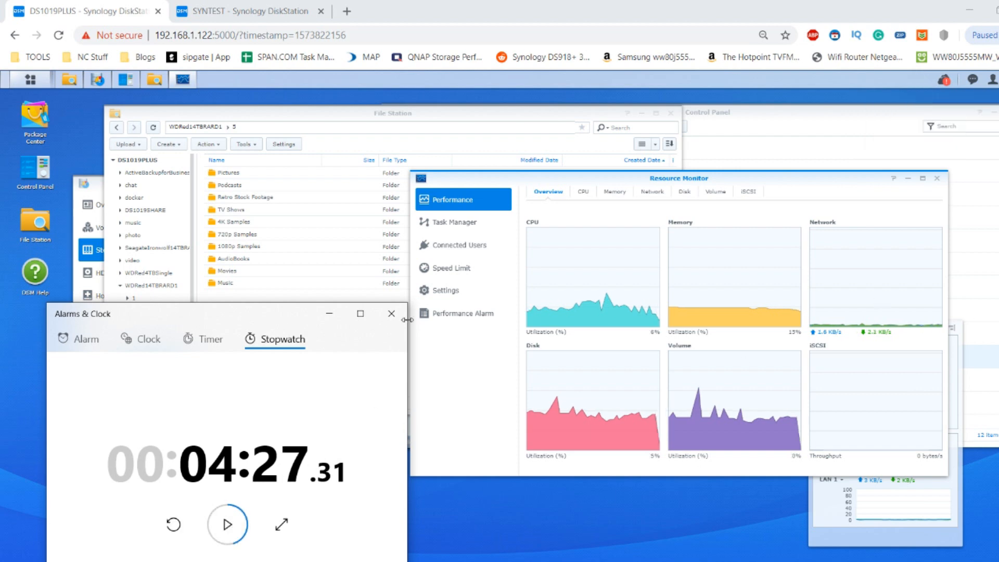
mouse_move(277, 428)
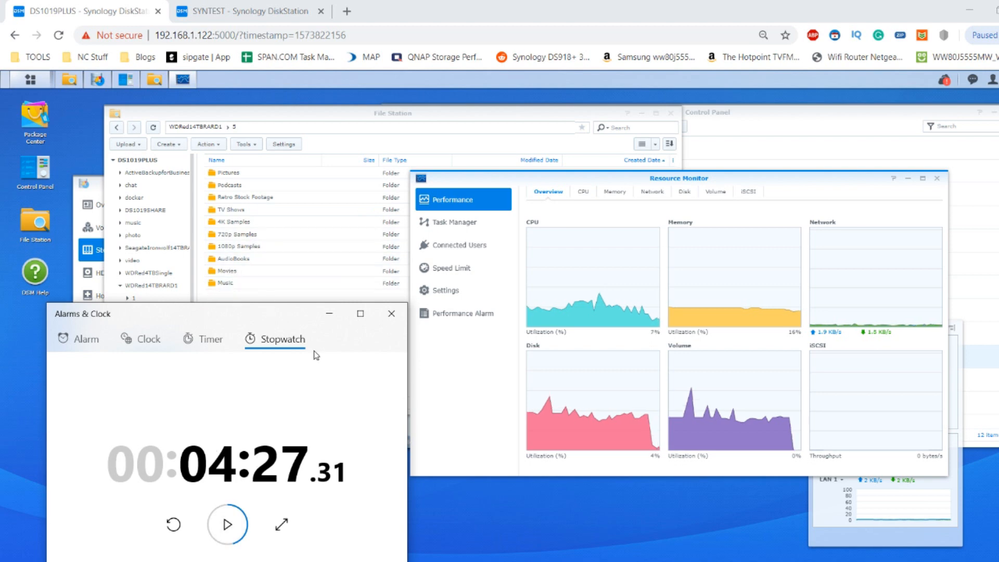
mouse_move(330, 111)
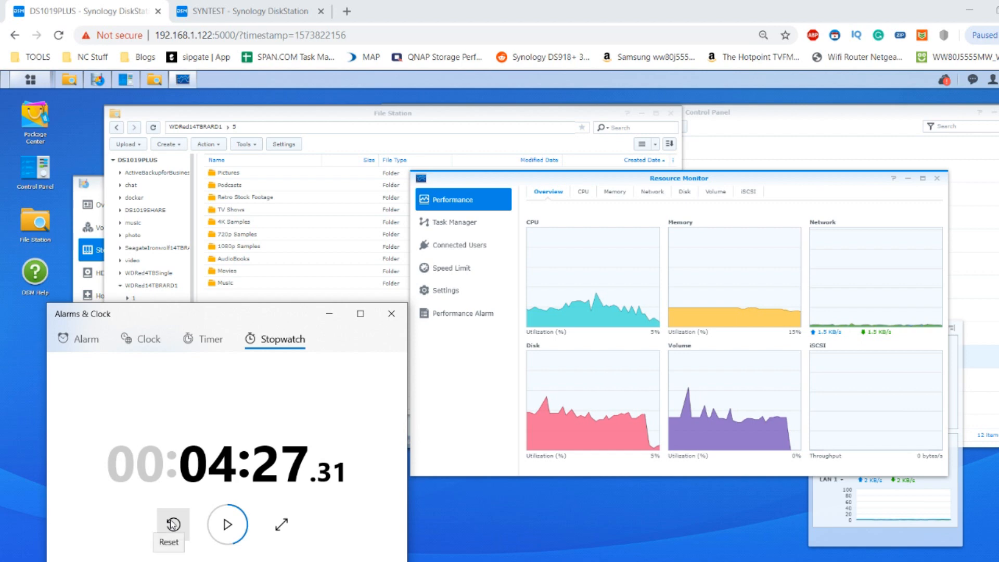
left_click(169, 524)
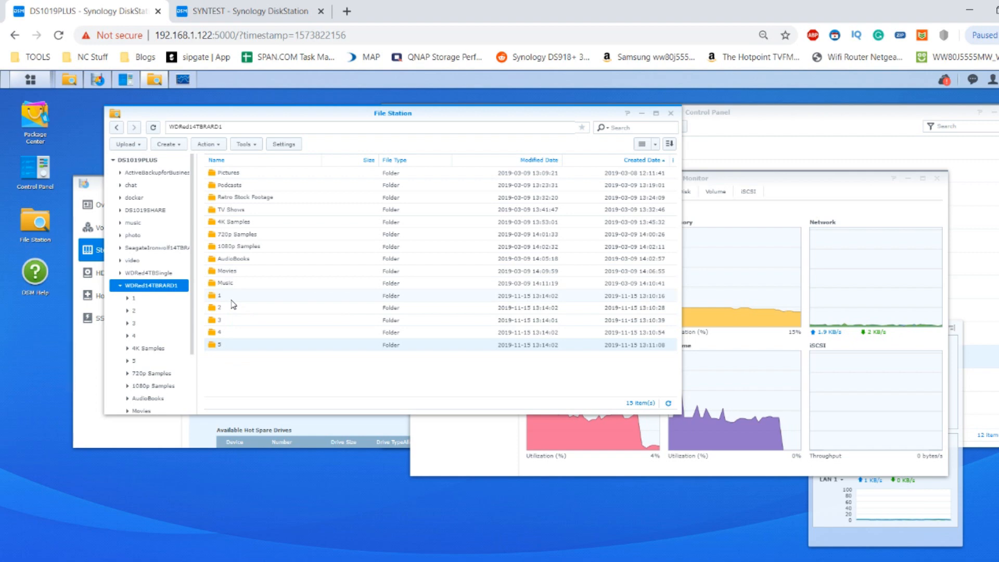
right_click(220, 295)
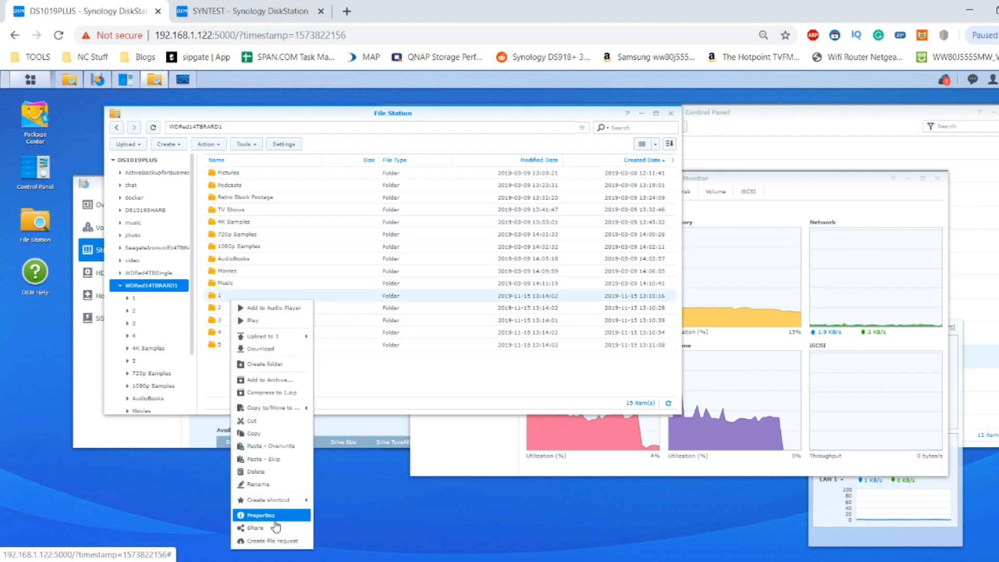
left_click(259, 514)
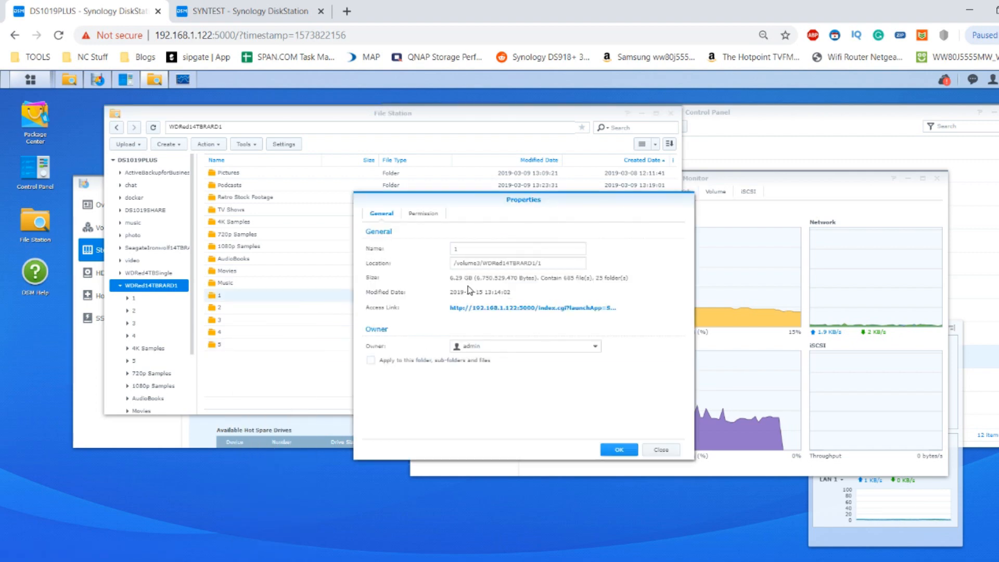
mouse_move(644, 384)
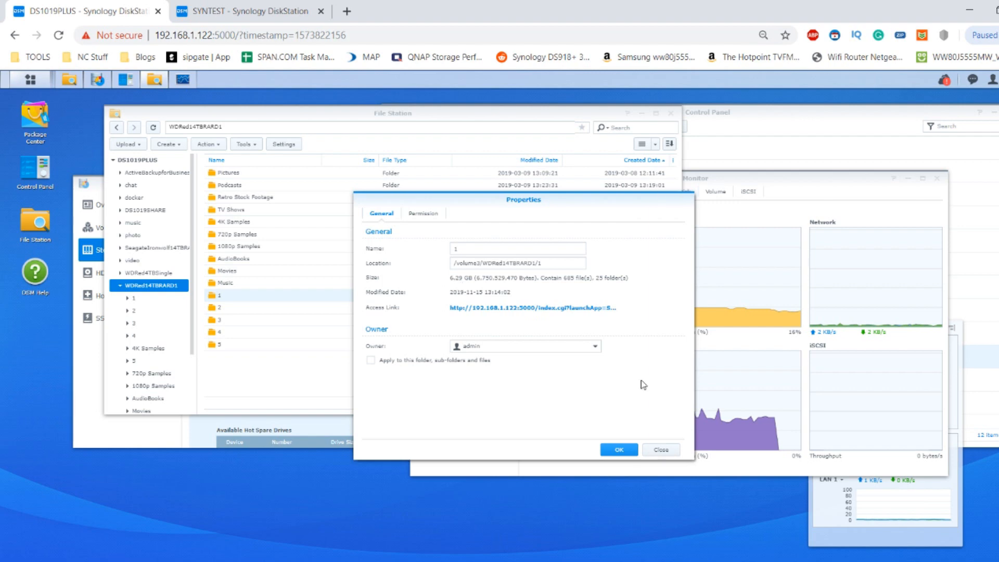
left_click(660, 449)
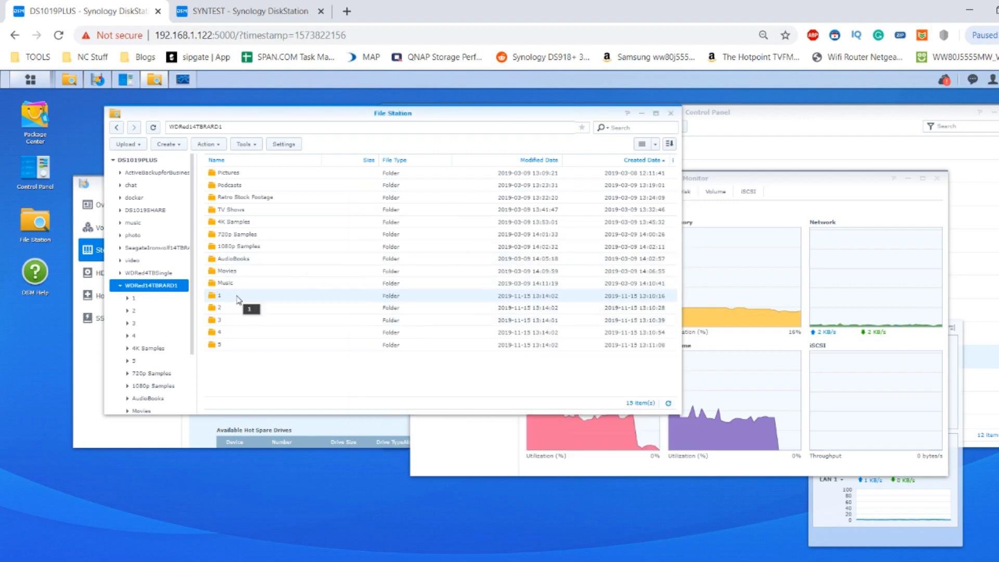
mouse_move(227, 296)
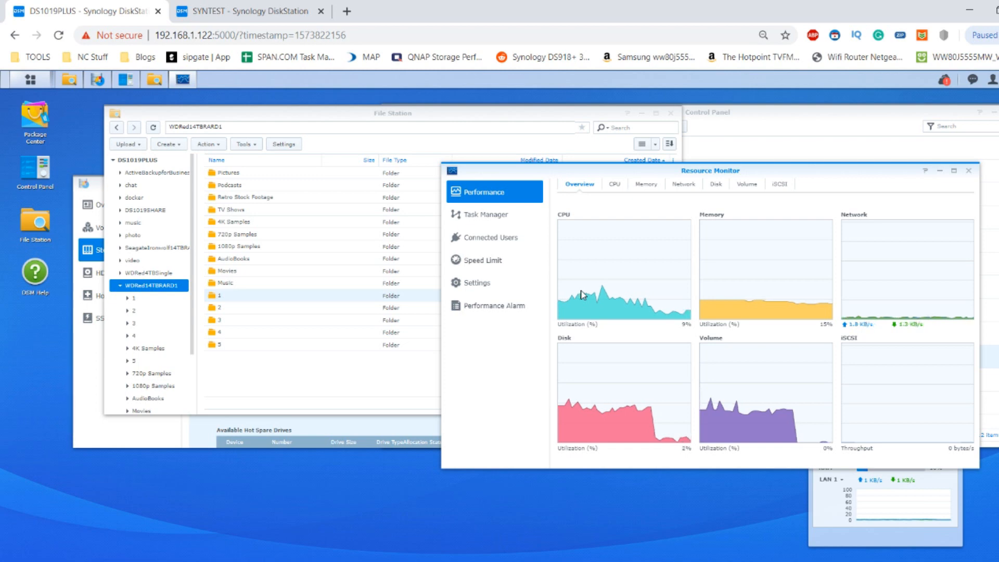
mouse_move(621, 285)
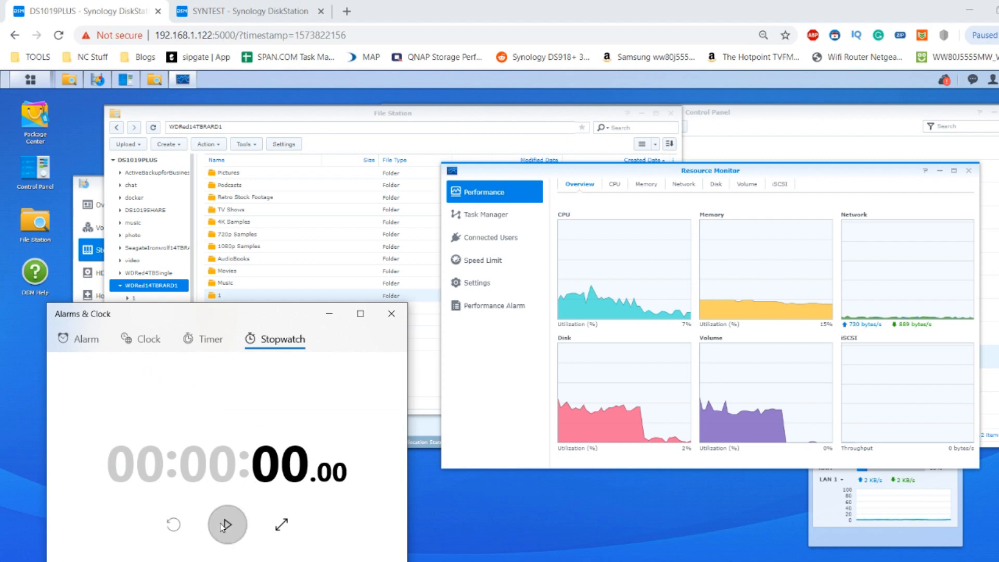
- Start the stopwatch, compress the numbered folders into zip archives, and view their job progress
left_click(226, 525)
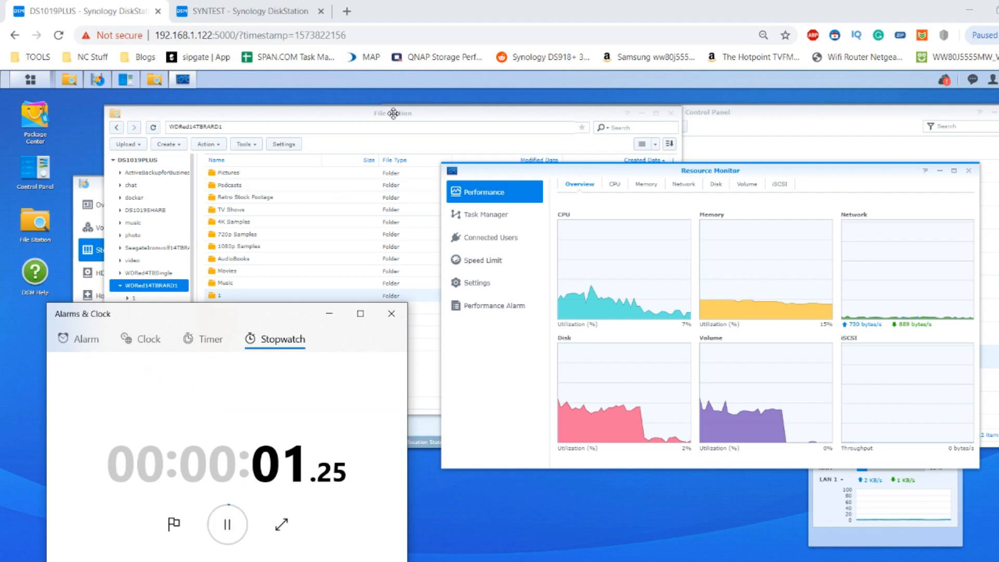
right_click(219, 295)
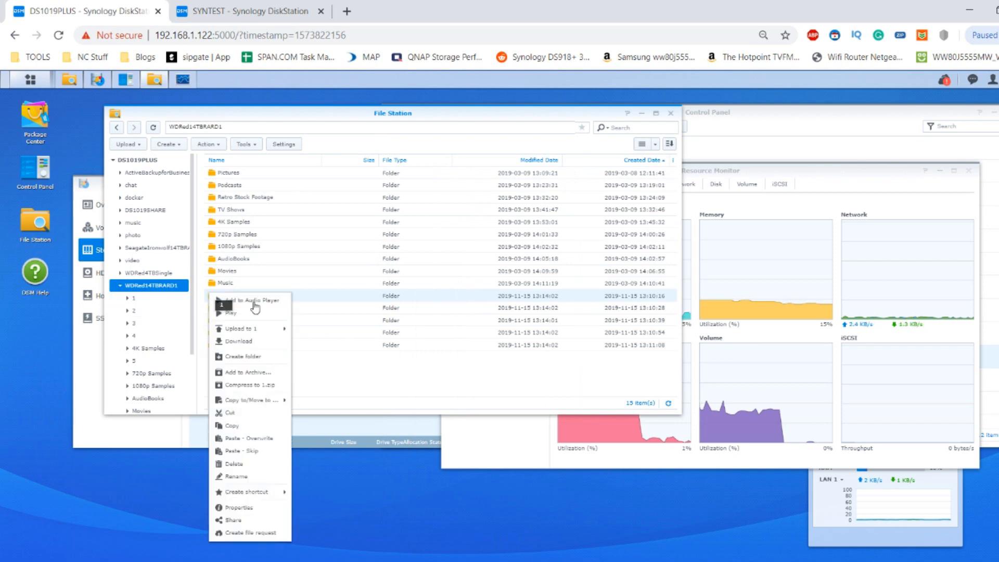
mouse_move(255, 372)
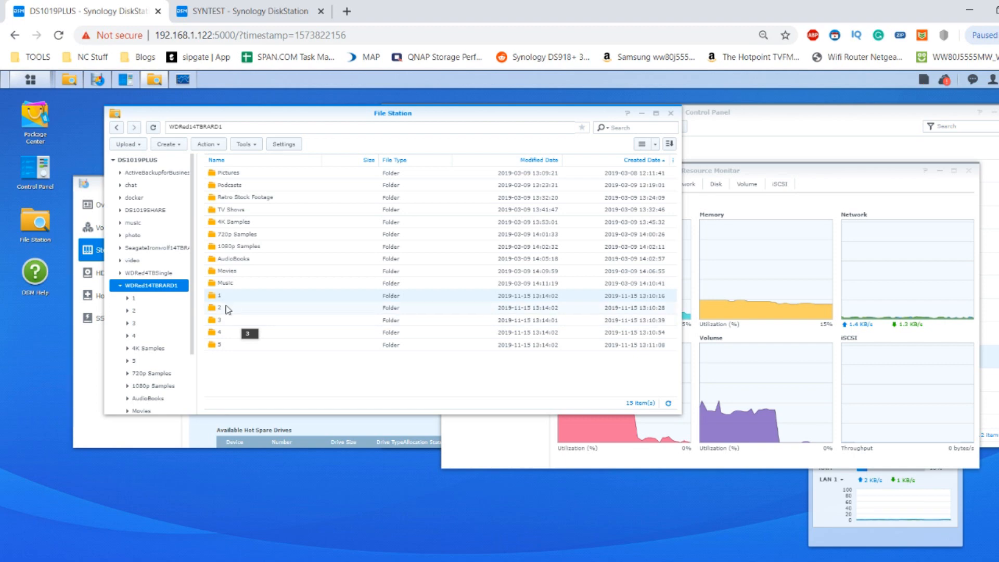
right_click(220, 307)
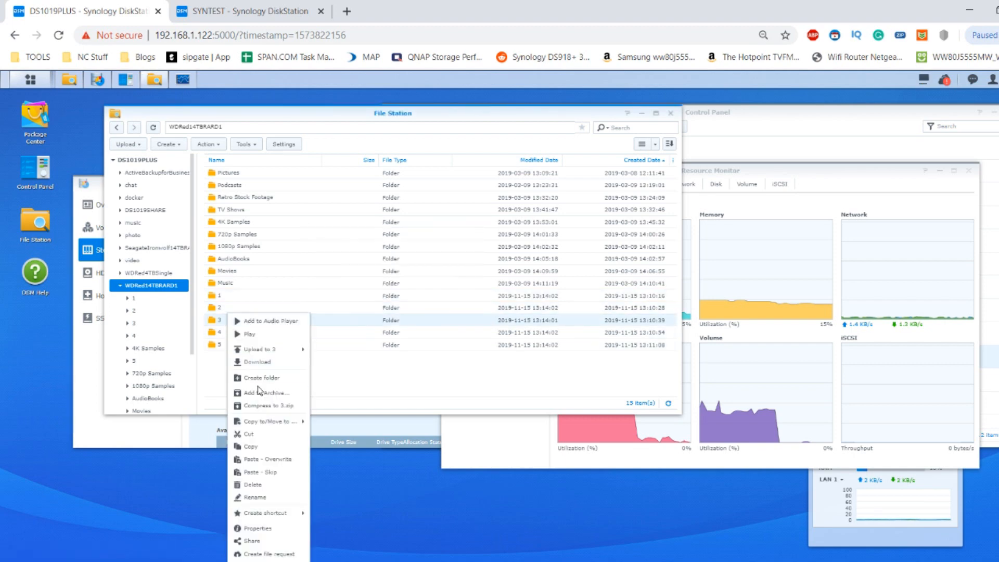
left_click(270, 405)
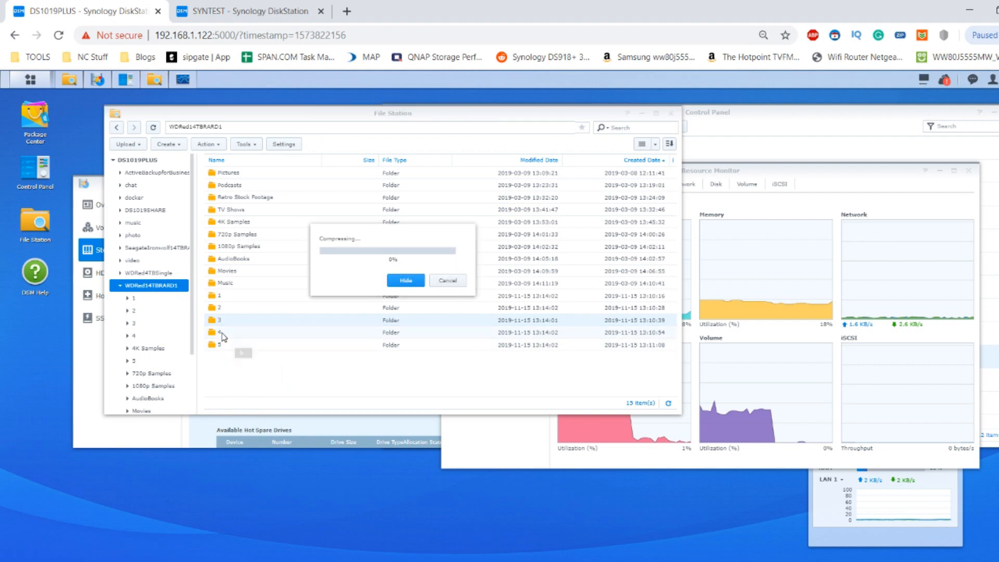
left_click(405, 280)
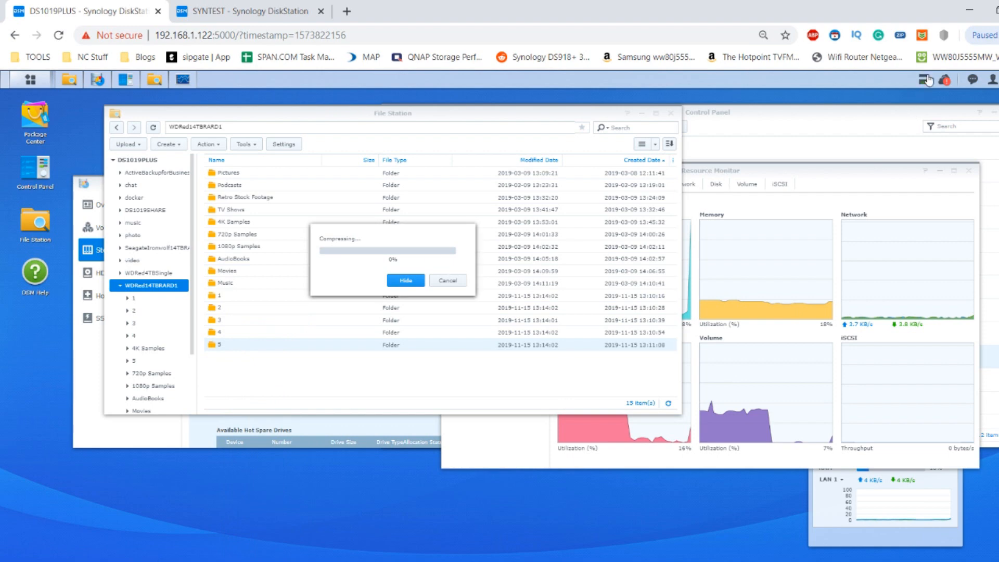
left_click(923, 80)
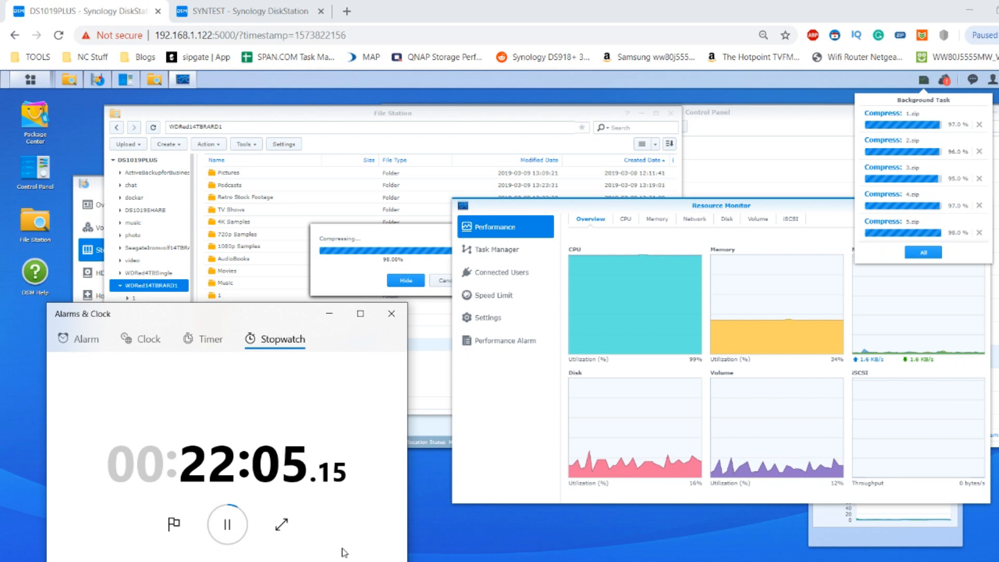
mouse_move(352, 510)
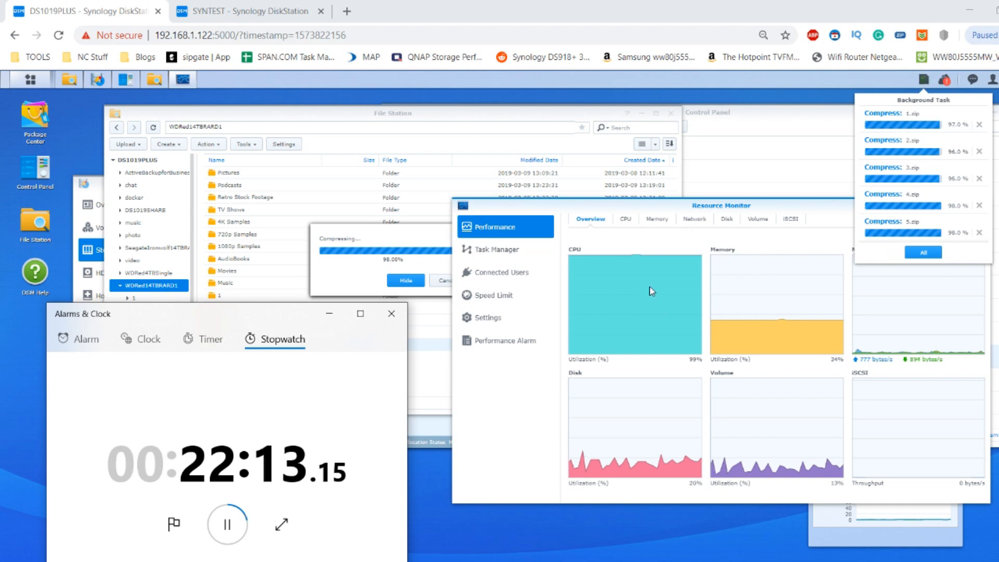
mouse_move(688, 332)
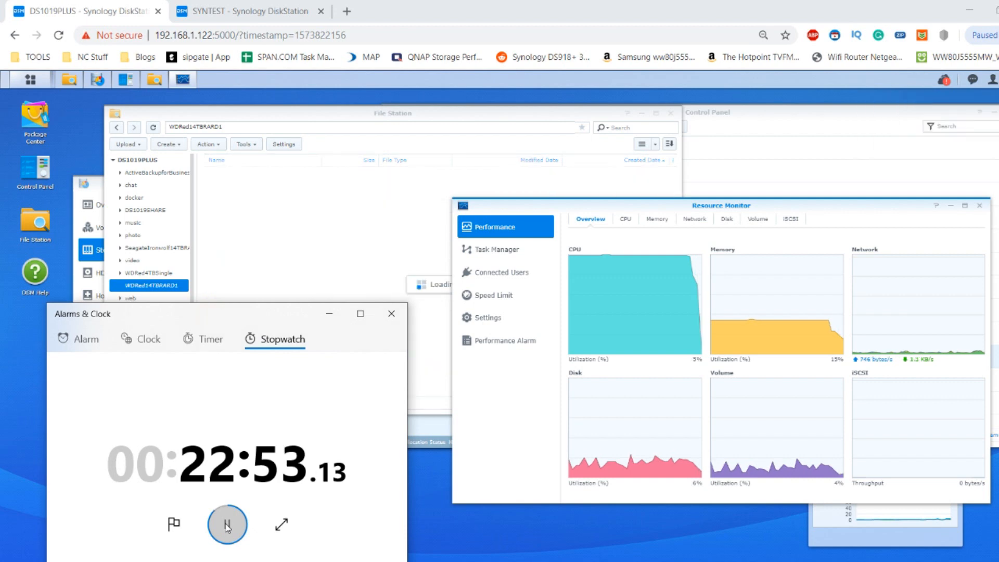
- Pause the Alarms & Clock stopwatch at 00:22:53 after compression finishes
left_click(227, 524)
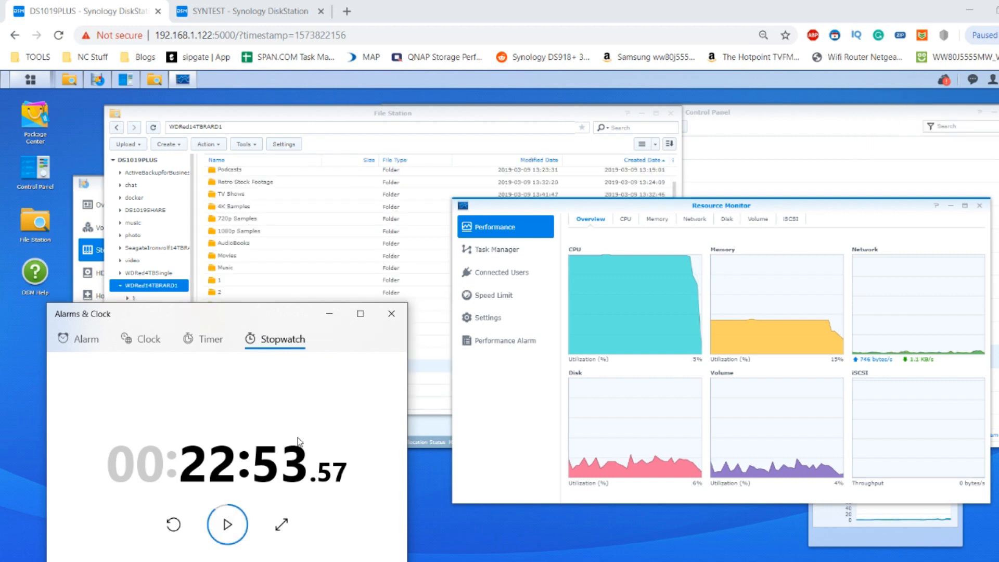
mouse_move(703, 304)
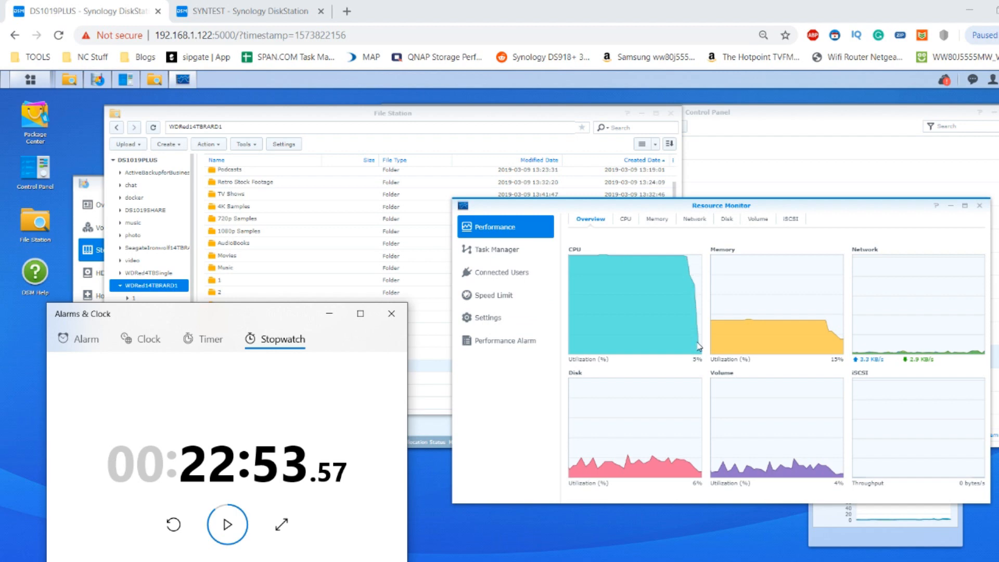
mouse_move(700, 349)
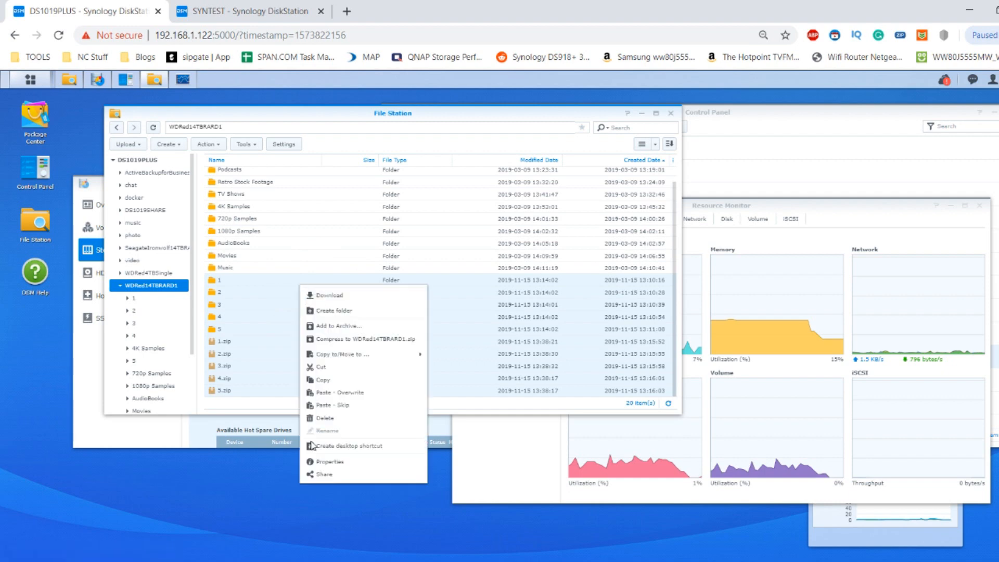
left_click(327, 462)
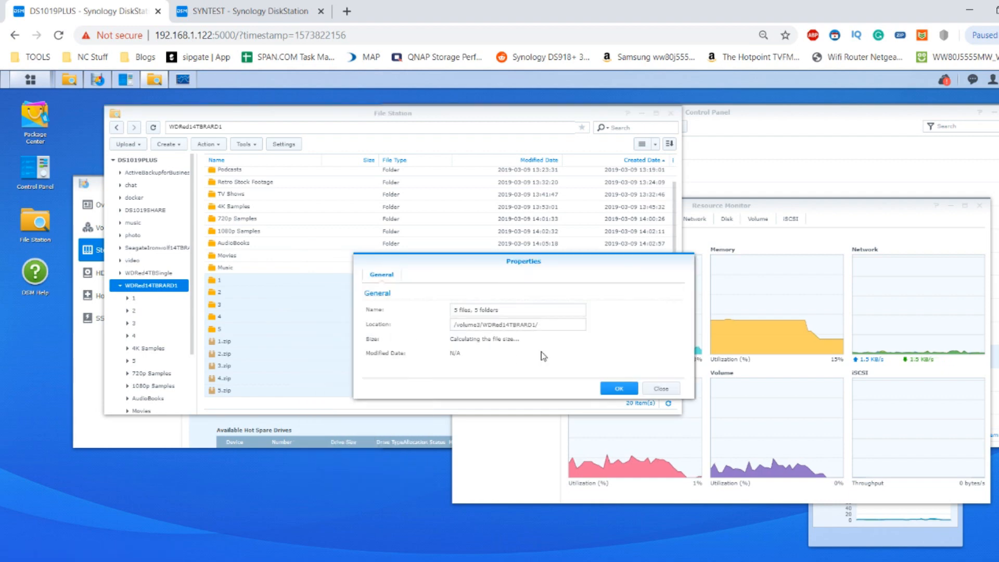
mouse_move(519, 356)
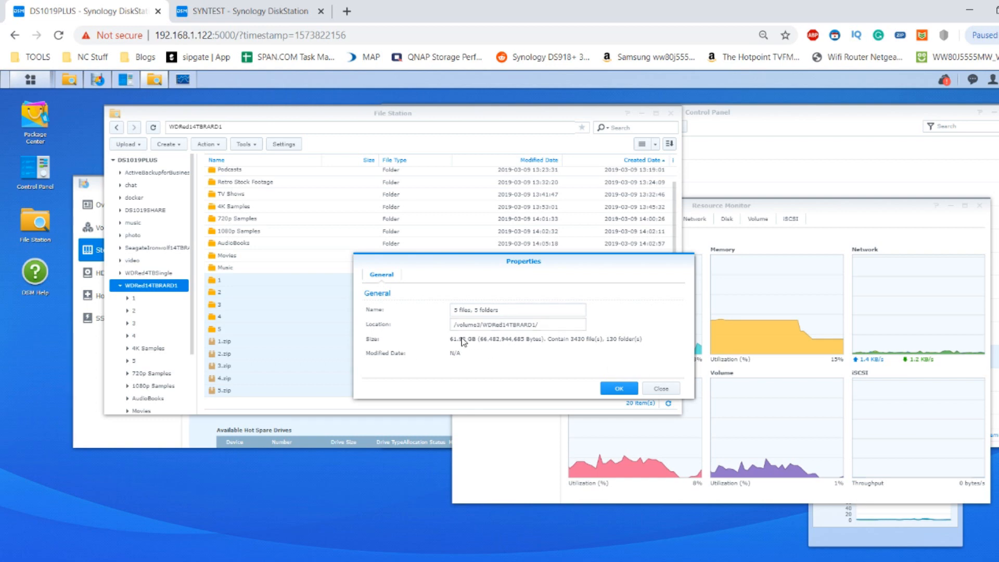
mouse_move(356, 304)
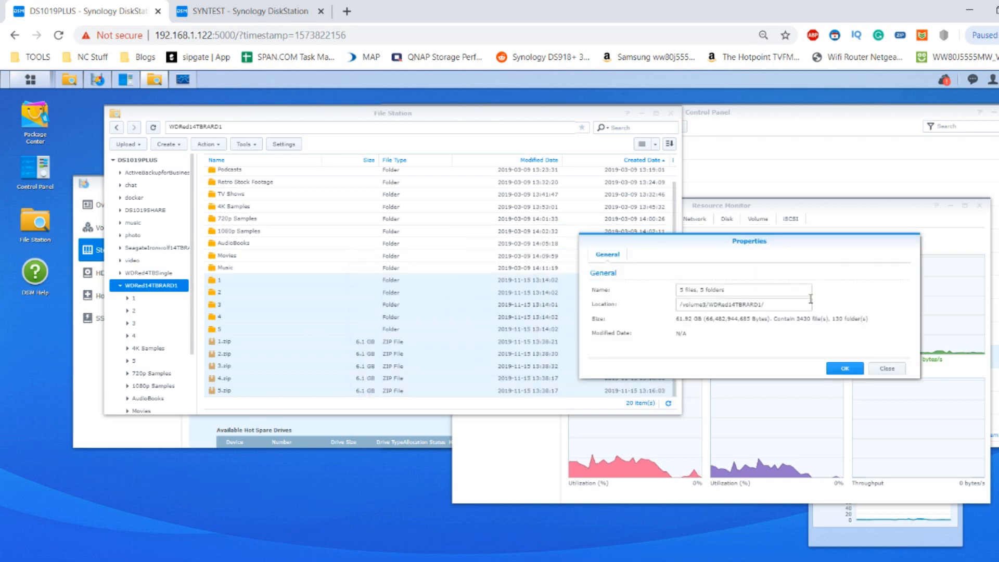
left_click(844, 369)
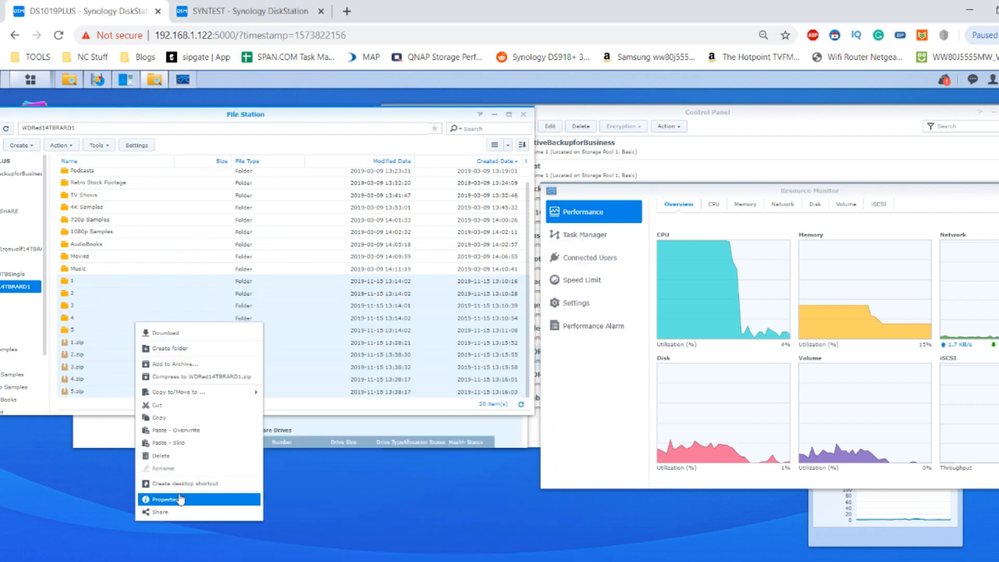
- Delete the numbered folders and zip files from the WDRed14TBRARD1 share, returning to File Station
left_click(157, 456)
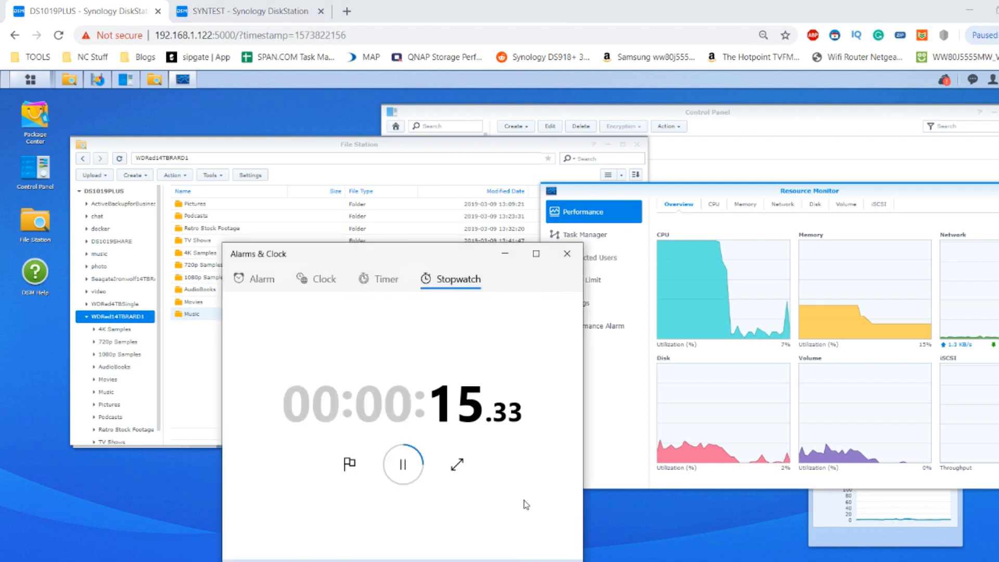
left_click(403, 464)
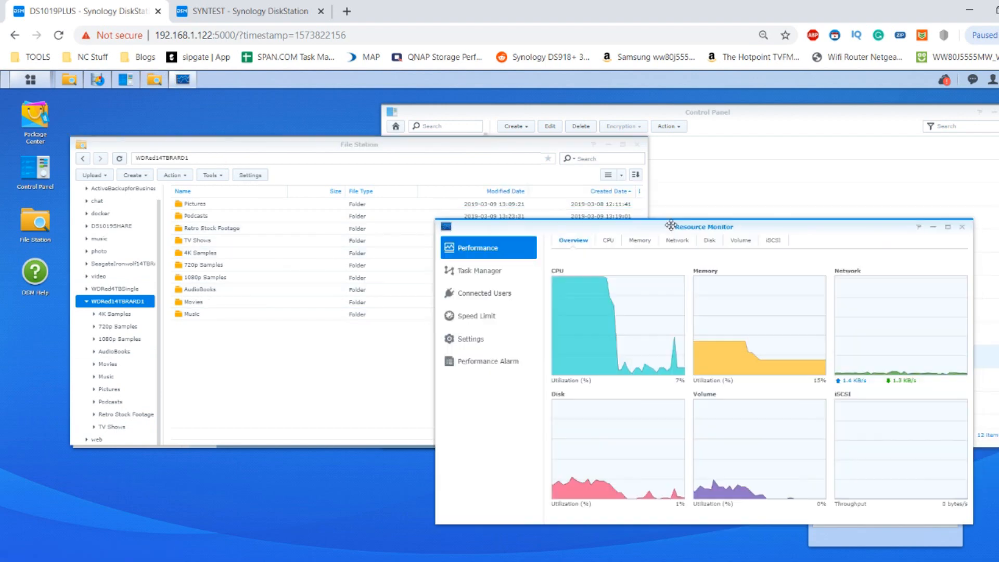
left_click(358, 144)
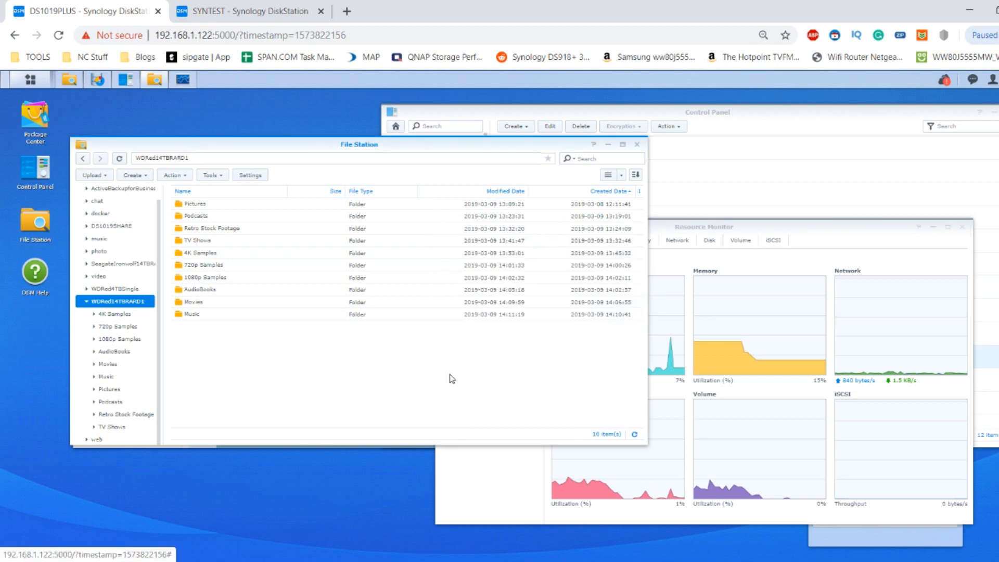
mouse_move(383, 351)
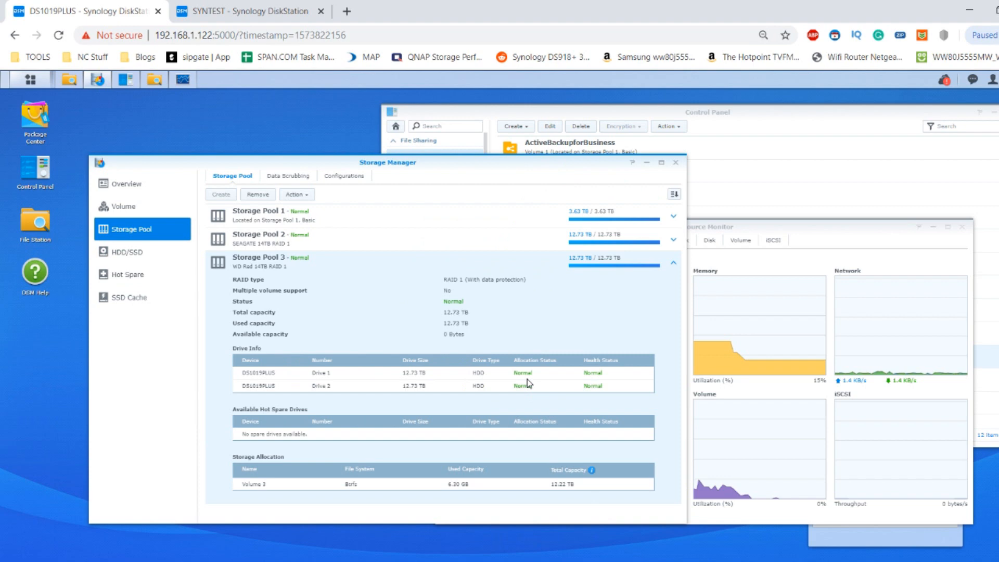
mouse_move(502, 295)
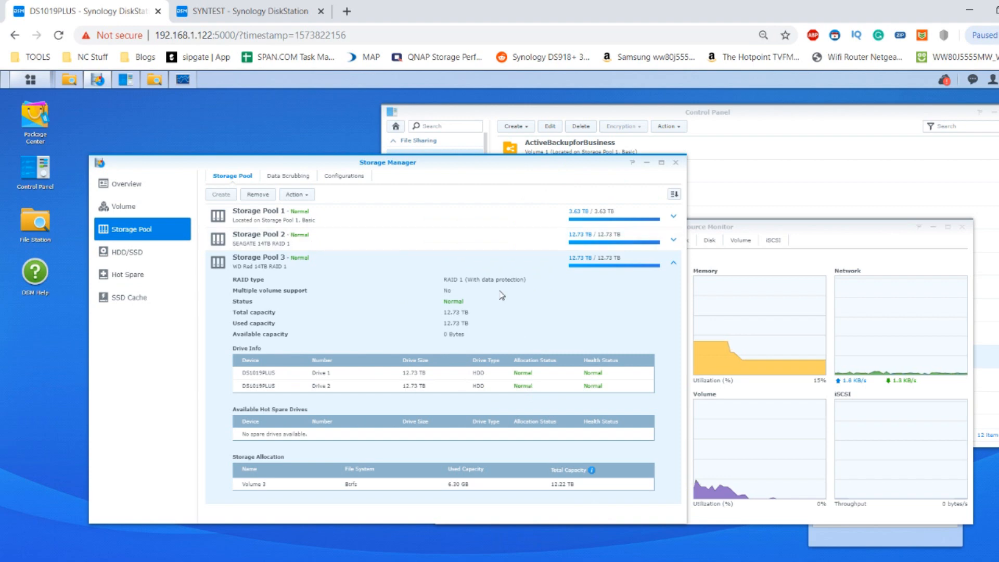
mouse_move(528, 295)
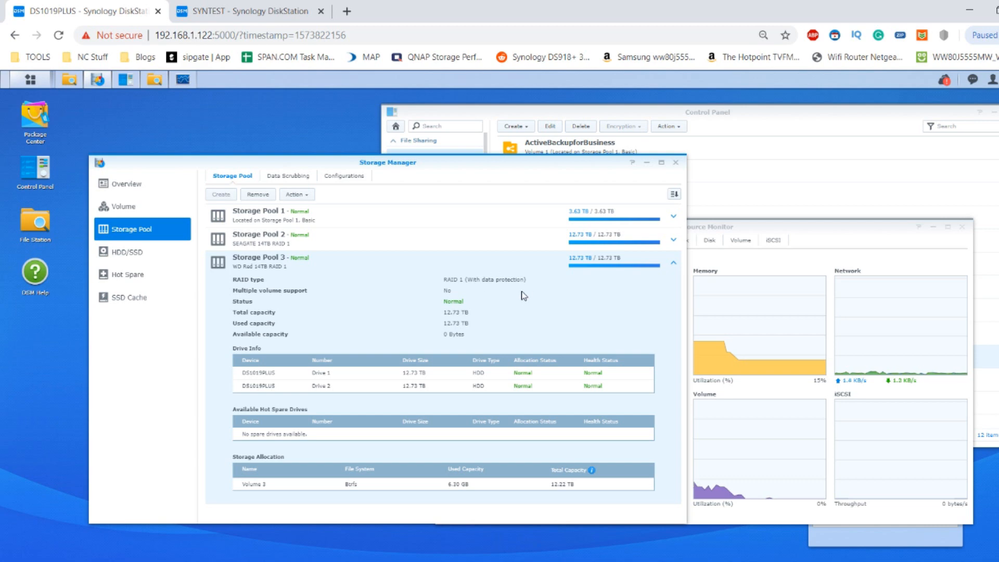
mouse_move(468, 319)
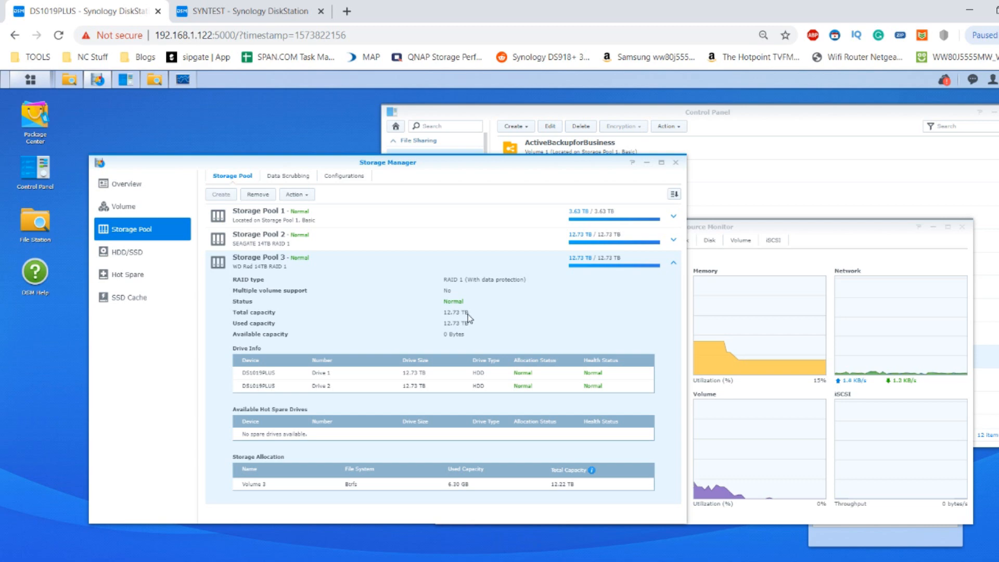
mouse_move(377, 227)
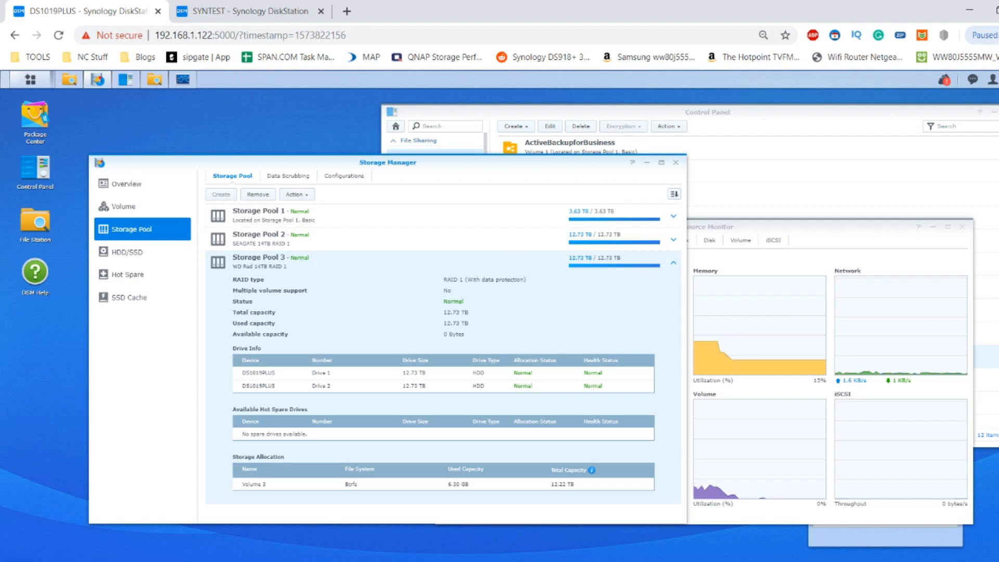
mouse_move(143, 559)
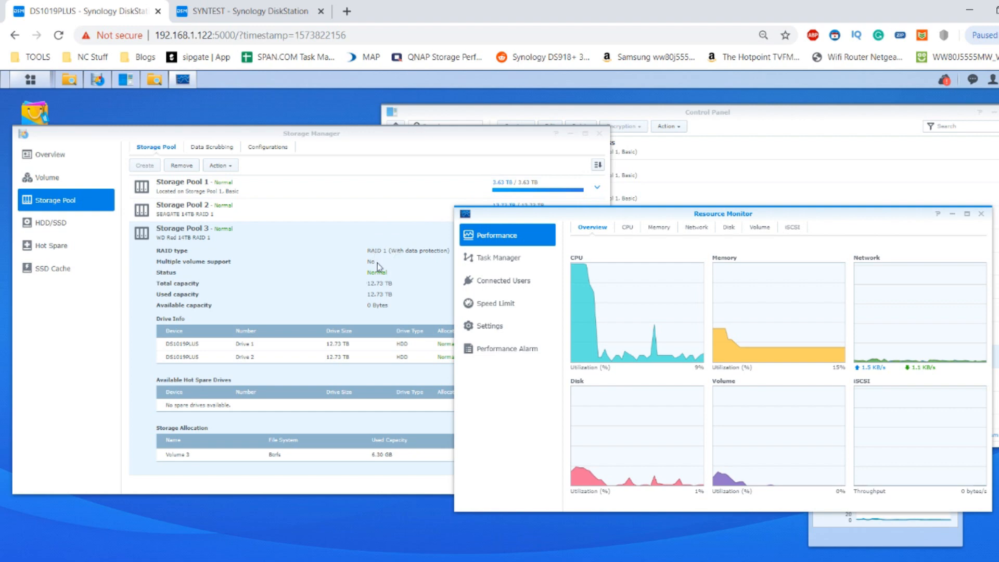
mouse_move(387, 253)
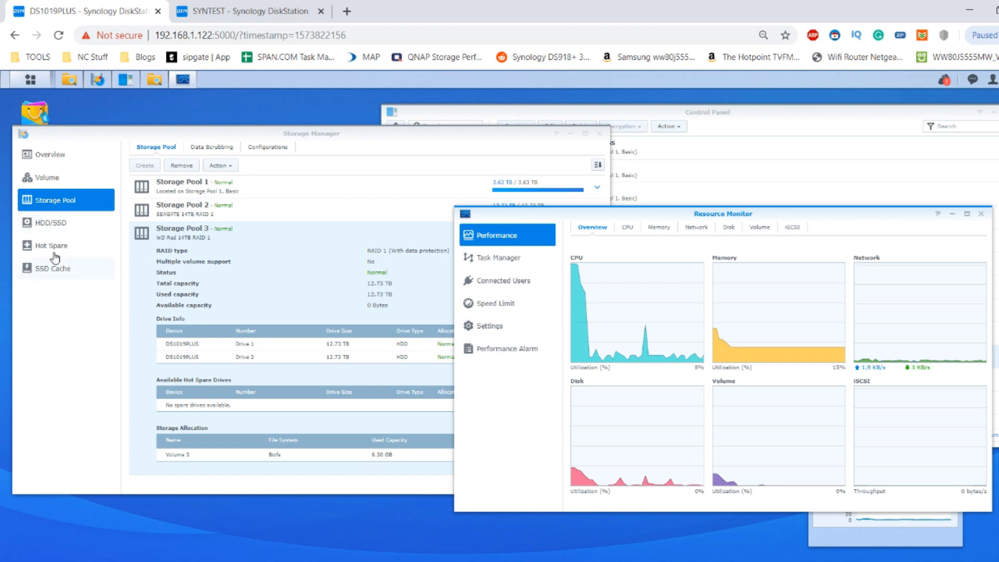
mouse_move(53, 225)
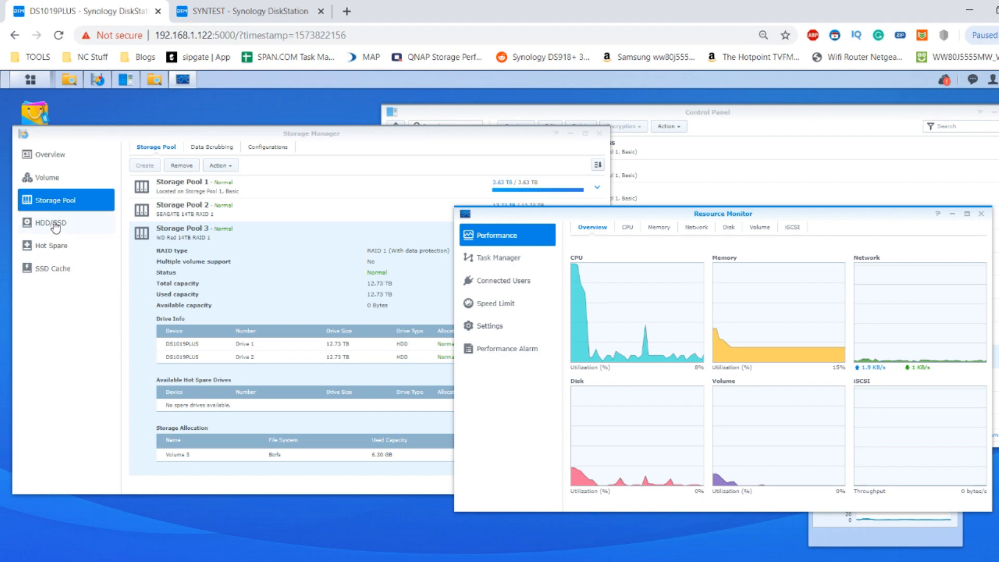
left_click(48, 222)
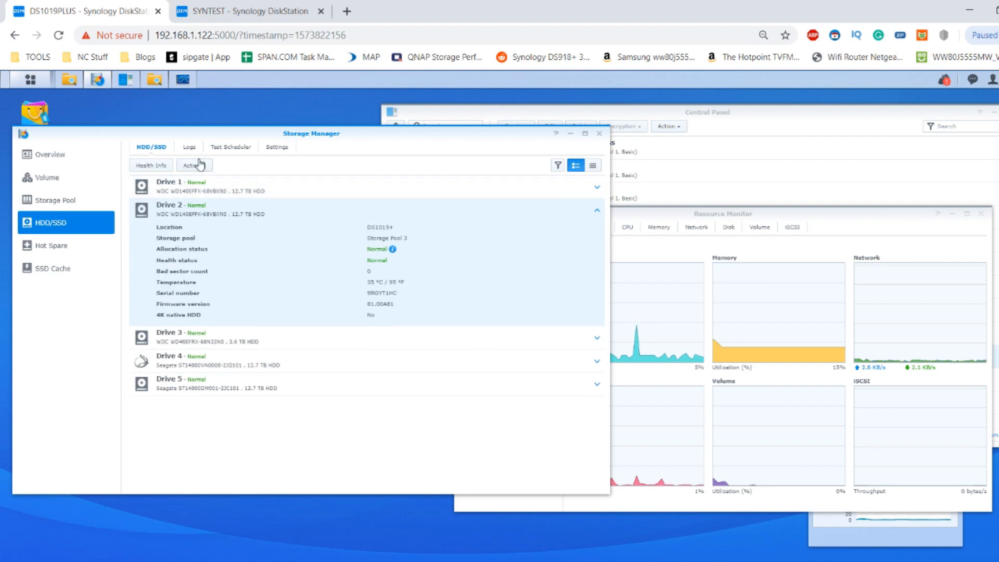
left_click(193, 165)
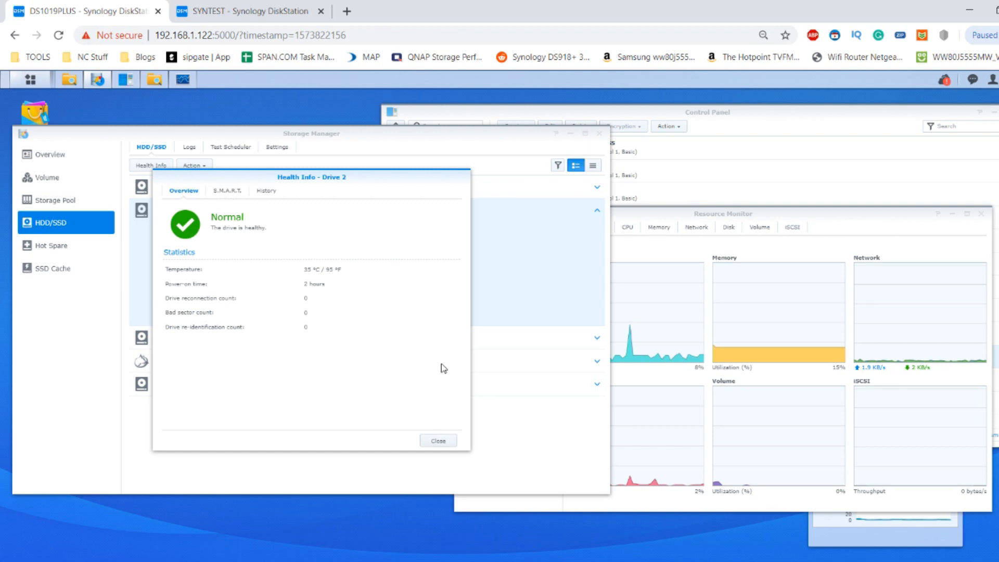
left_click(53, 199)
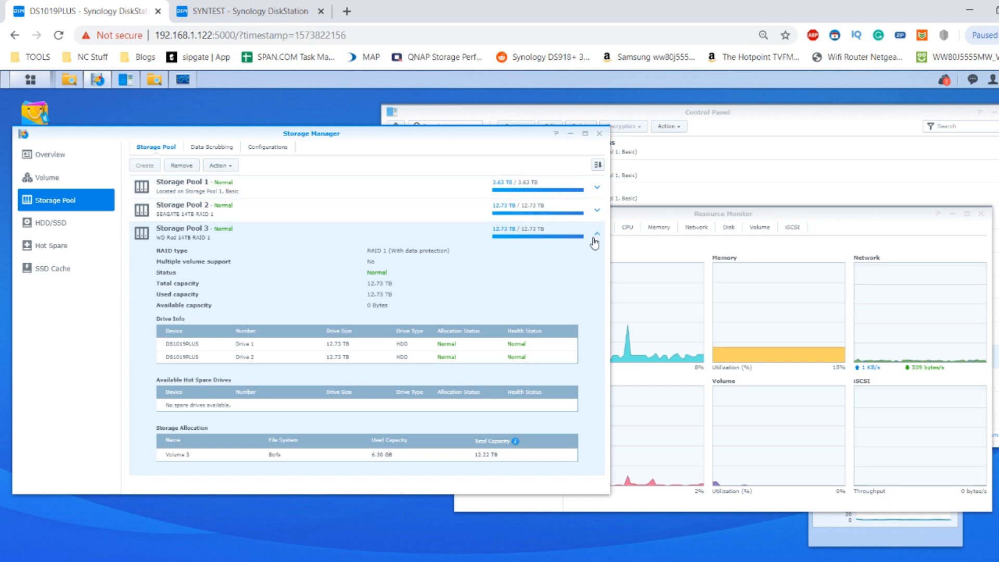
- Collapse Storage Pool 3, then re-expand it once Degraded to see Drive 2 and one drive to repair
left_click(596, 232)
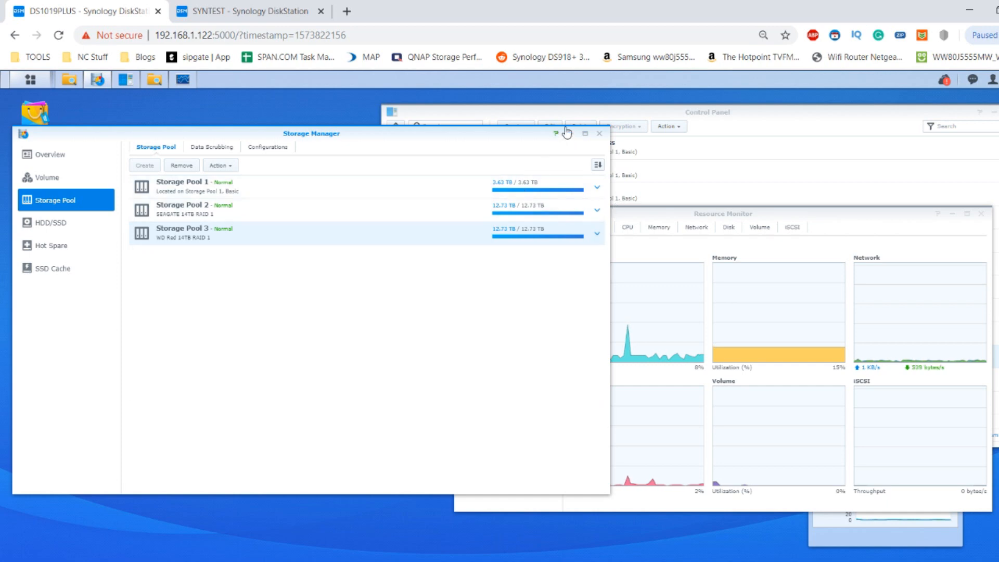
mouse_move(497, 136)
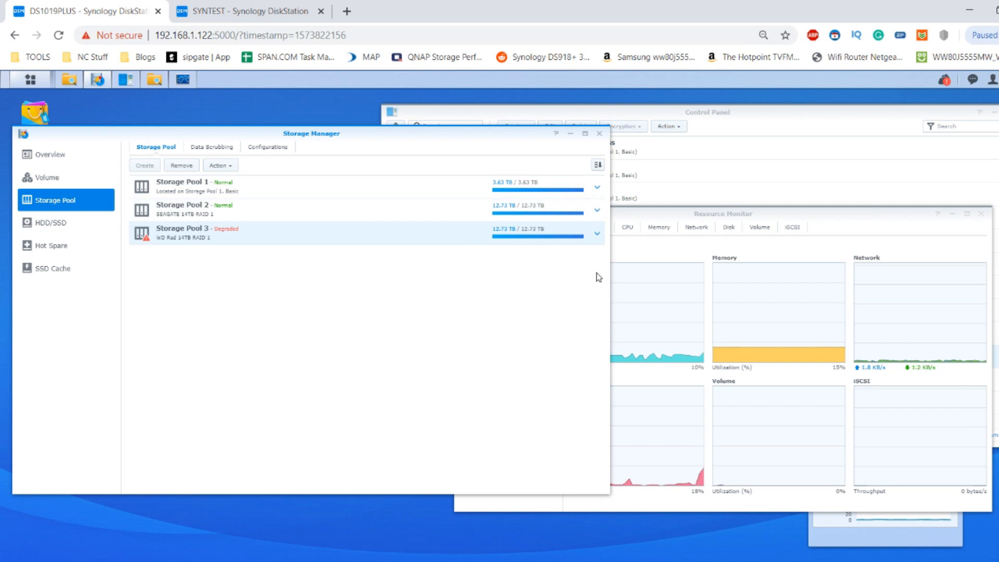
left_click(595, 233)
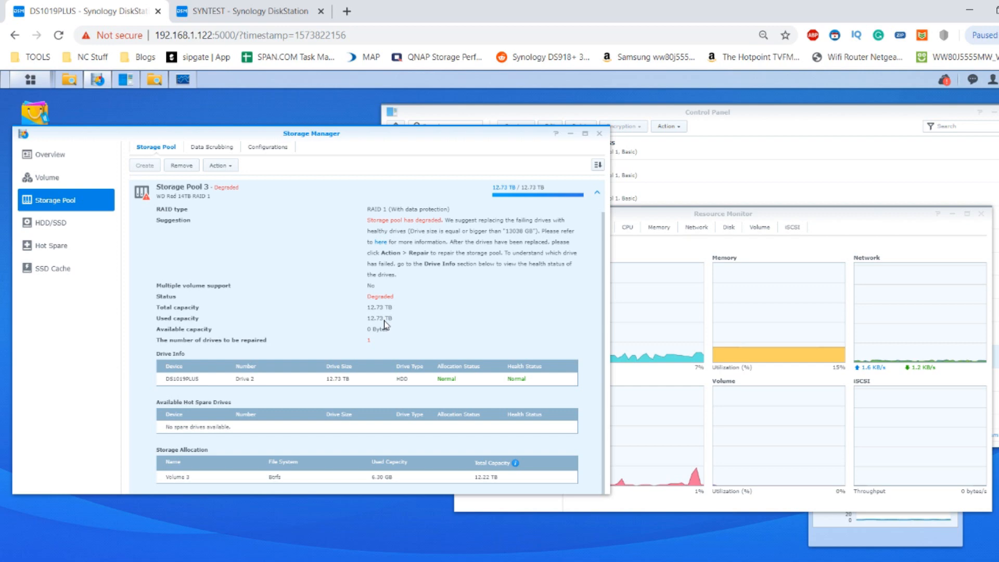
mouse_move(520, 273)
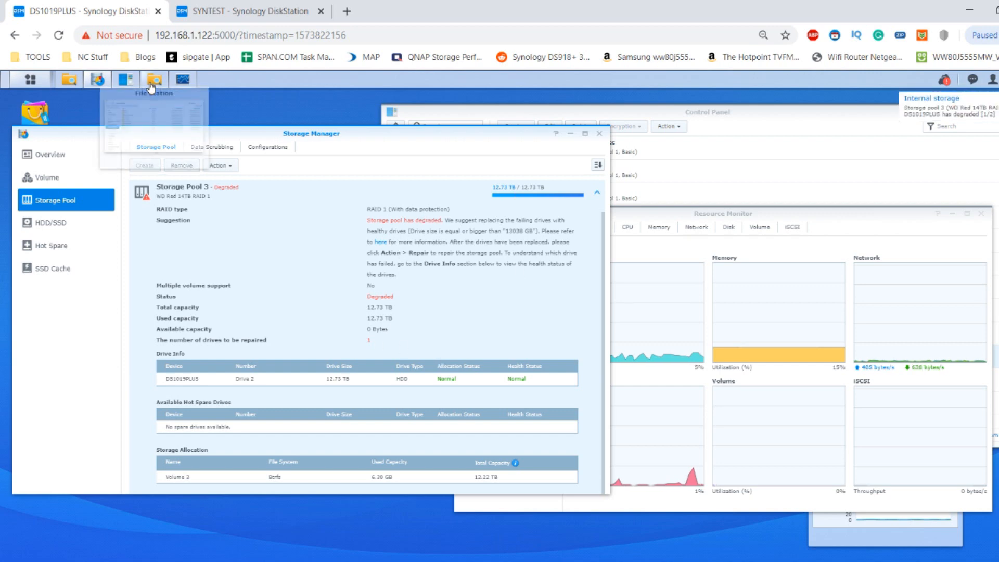
left_click(153, 79)
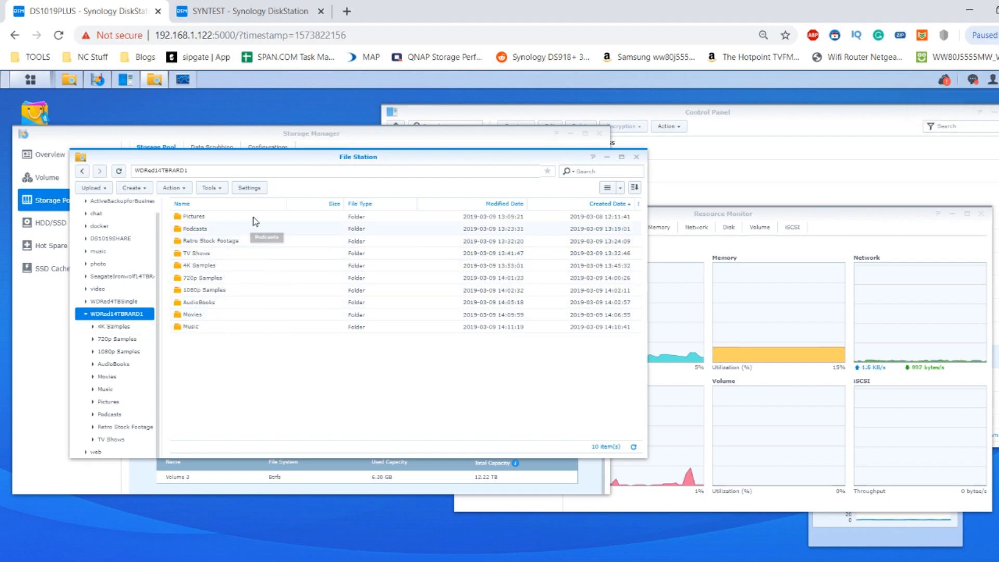
double_click(194, 216)
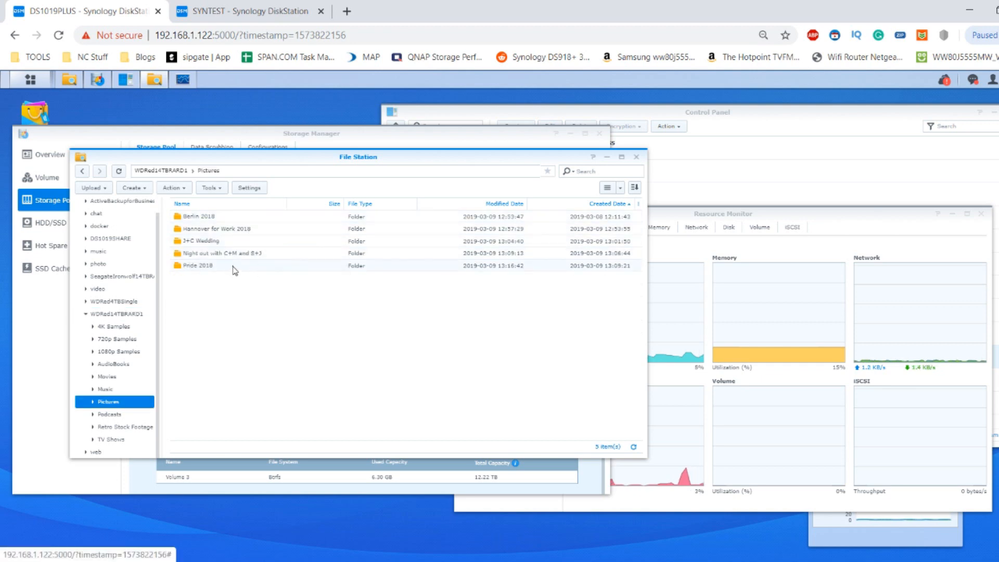
double_click(198, 264)
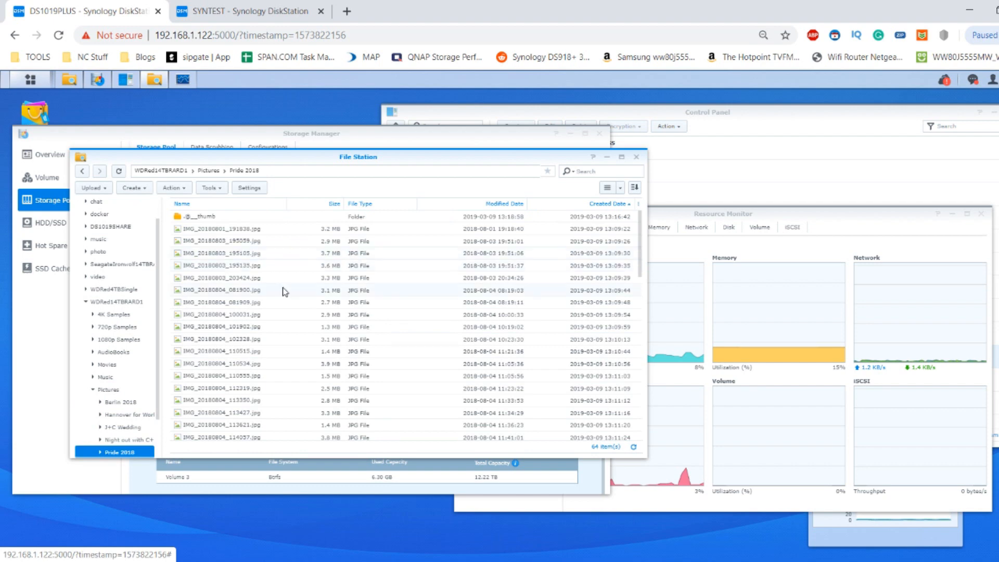
double_click(219, 277)
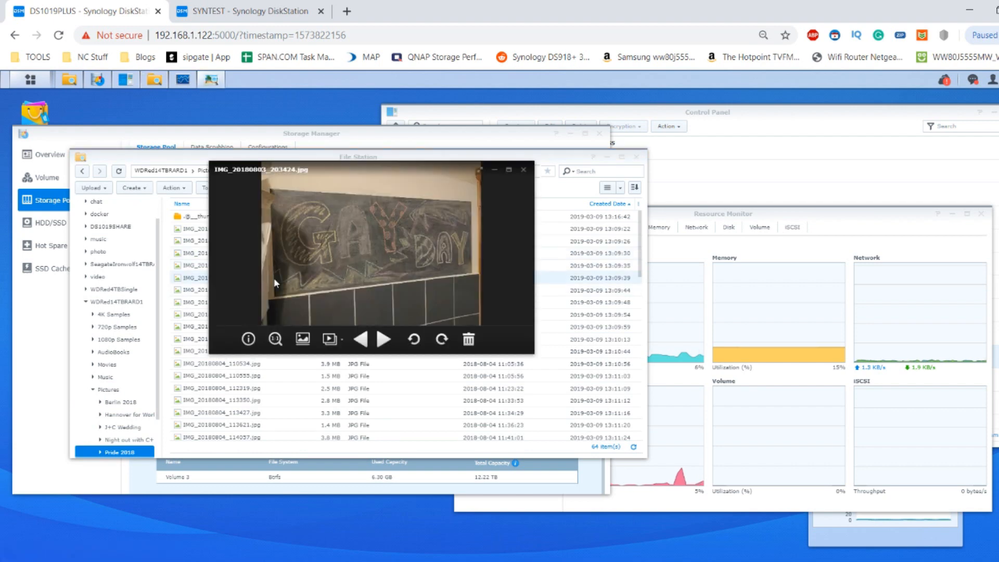
left_click(382, 338)
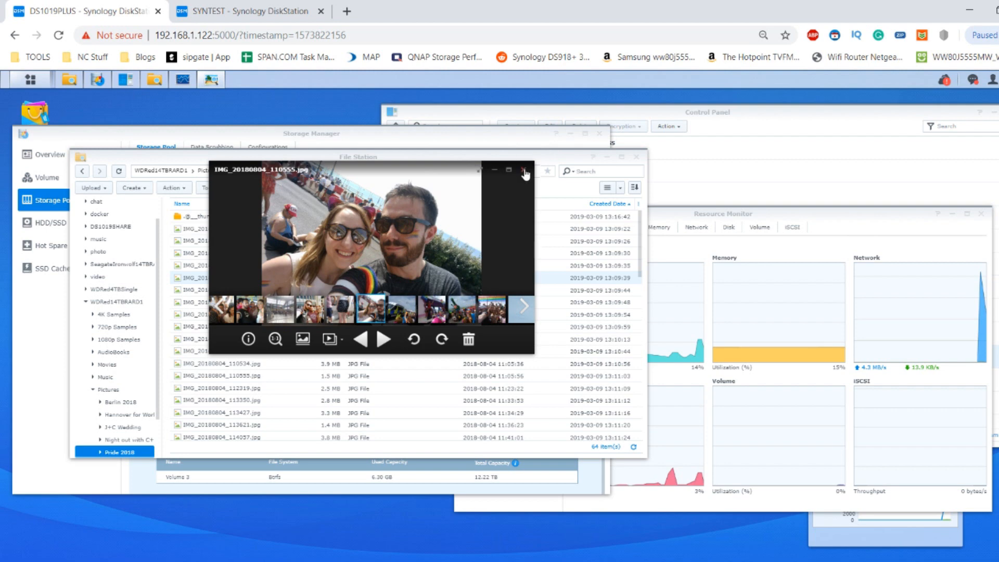
left_click(525, 172)
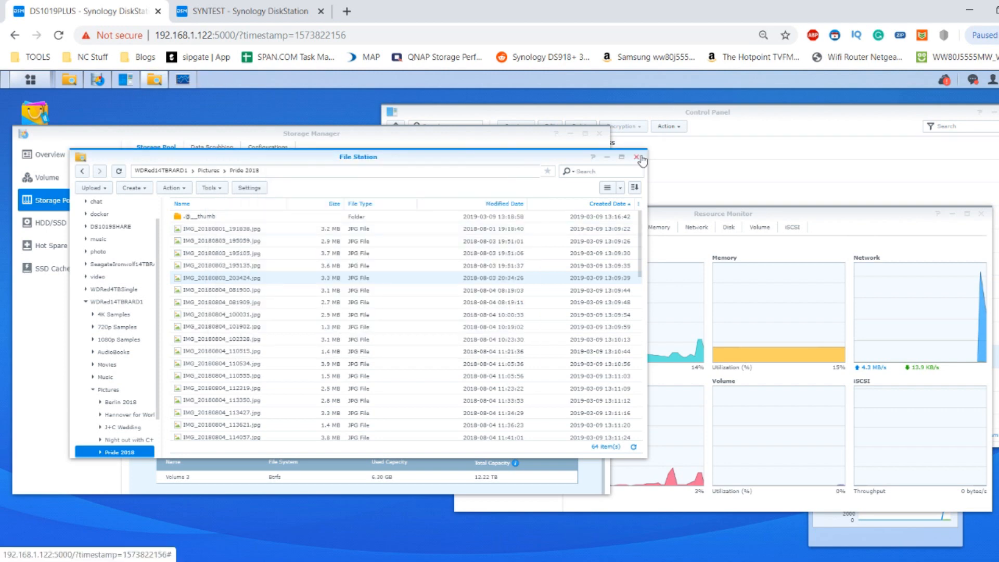
left_click(635, 156)
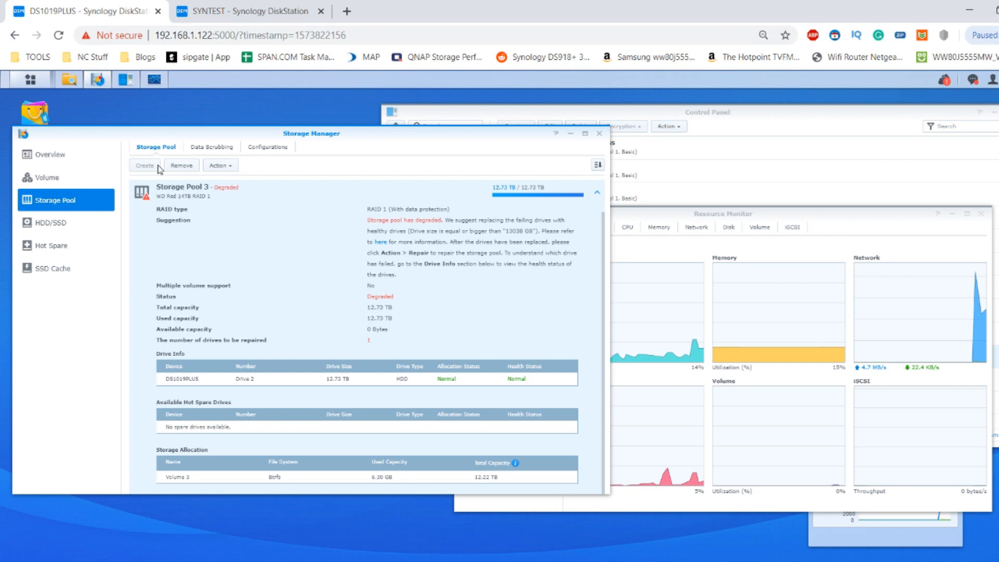
left_click(219, 166)
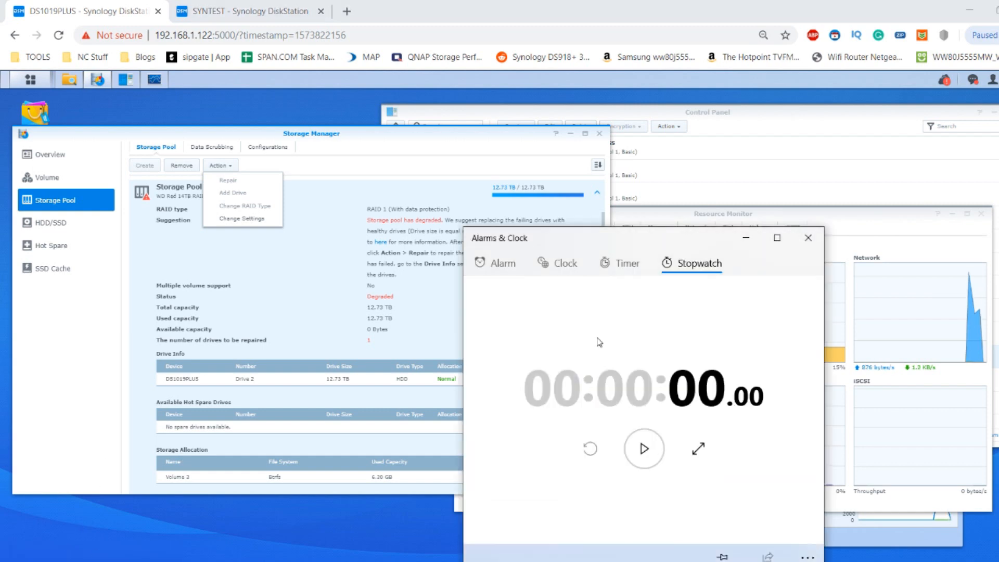
left_click_drag(499, 238, 513, 170)
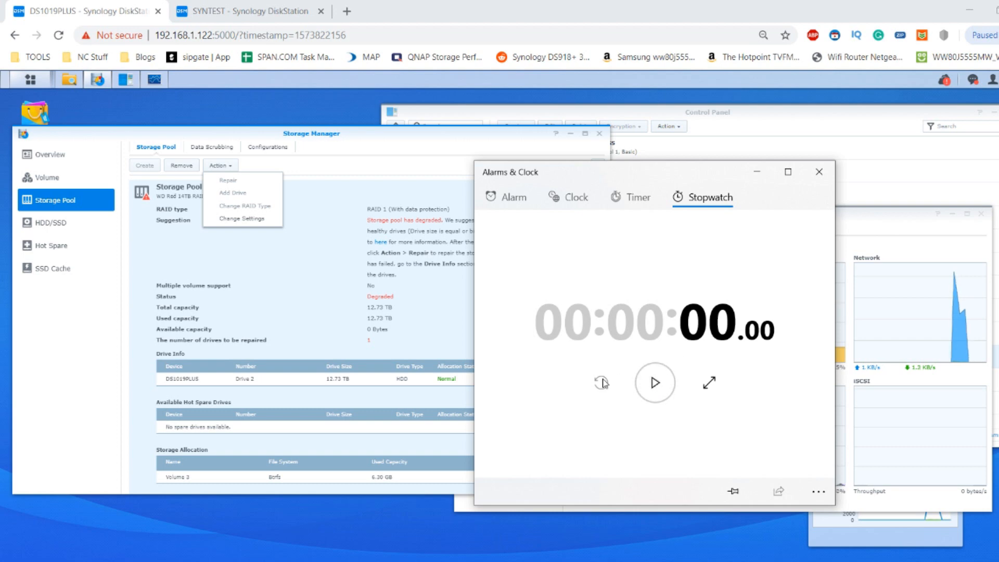
left_click(654, 383)
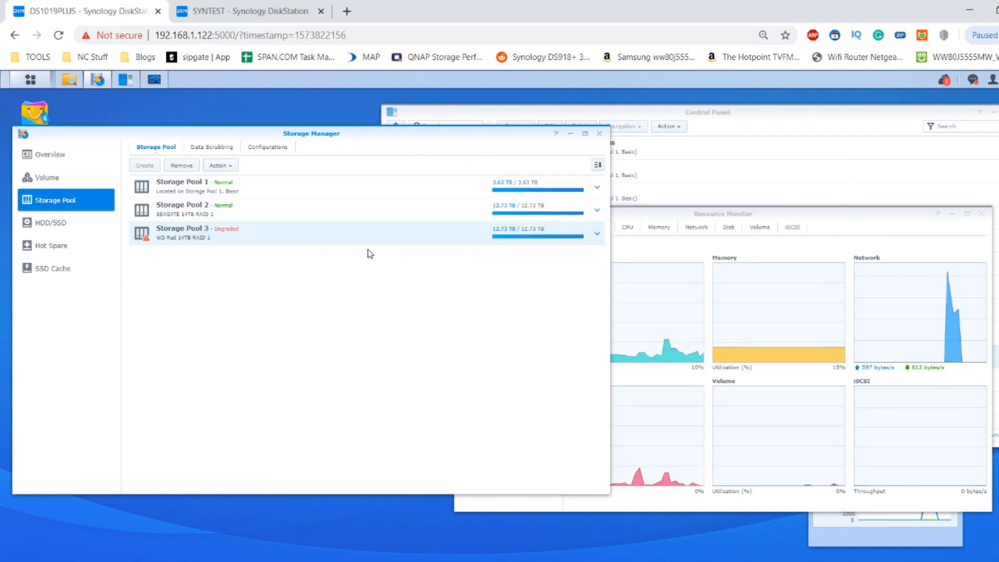
- Check notifications, then repair Storage Pool 3 with Drive 1, accepting the erase warning
left_click(945, 80)
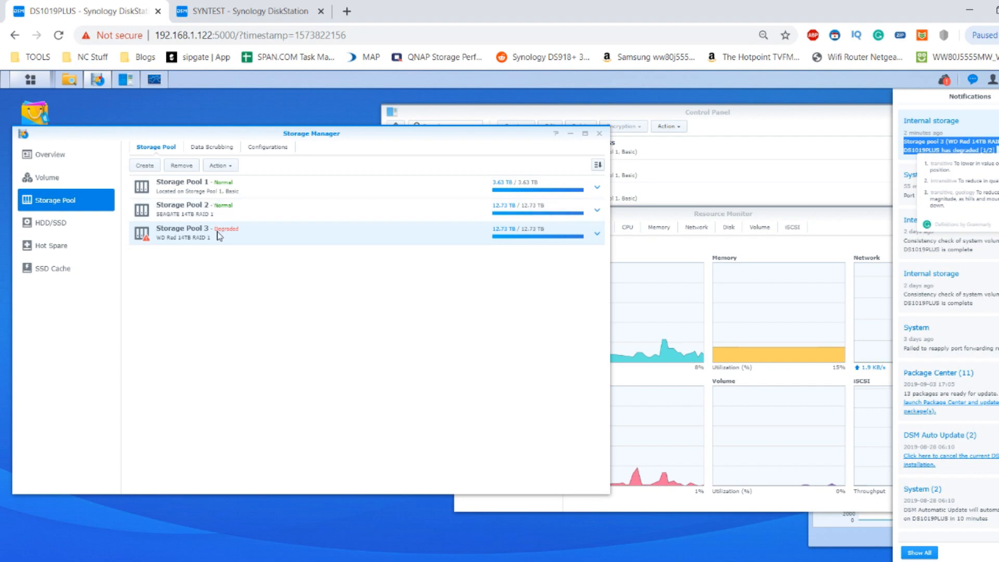
left_click(219, 165)
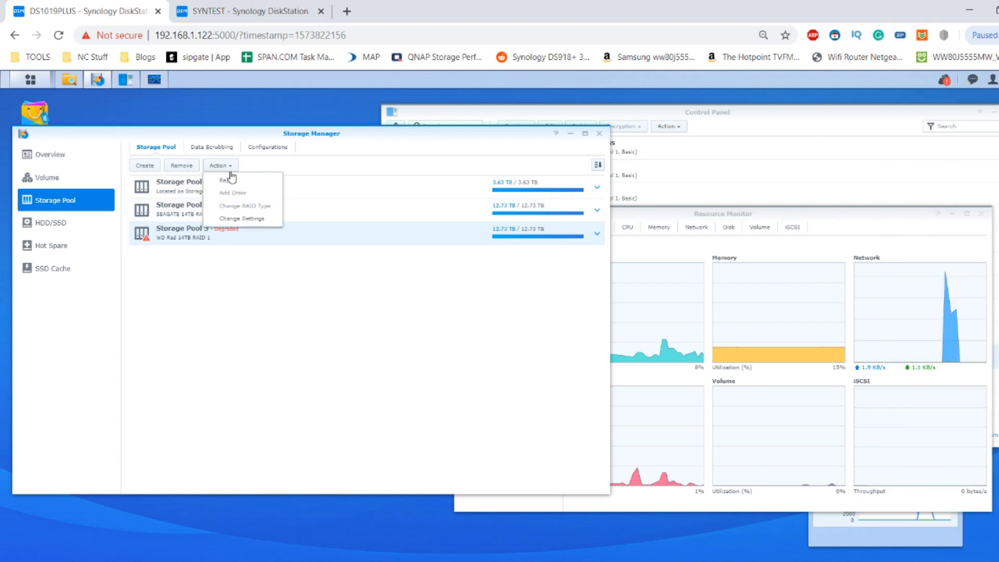
left_click(233, 192)
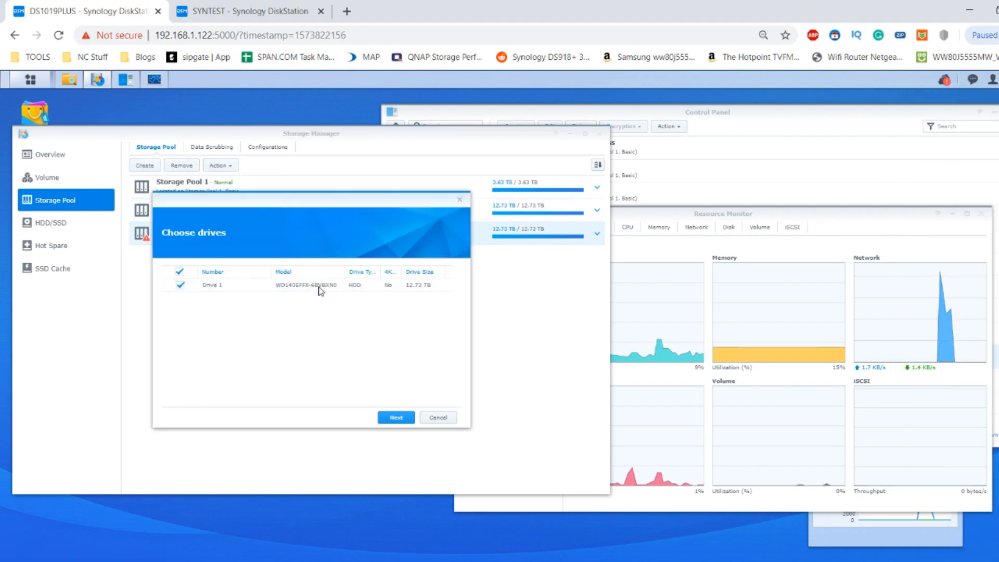
left_click(395, 417)
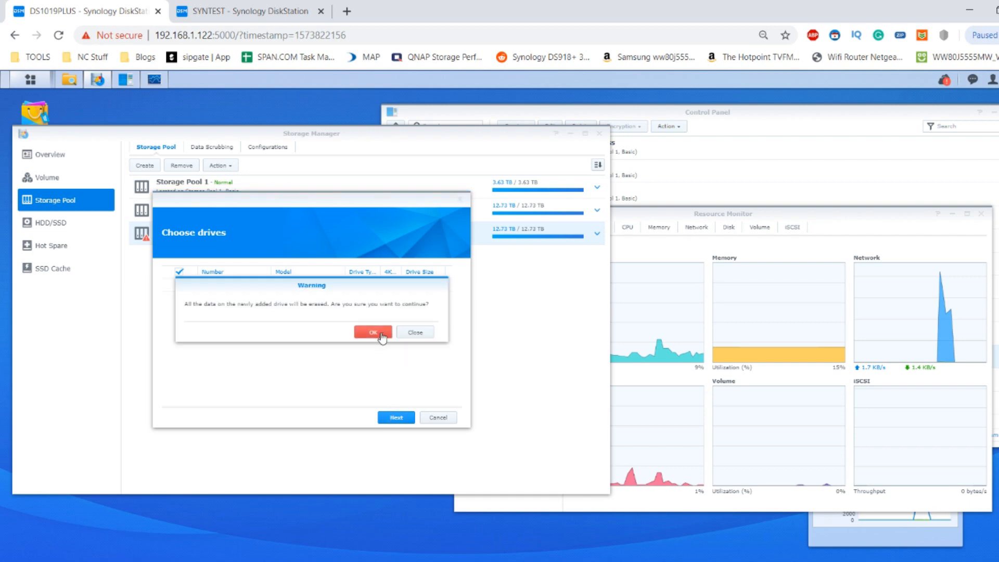
left_click(372, 332)
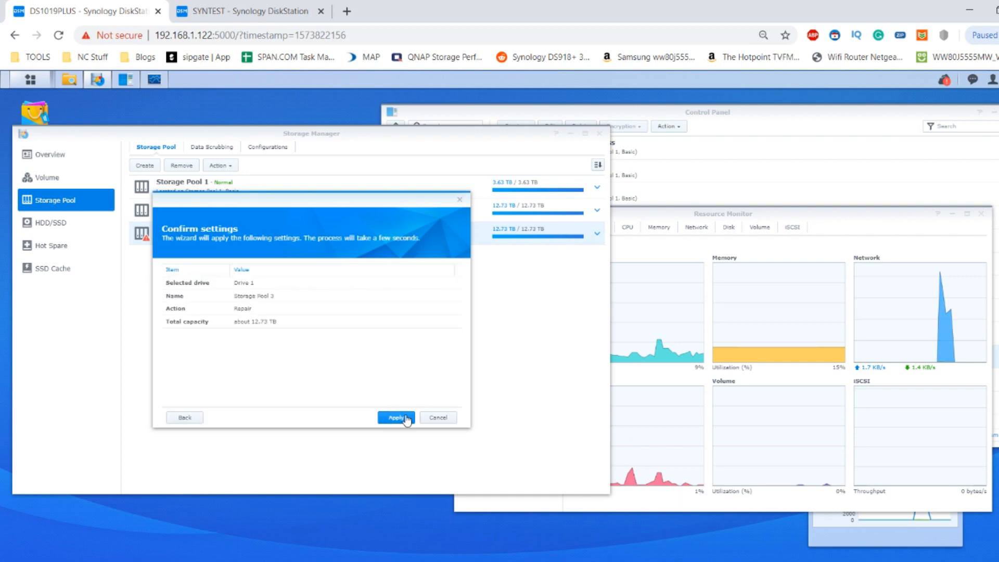
left_click(395, 418)
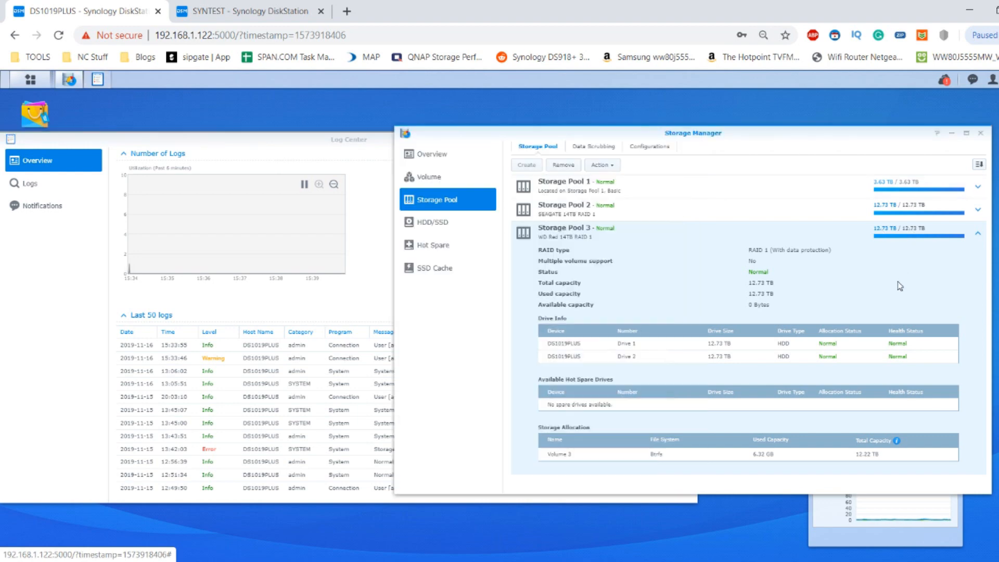
mouse_move(810, 312)
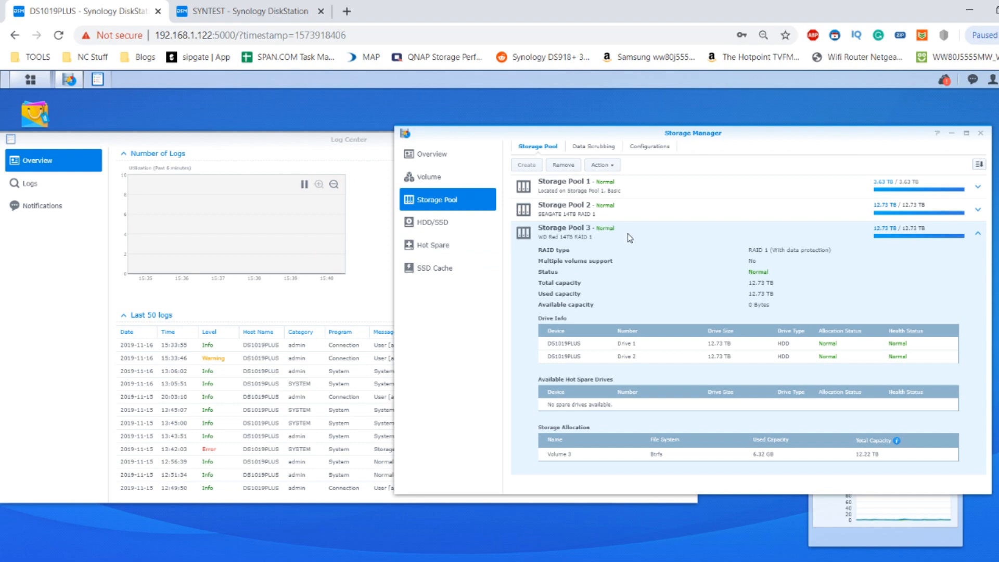
- Open and close the Action menu for the repaired, Normal Storage Pool 3
left_click(599, 165)
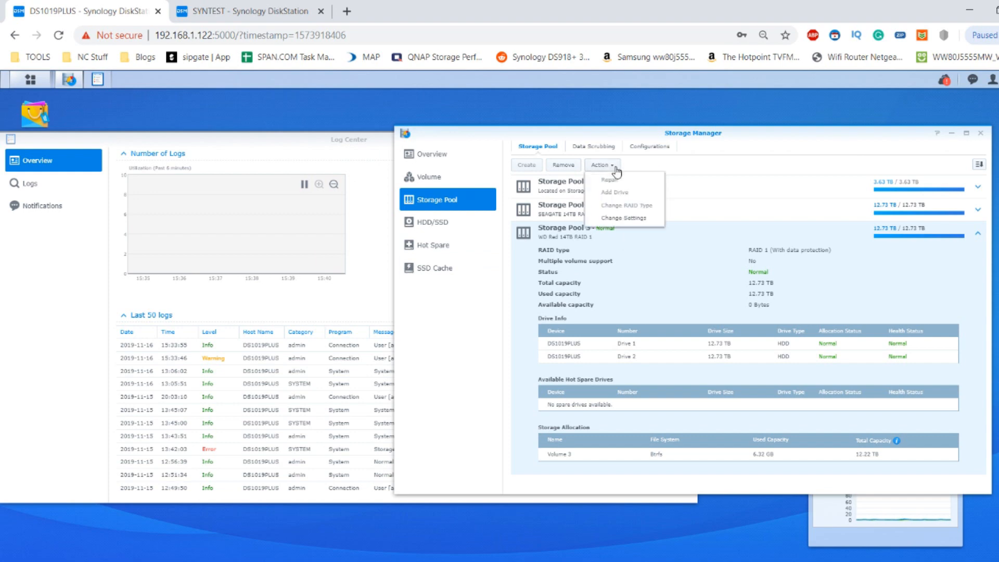
left_click(601, 165)
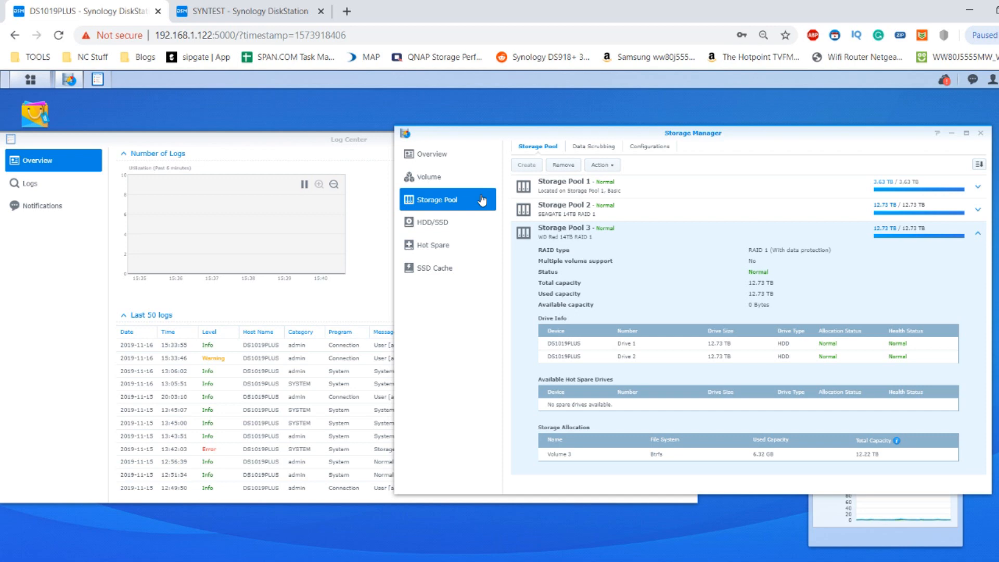
- Show the HDD/SSD drive list and expand Drive 2 to confirm it is Normal in Storage Pool 3
left_click(433, 222)
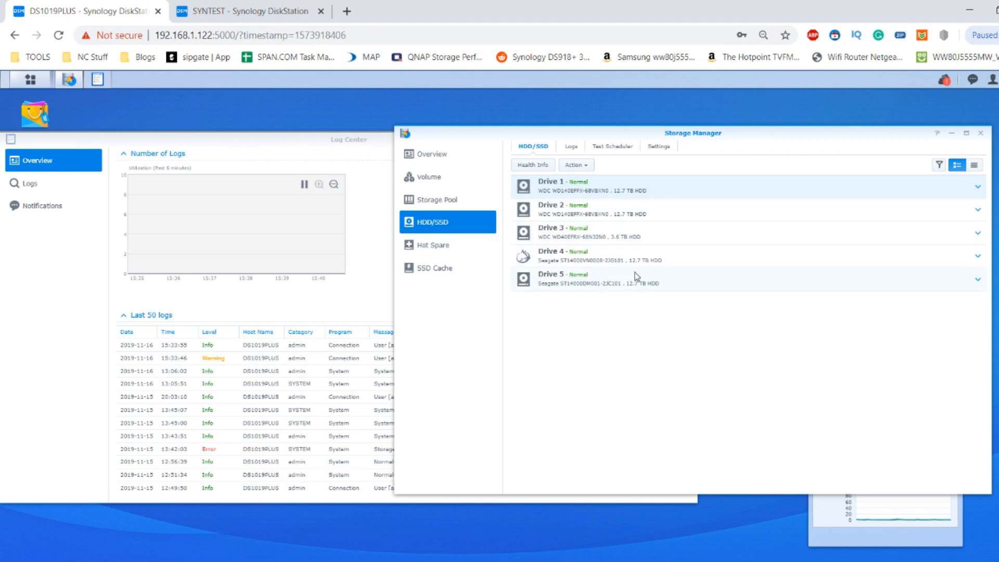
mouse_move(757, 207)
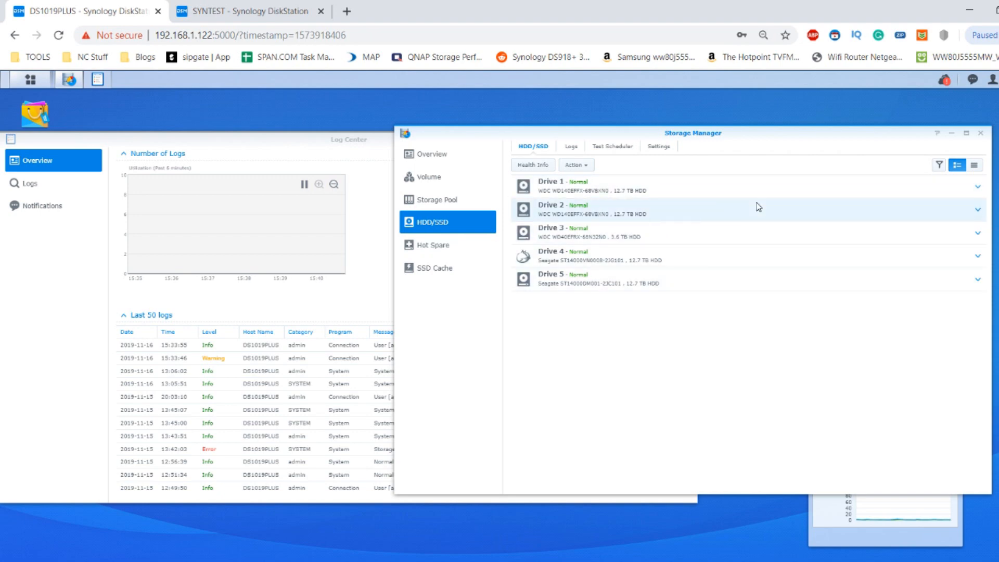
left_click(752, 209)
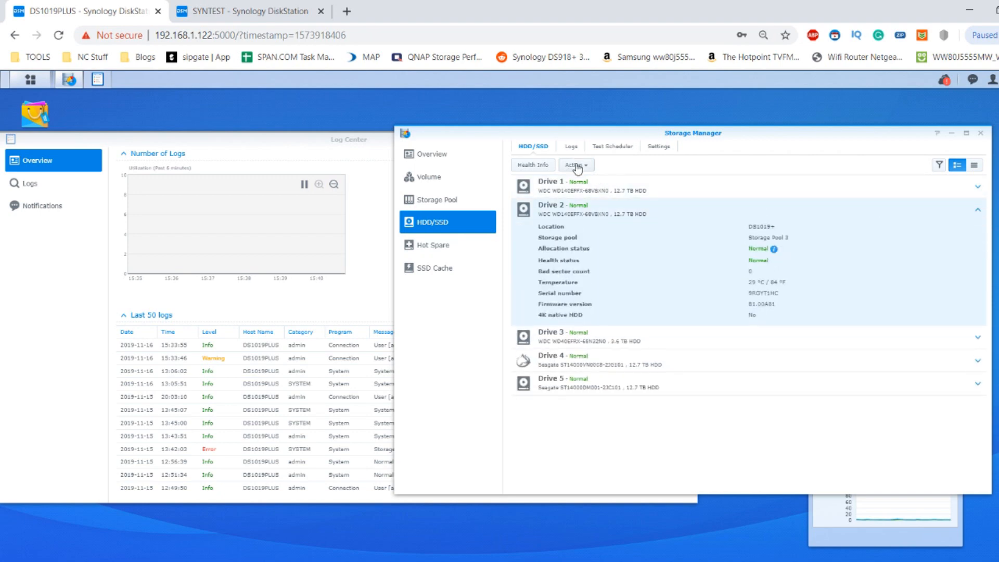
left_click(574, 165)
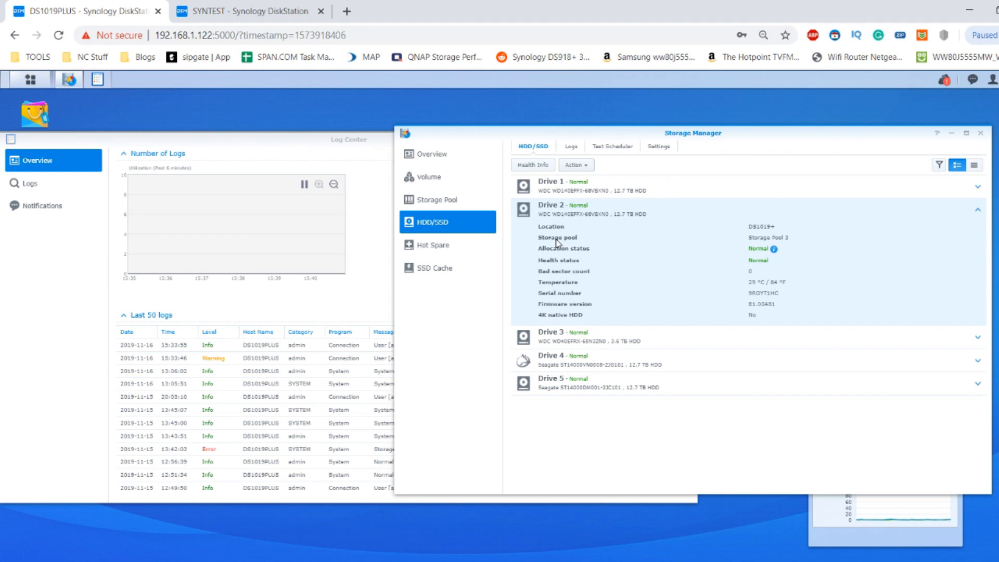
mouse_move(779, 210)
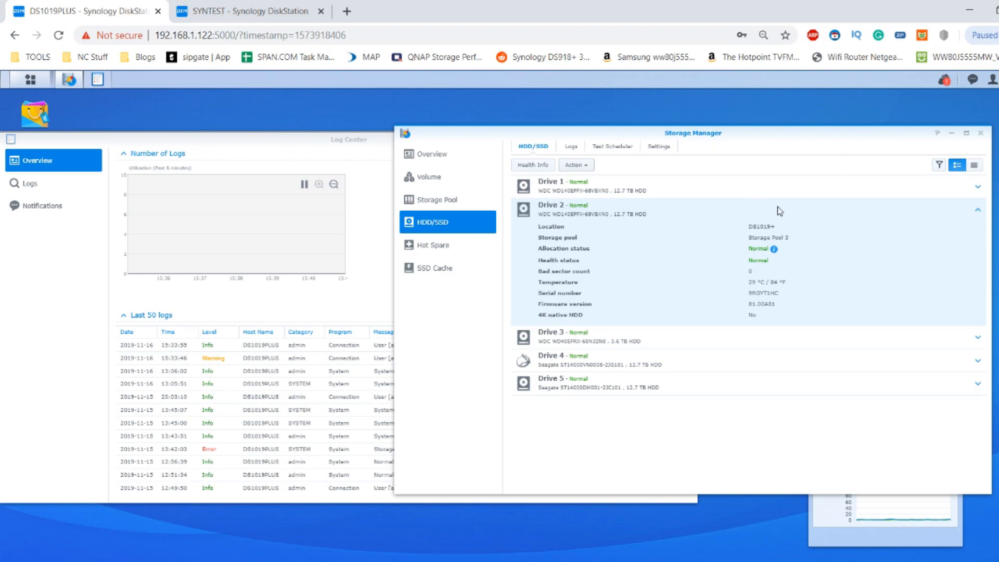